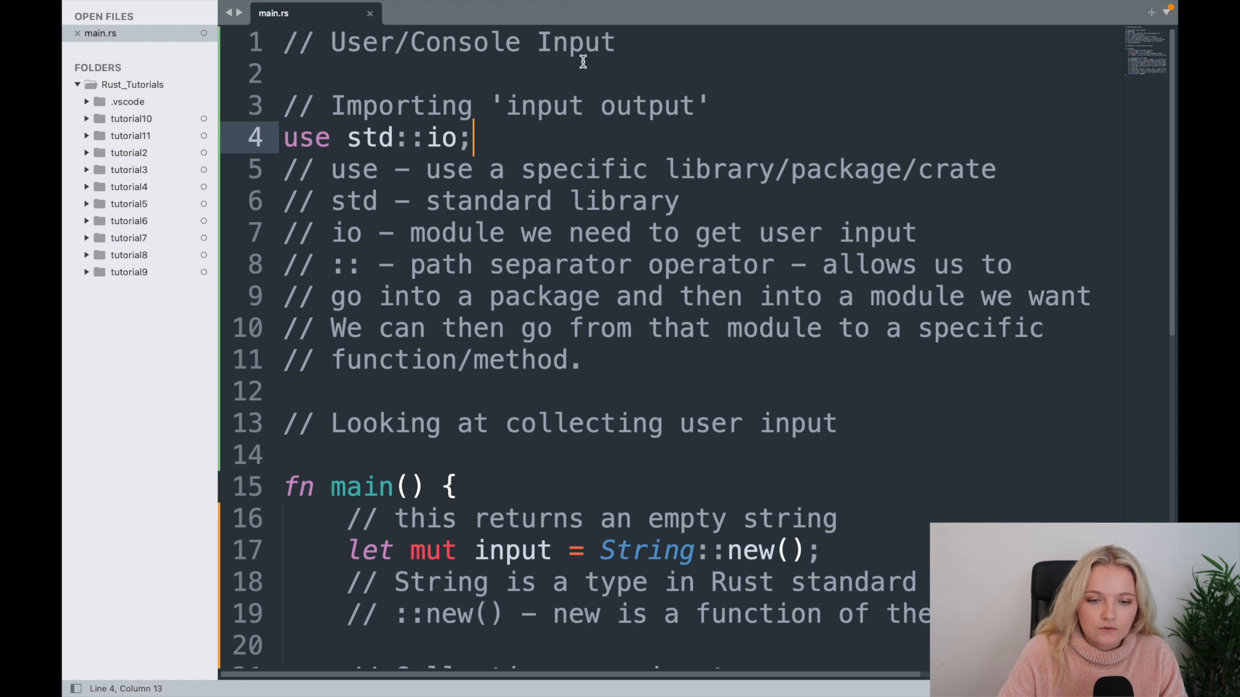
mouse_move(525, 178)
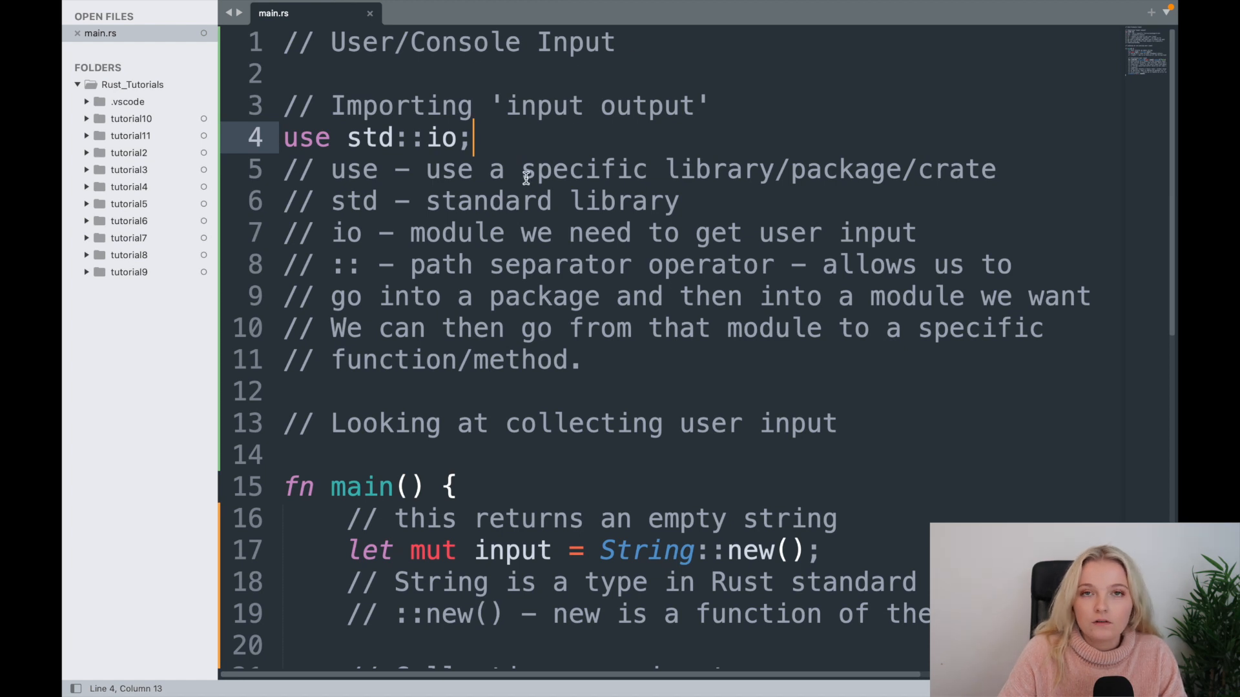
mouse_move(581, 230)
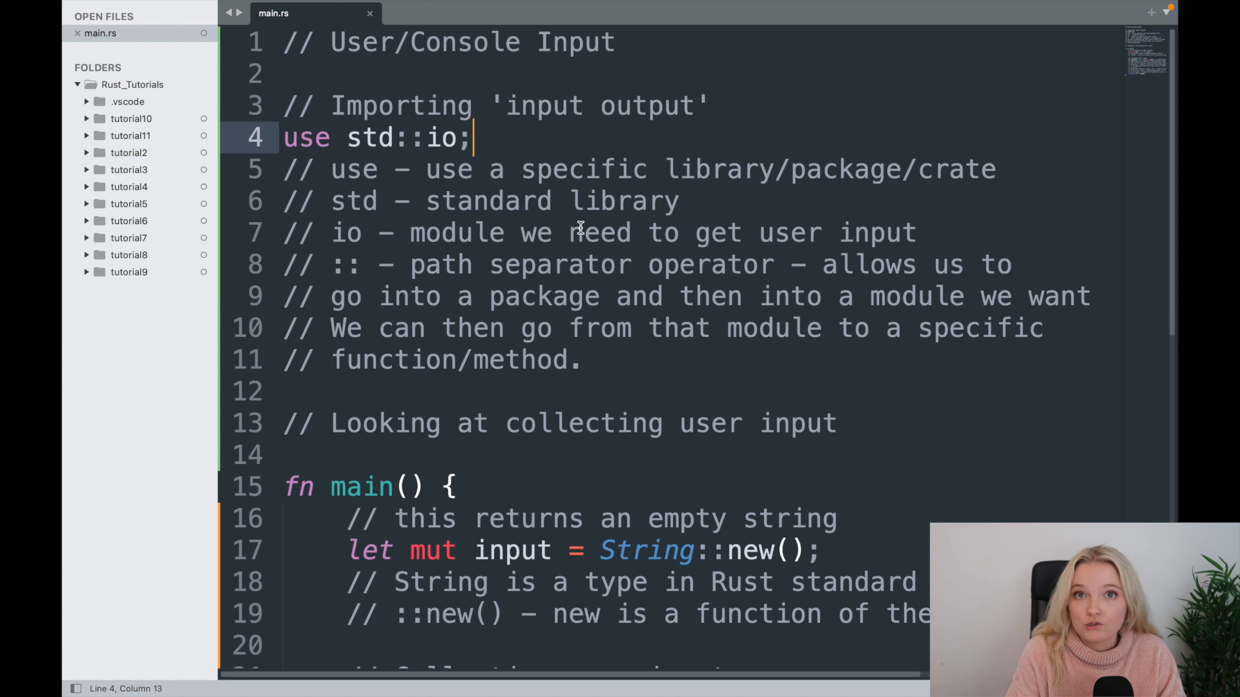
Step: Review the earlier user-input main.rs, then close its tab to leave the editor empty
scroll("down", 3)
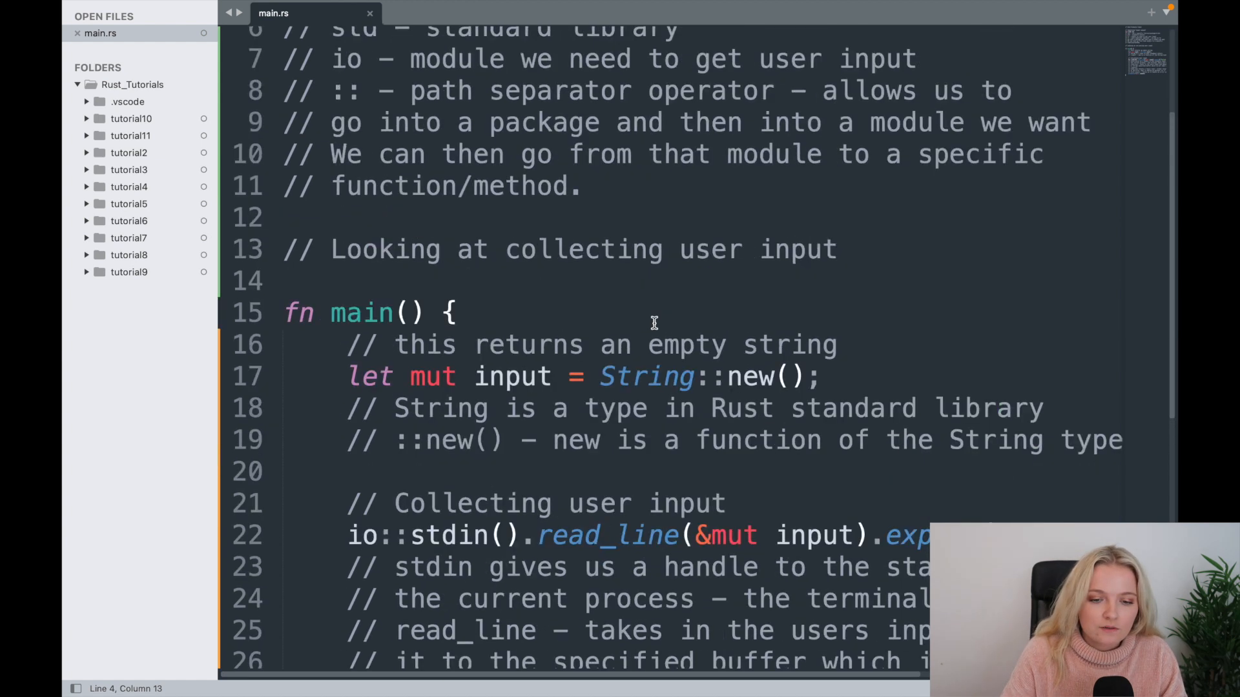
scroll("up", 3)
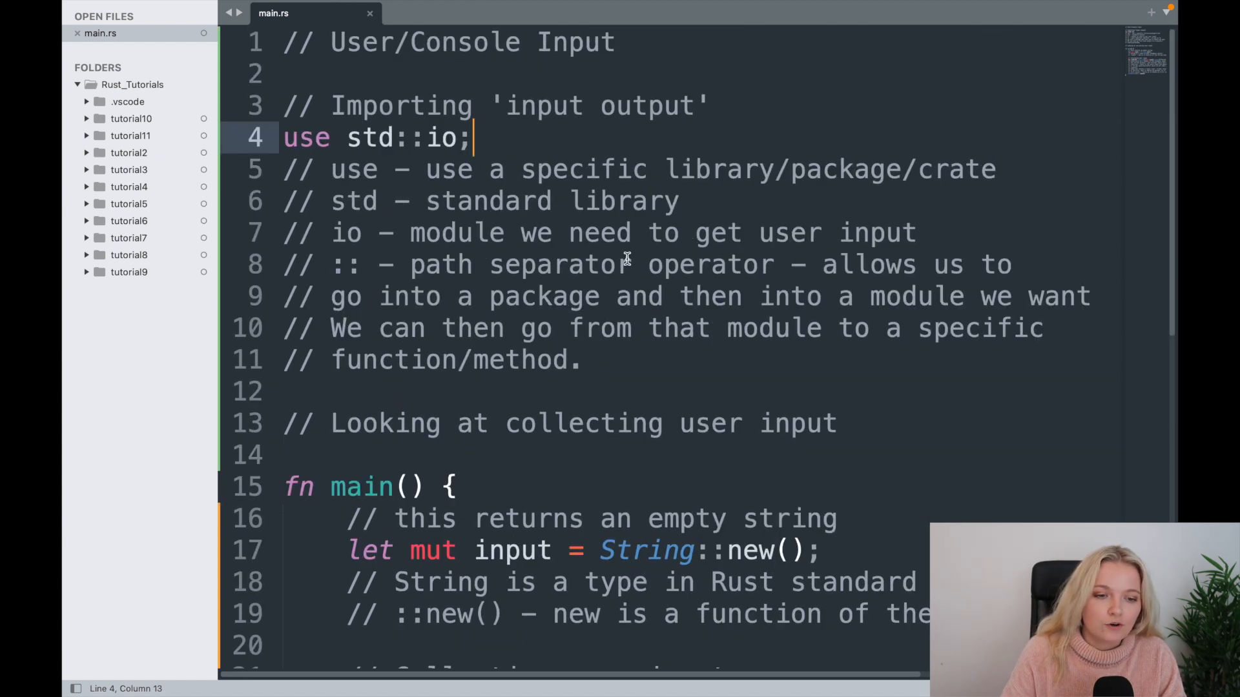
mouse_move(662, 355)
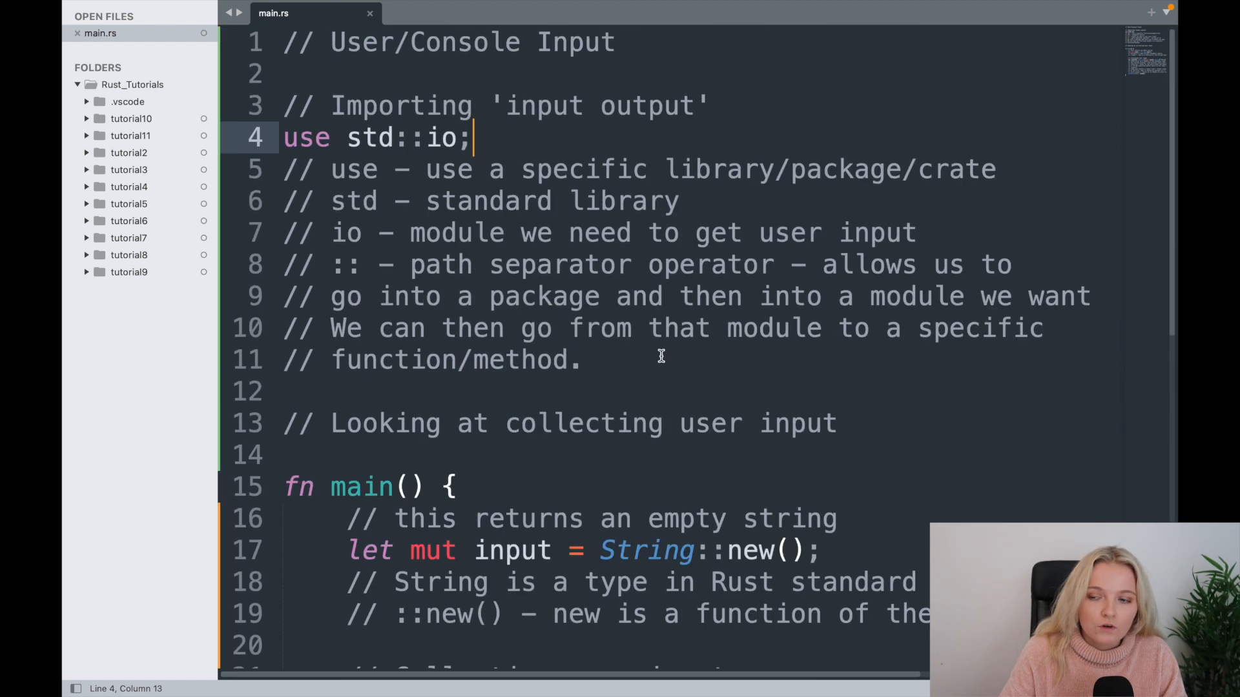
mouse_move(502, 214)
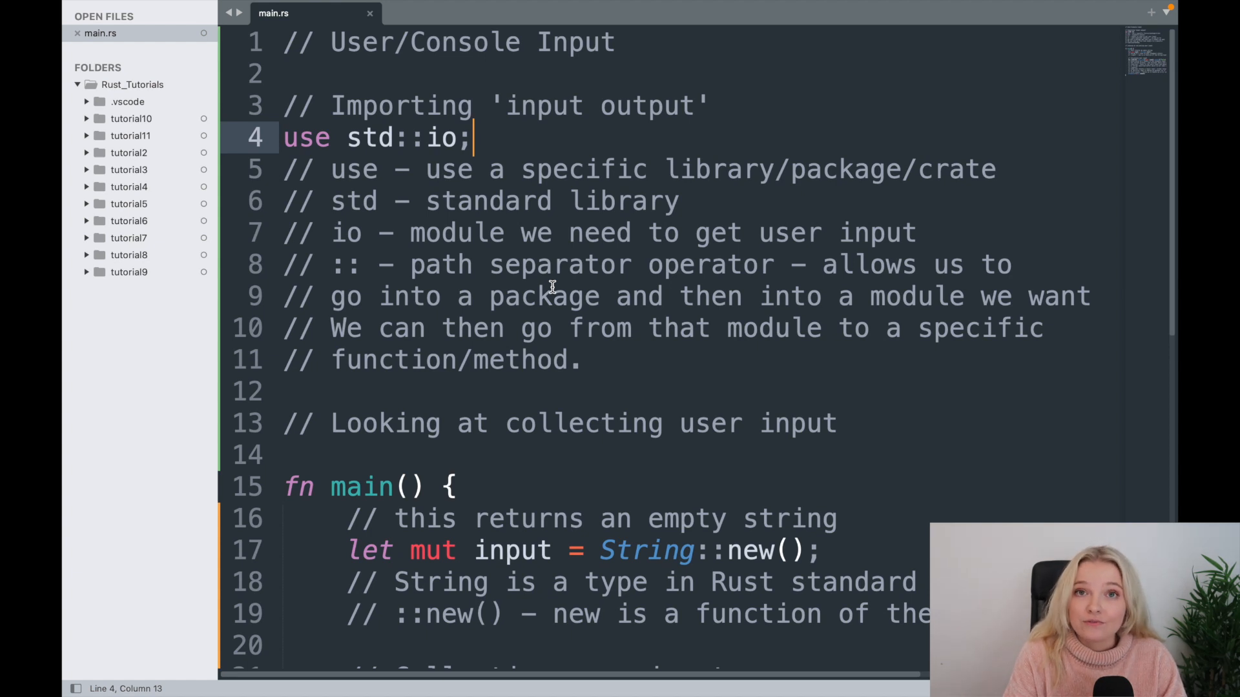
mouse_move(582, 299)
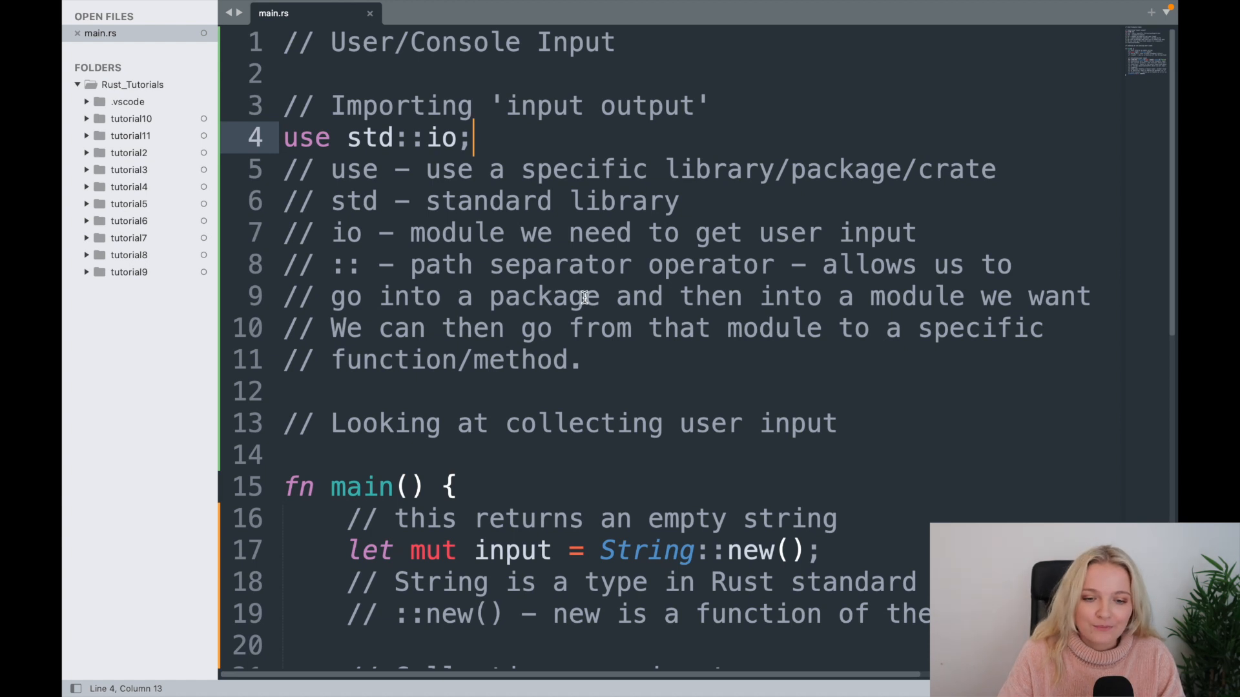
left_click(682, 201)
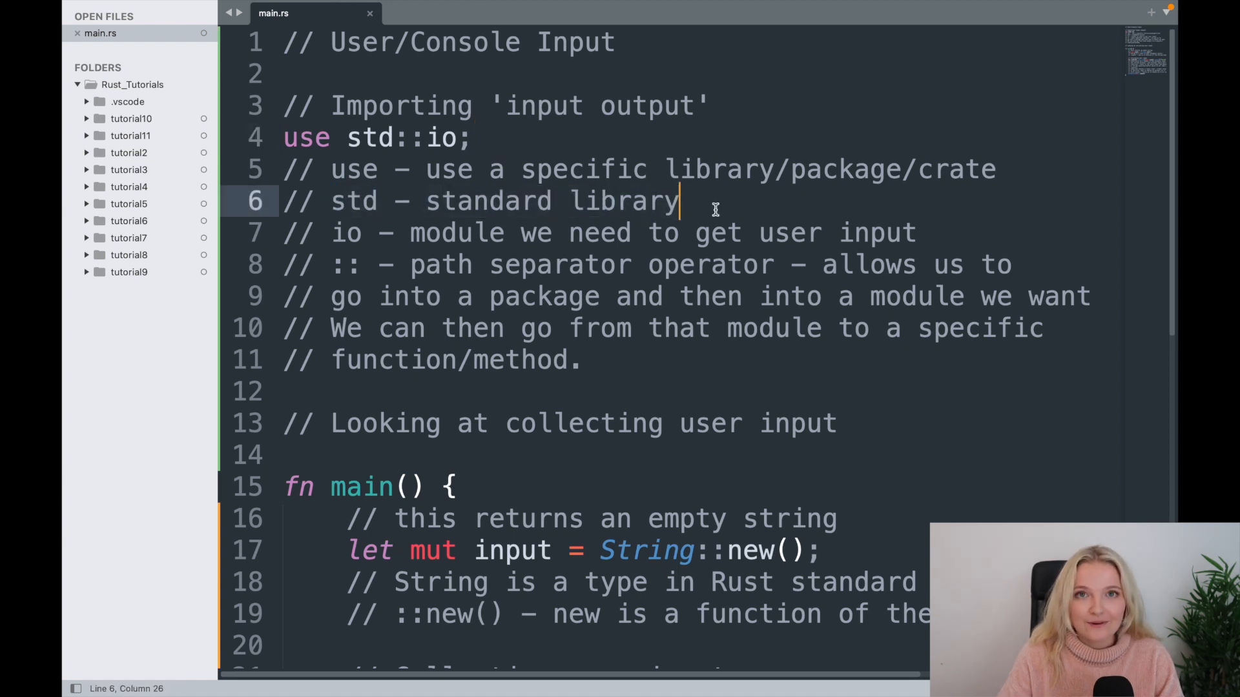
mouse_move(696, 296)
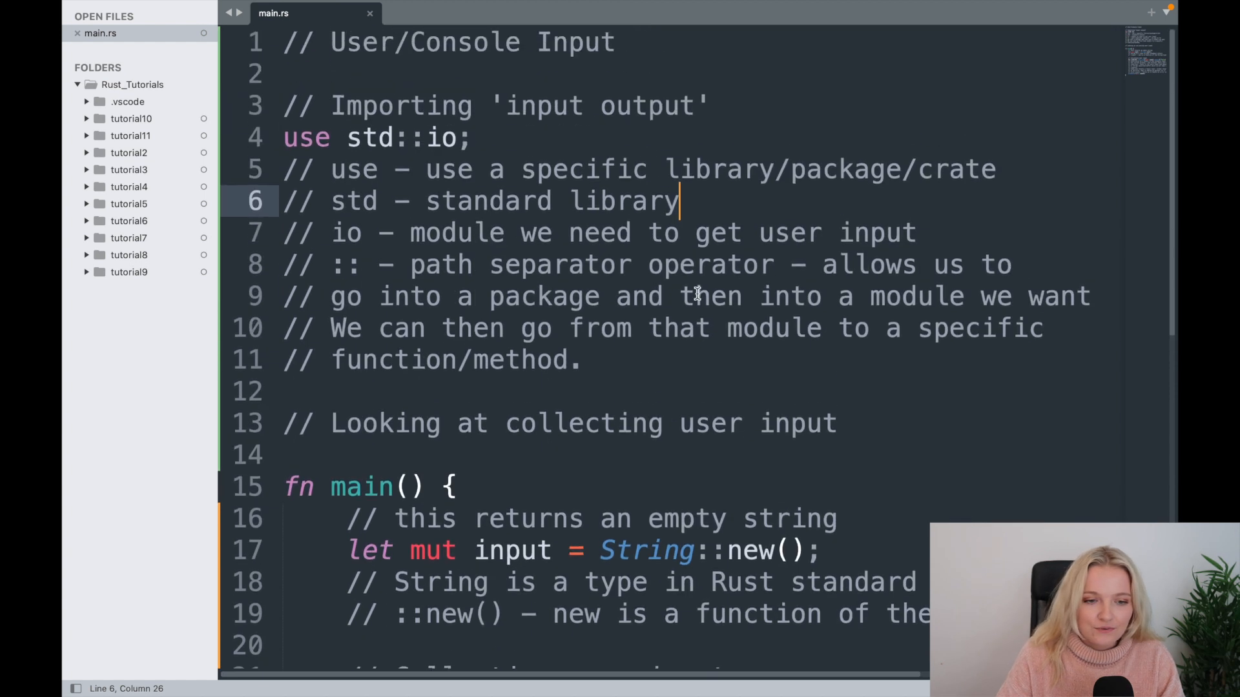
left_click(368, 13)
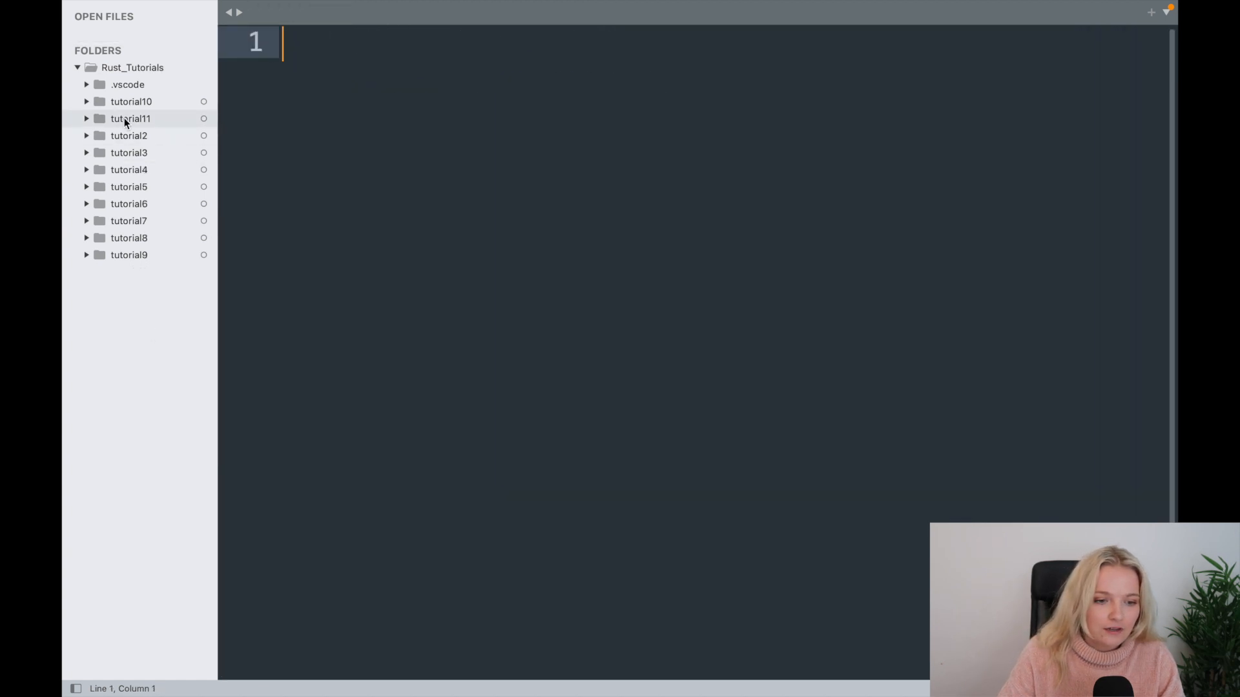
Step: Open tutorial11's main.rs and add a '// Command line Arguments' heading with blank lines
left_click(129, 118)
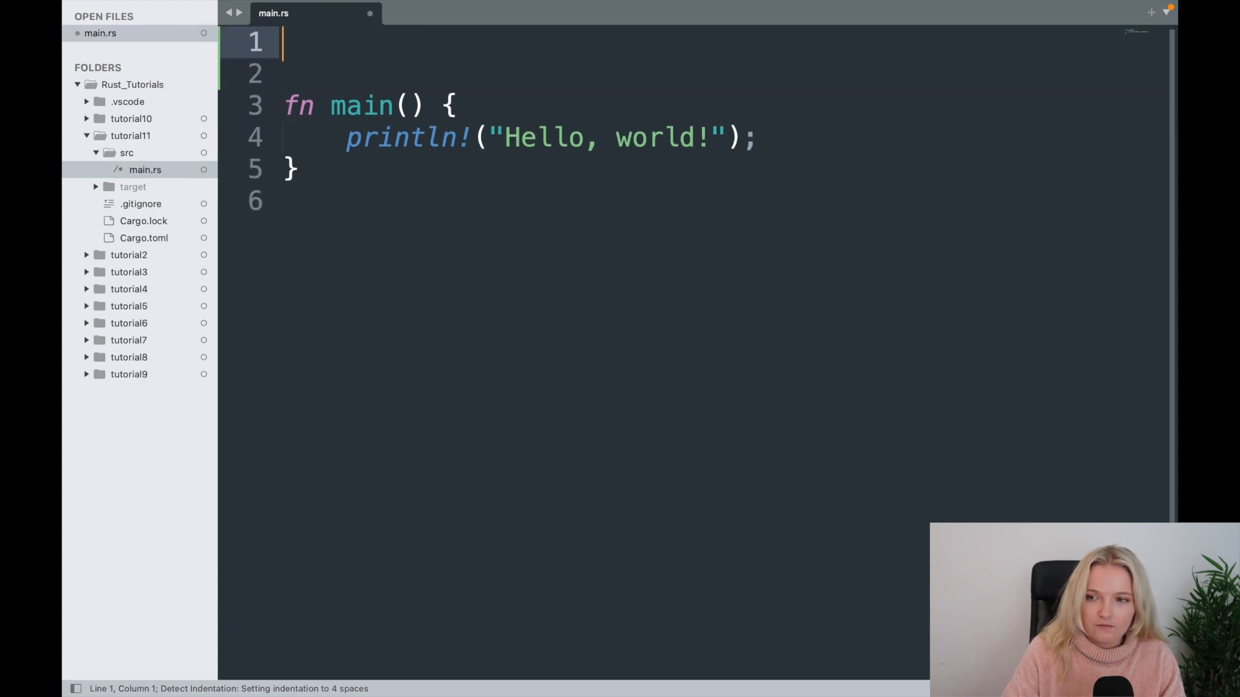
type("// Command line")
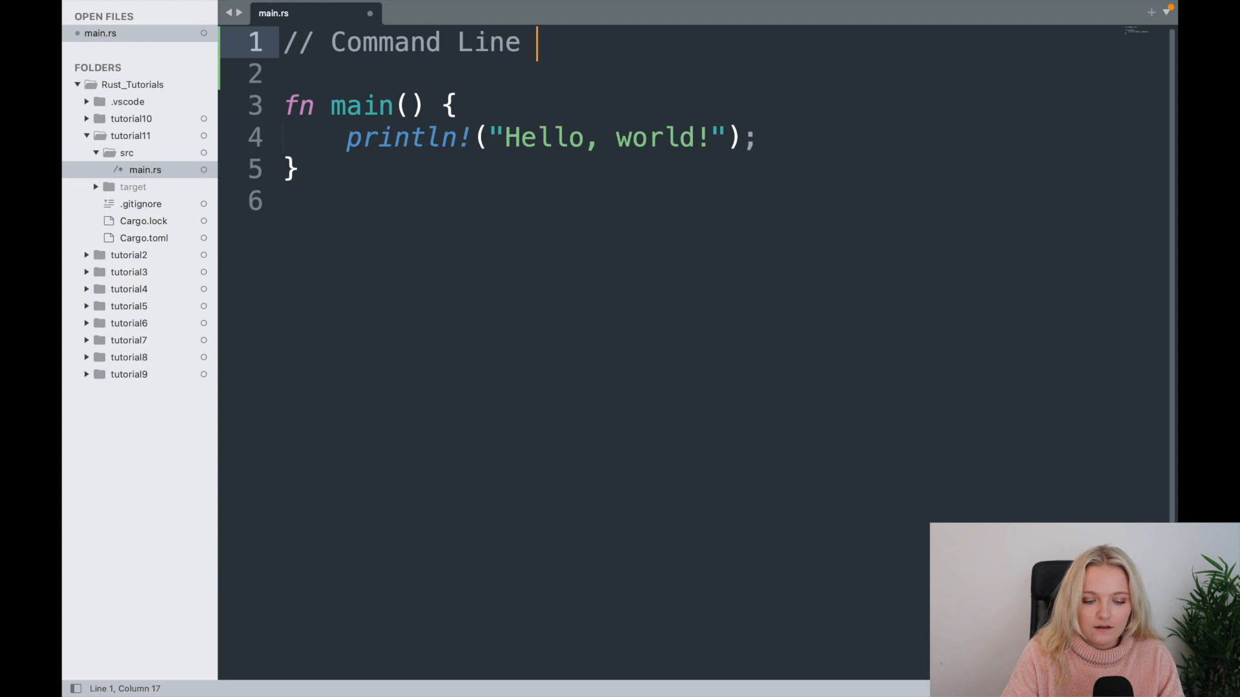
type("Arguments")
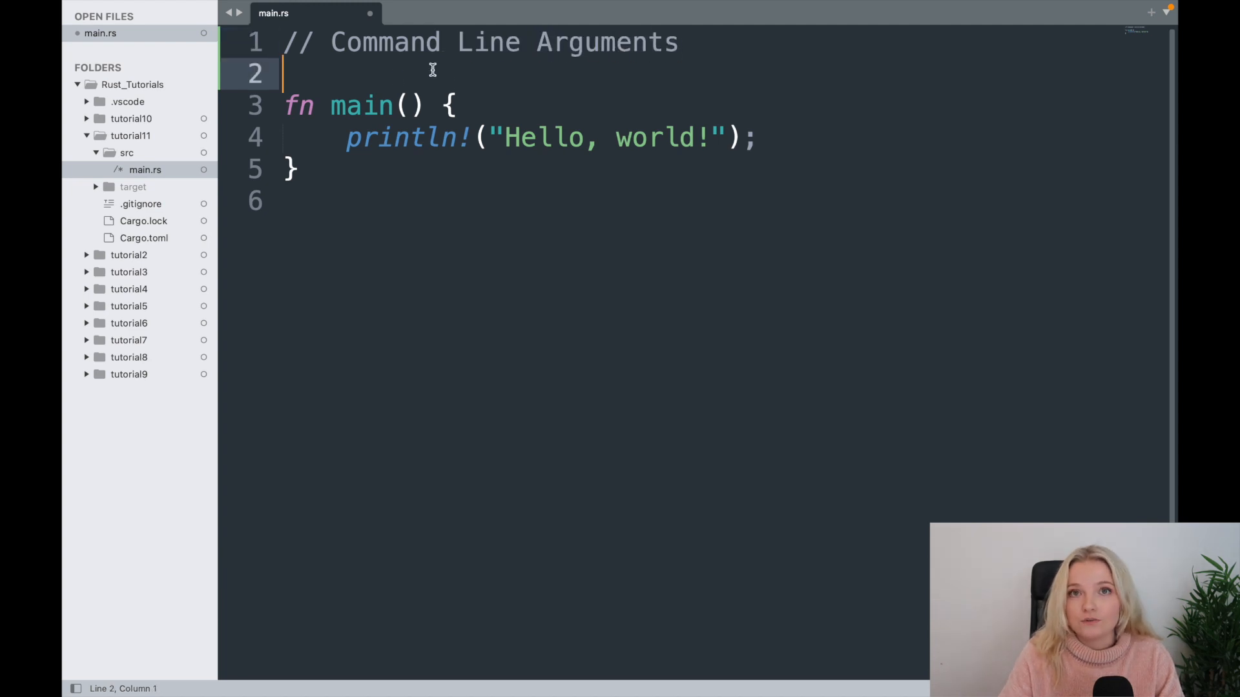
key("Enter")
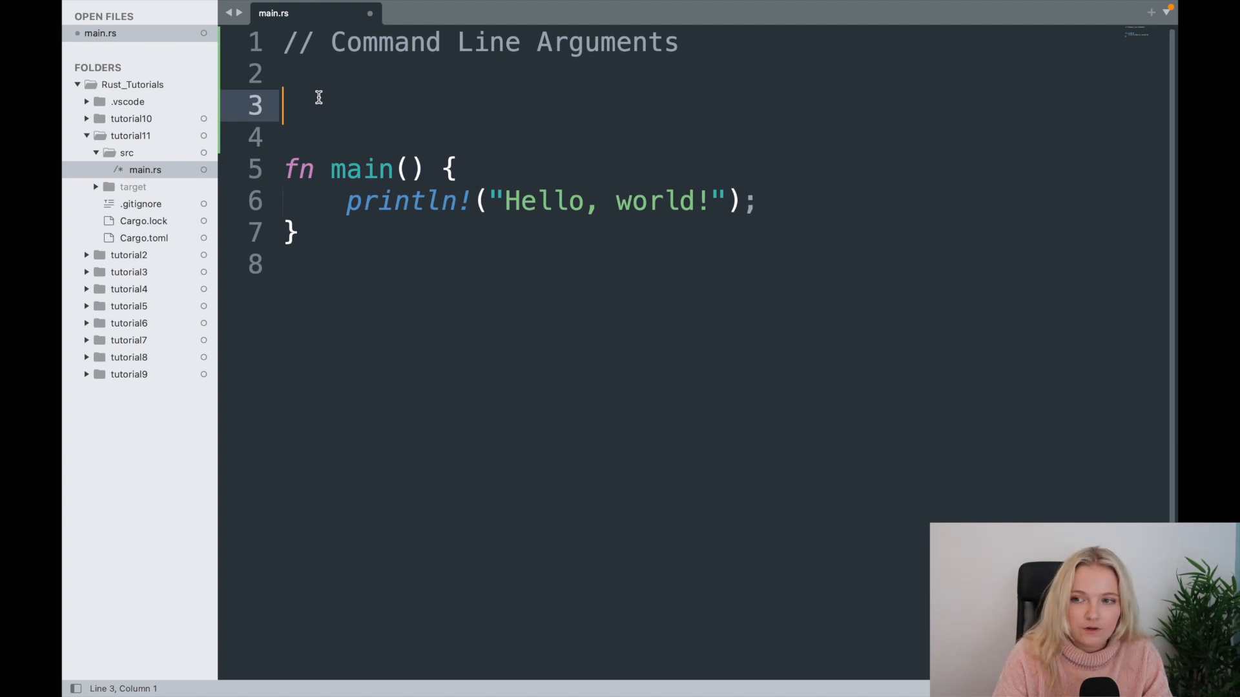
Step: Add 'use std::env;' and replace the Hello world print with 'let args: Vec<String>'
type("use st")
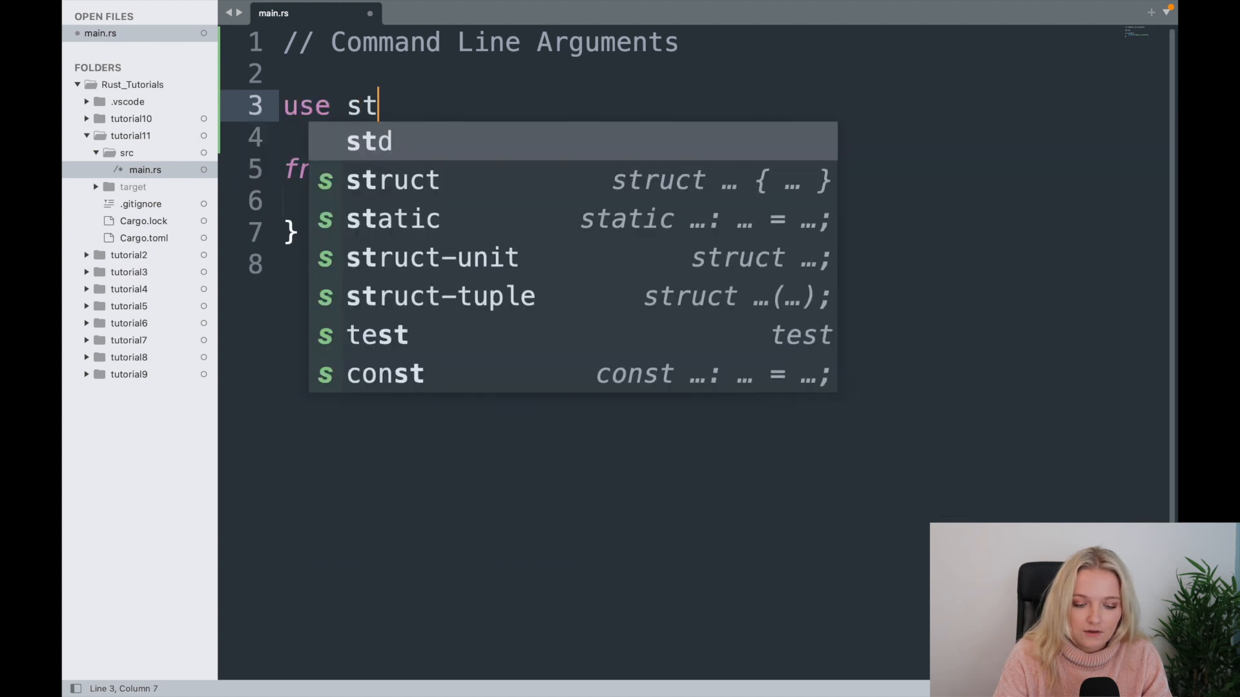
type("d::")
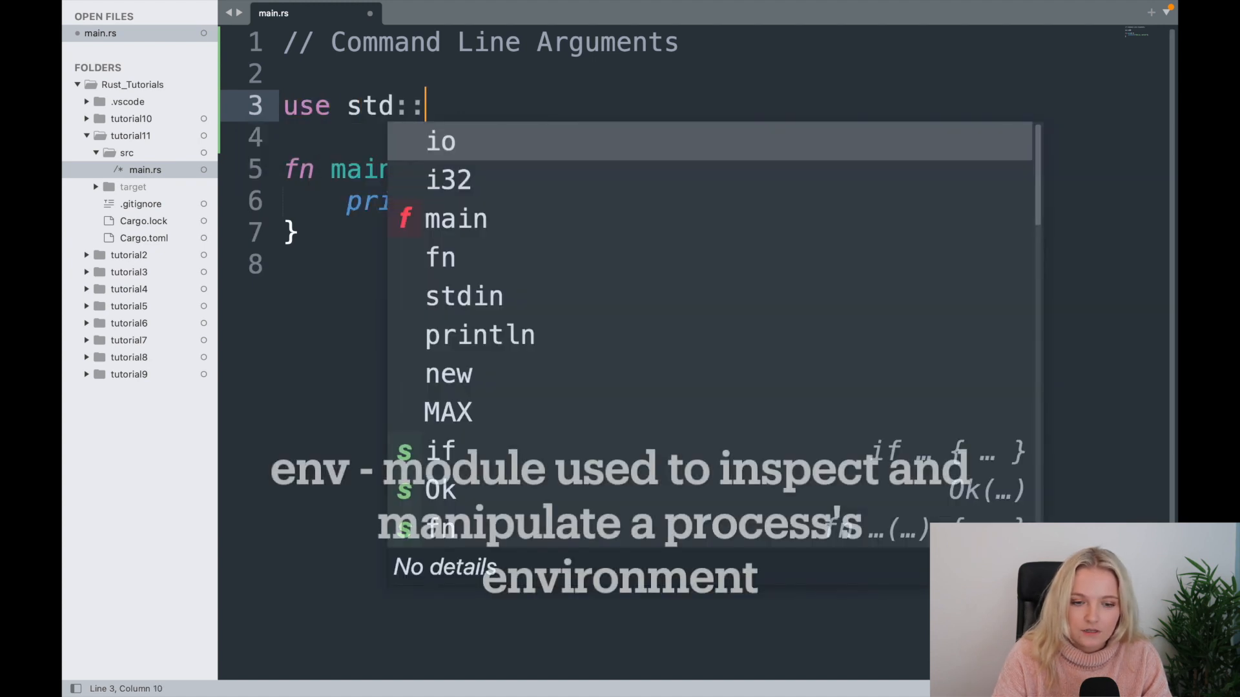
type("env;")
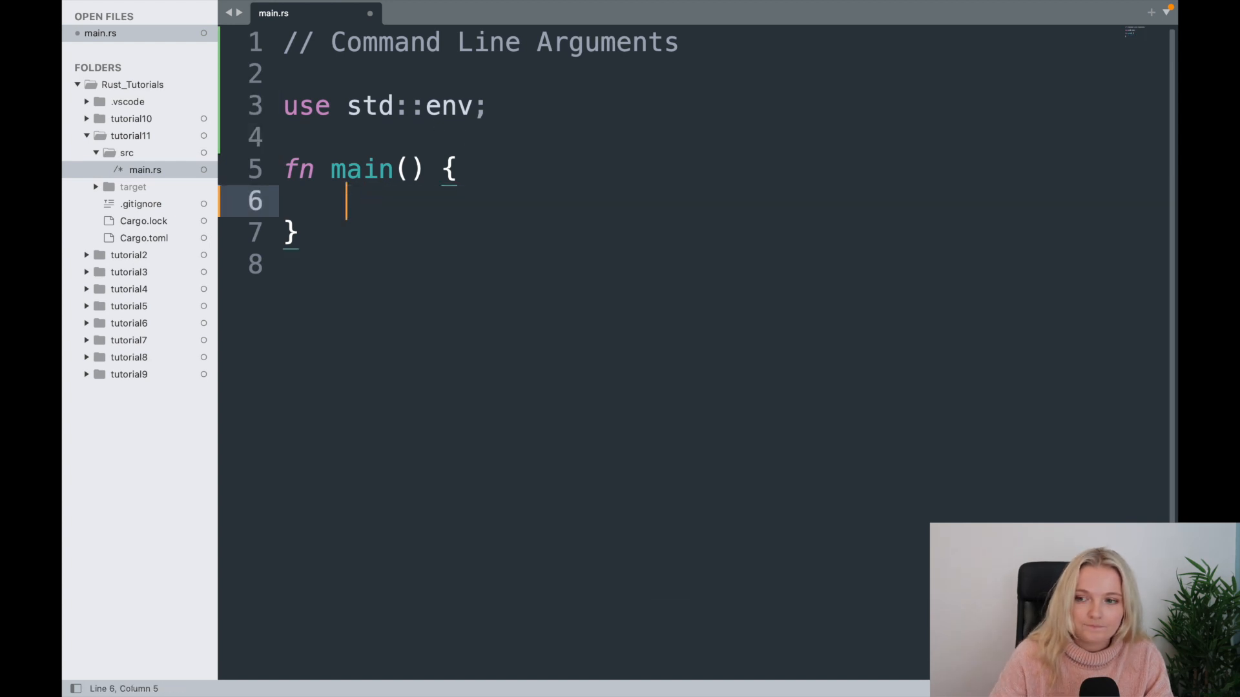
type("let a")
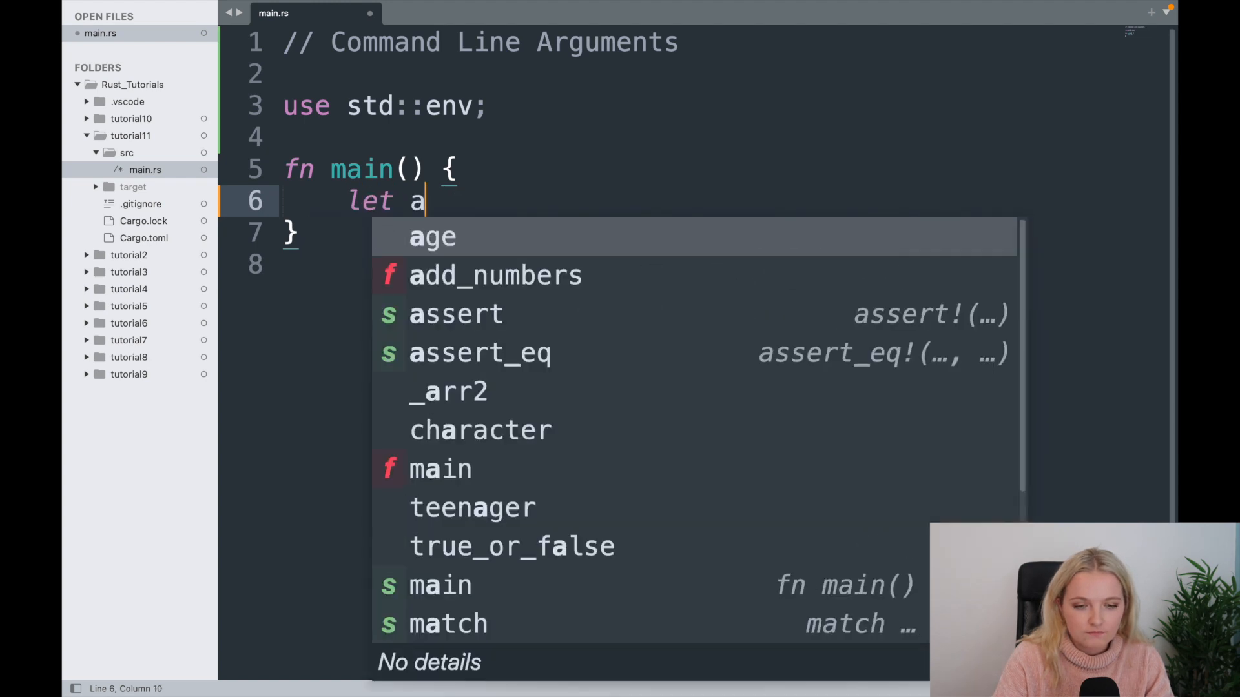
type("rgs:")
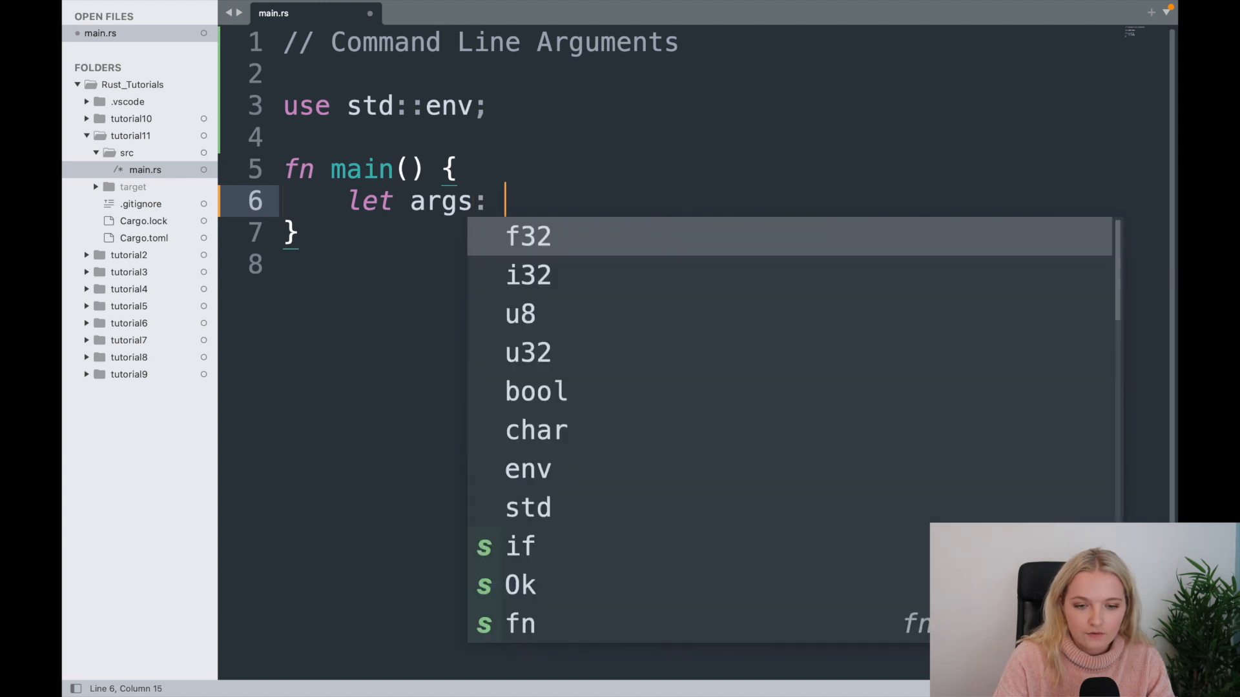
type("Vec")
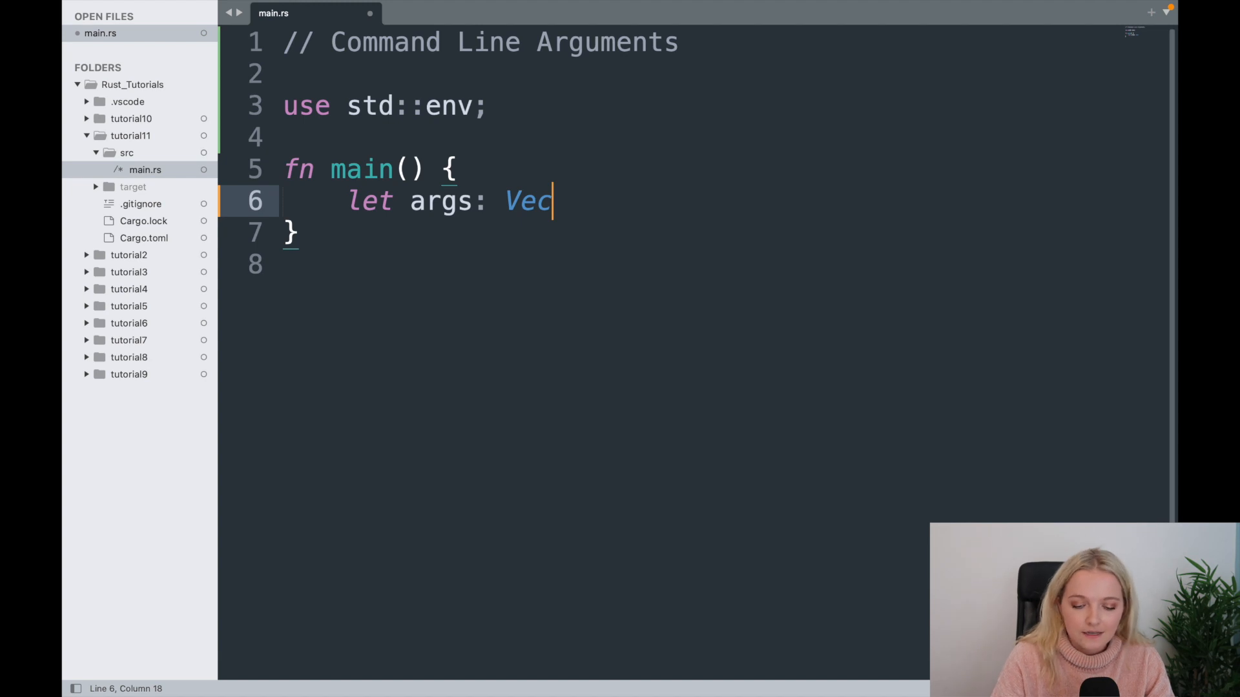
type("<")
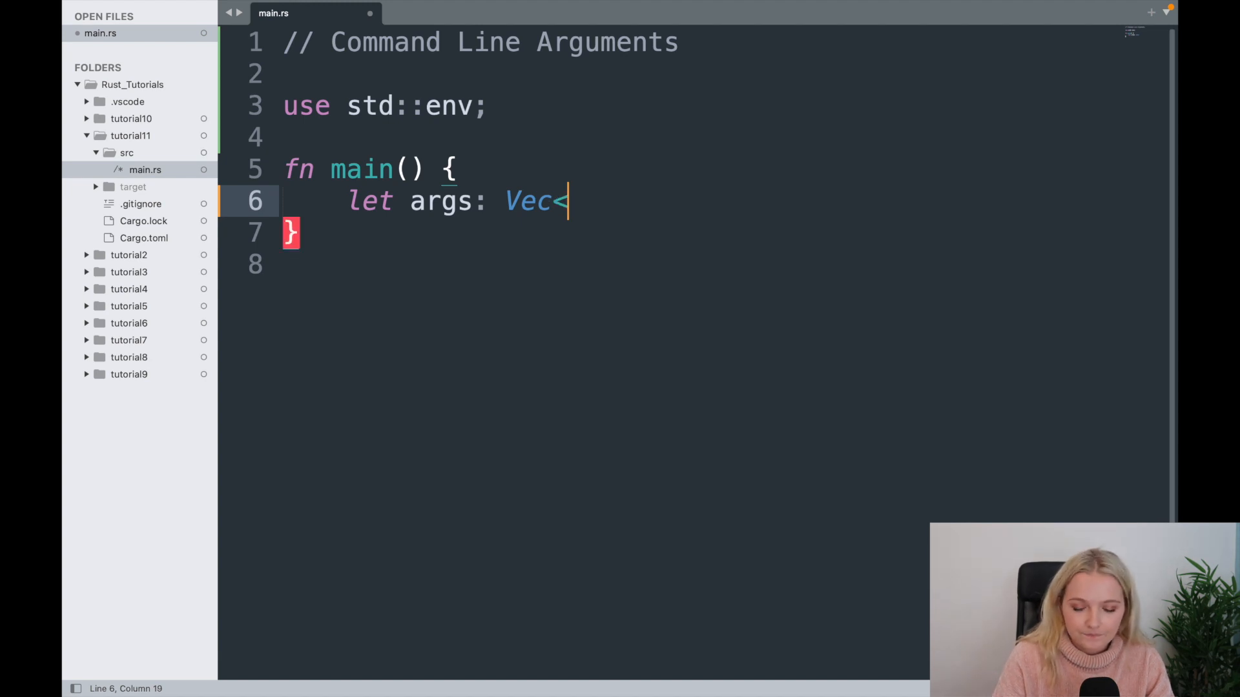
type("String>")
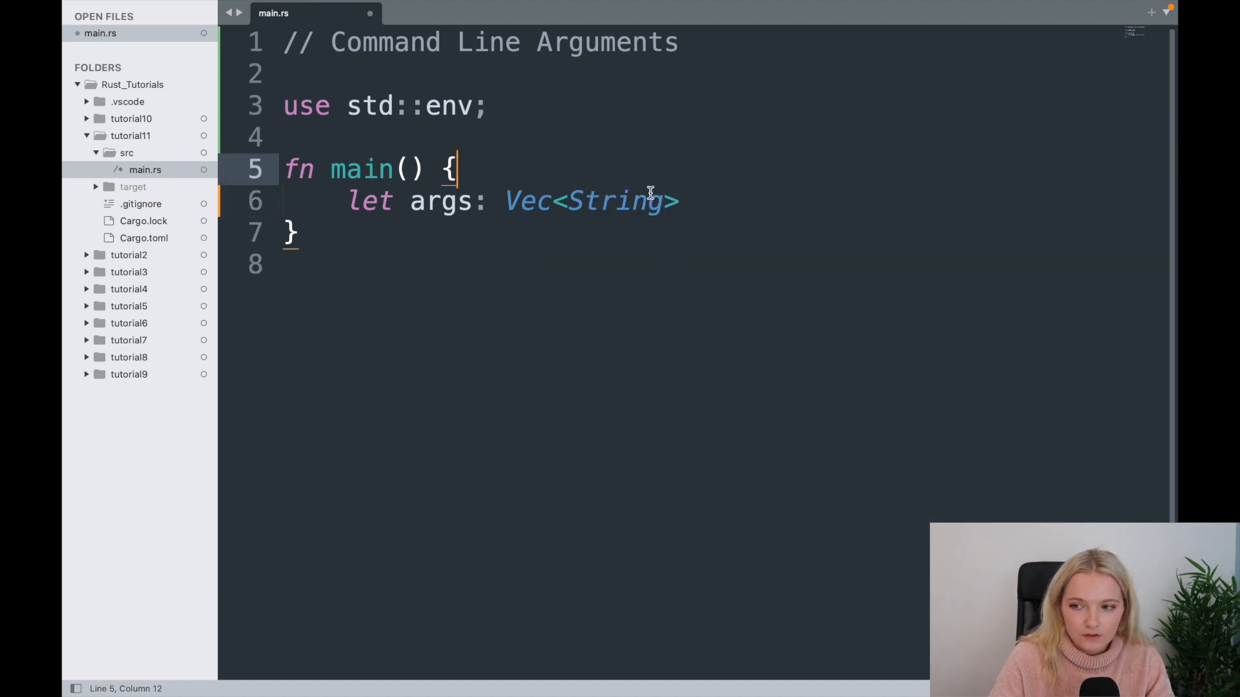
Step: Highlight the Vec and String words in the args type annotation to explain them
left_click(300, 231)
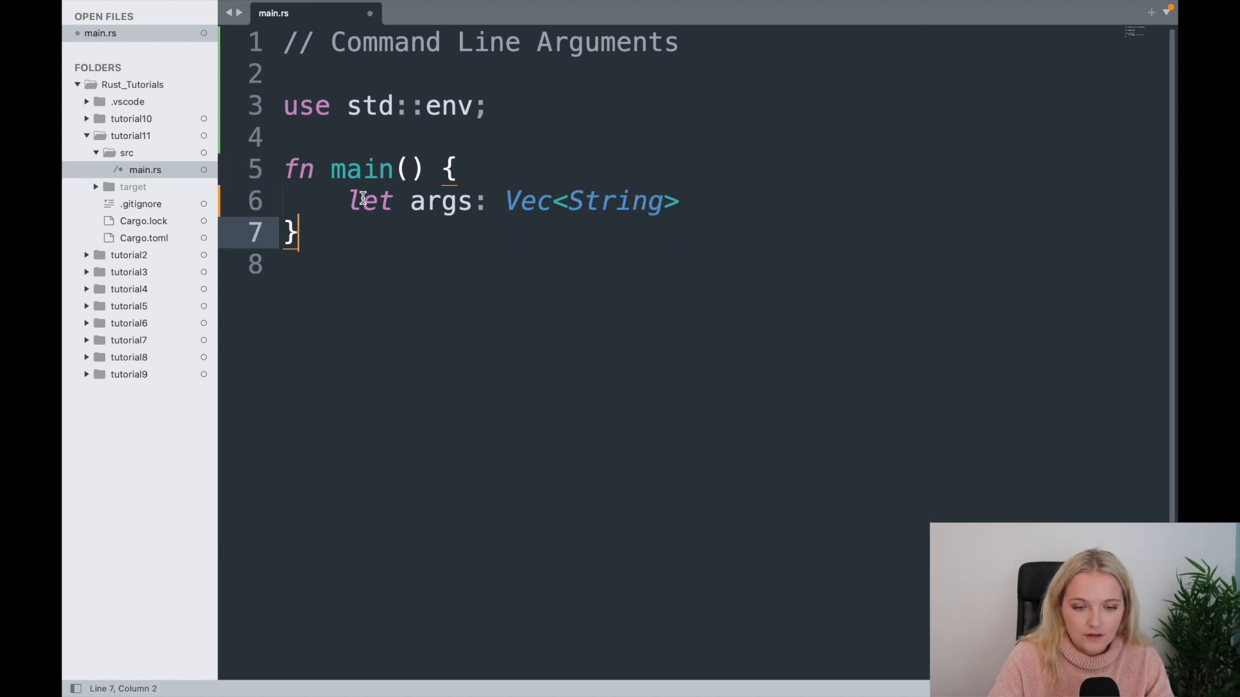
left_click(500, 200)
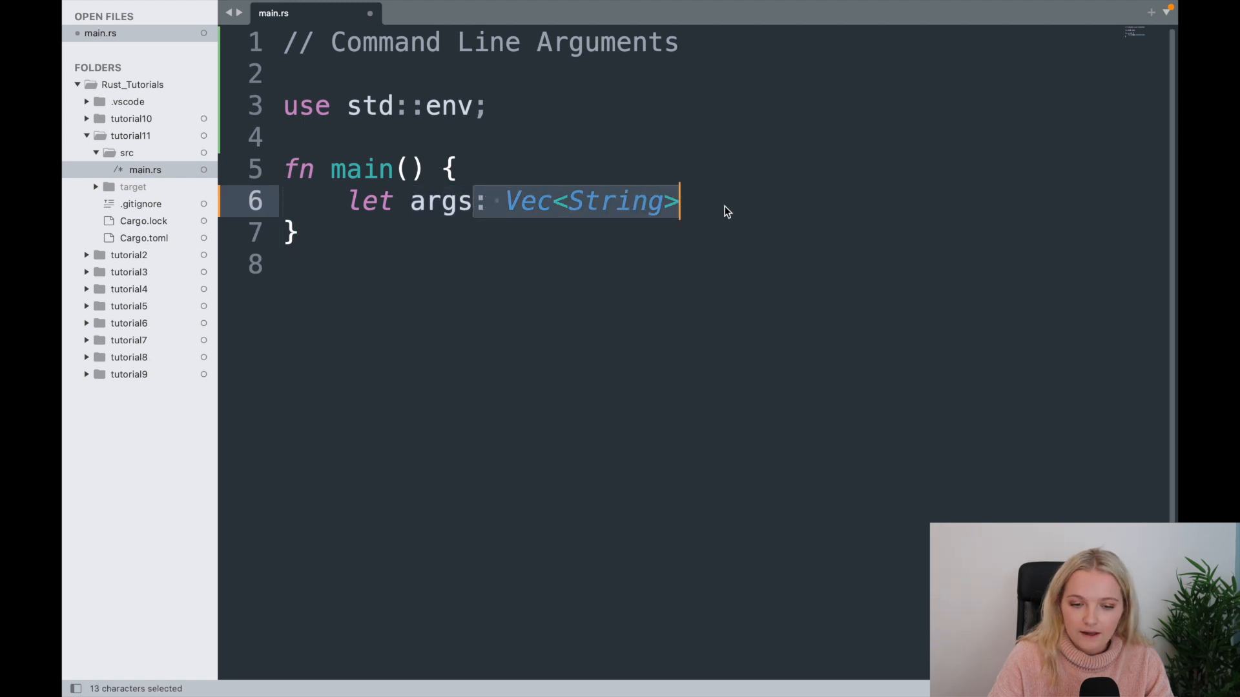
double_click(526, 200)
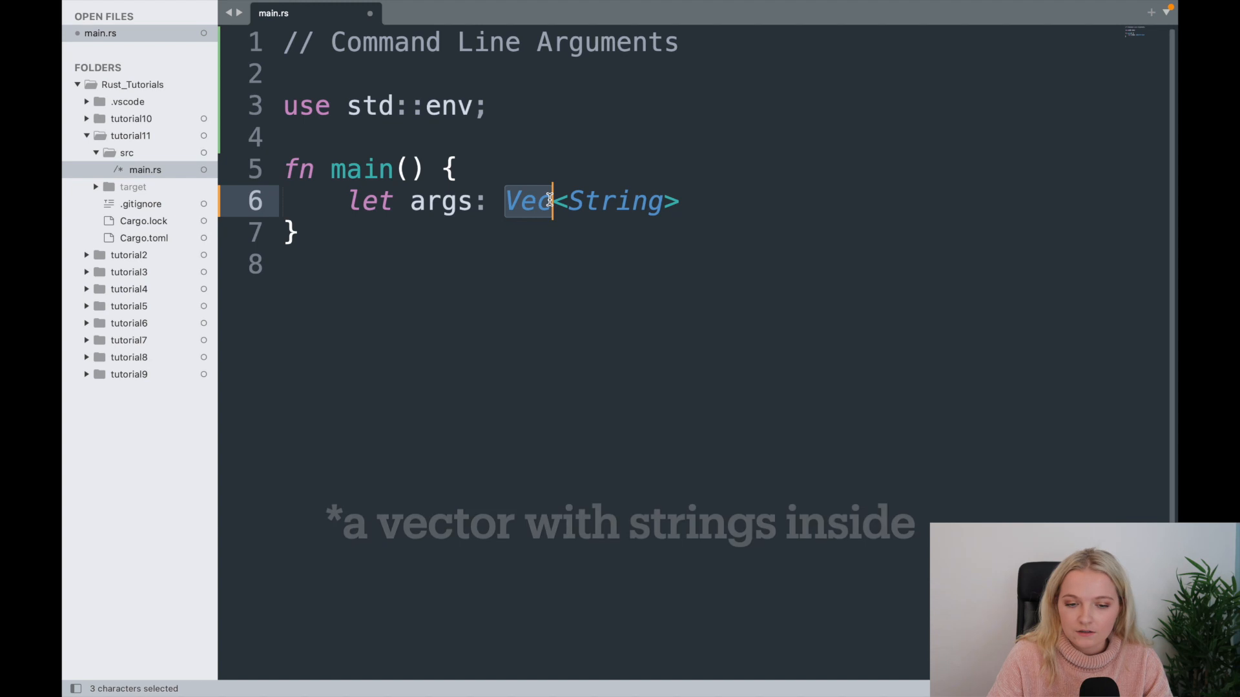
double_click(613, 202)
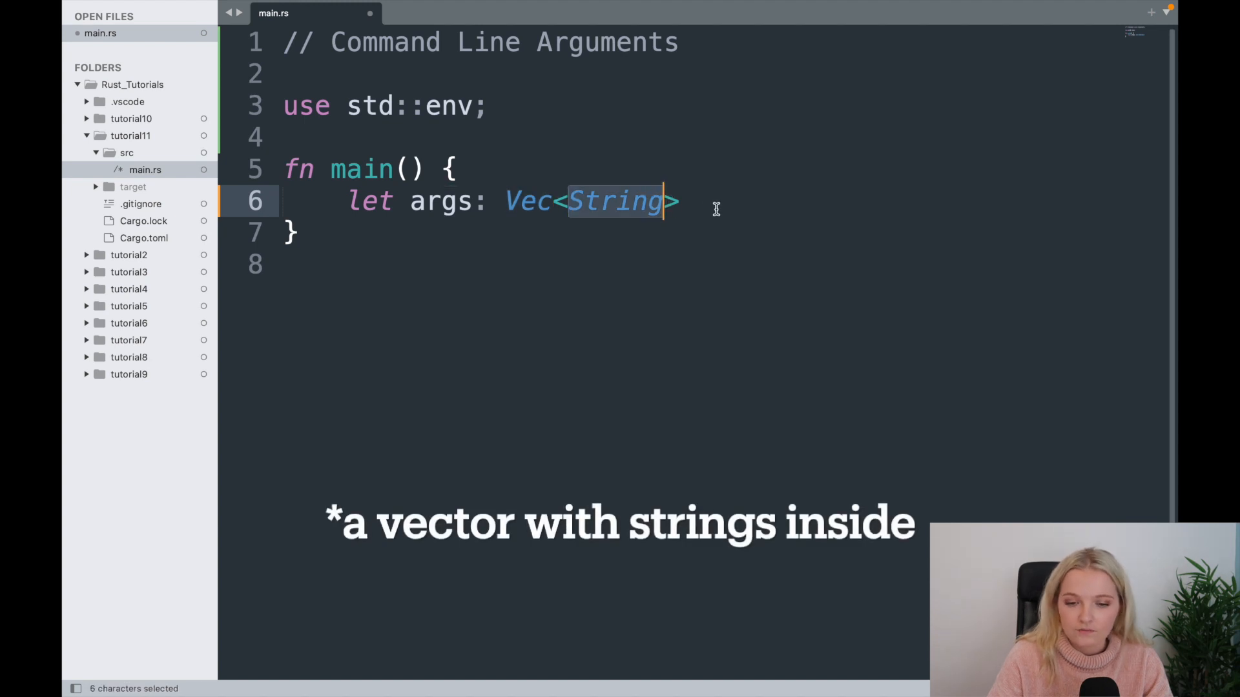
left_click(679, 201)
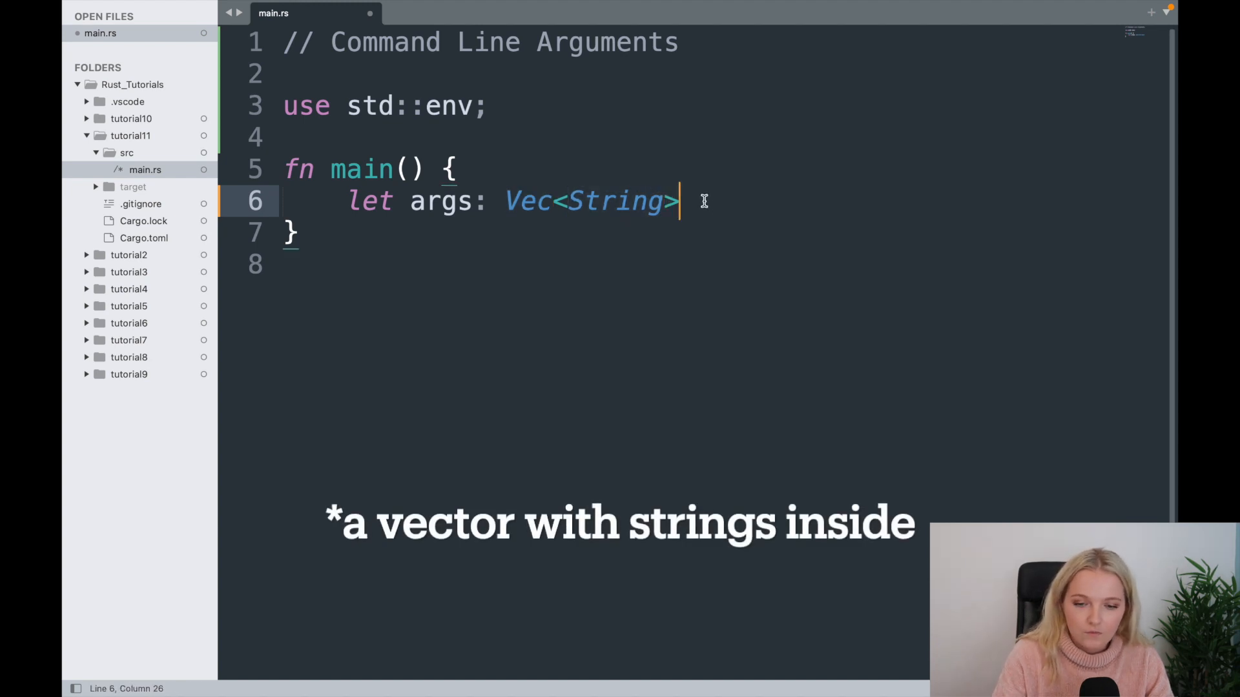
Step: Complete the args line with '= env::args().collect();' and highlight the collect call
type("= en")
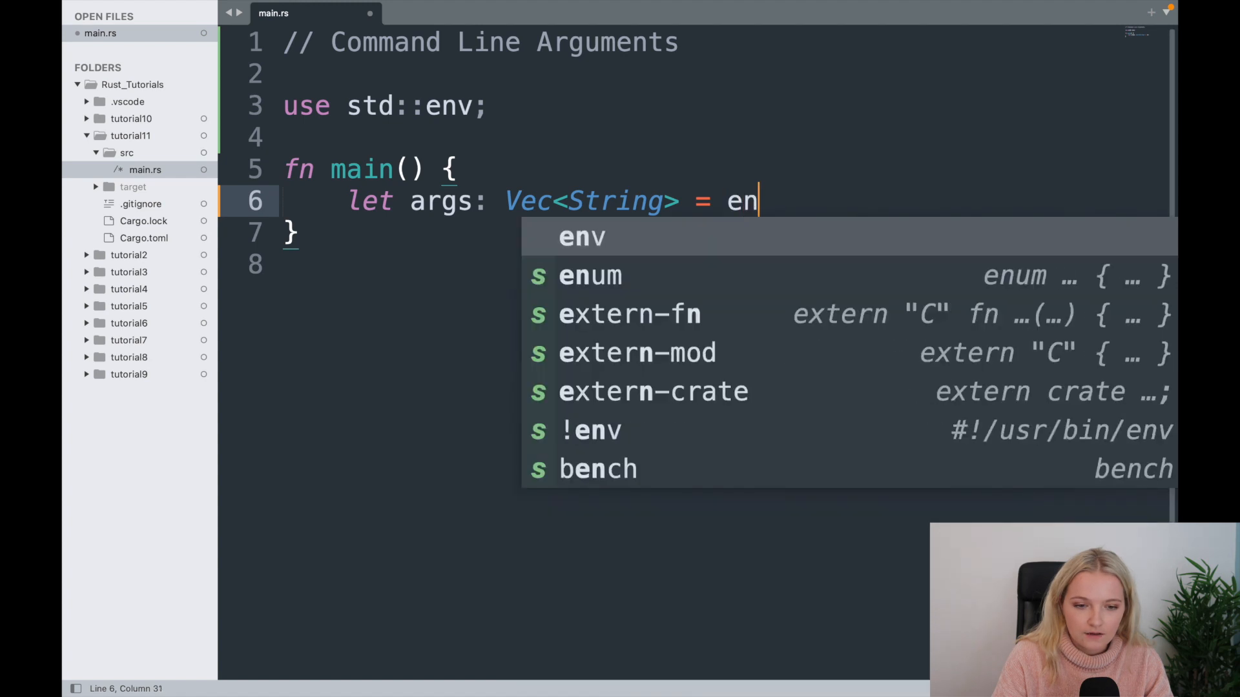
type("v")
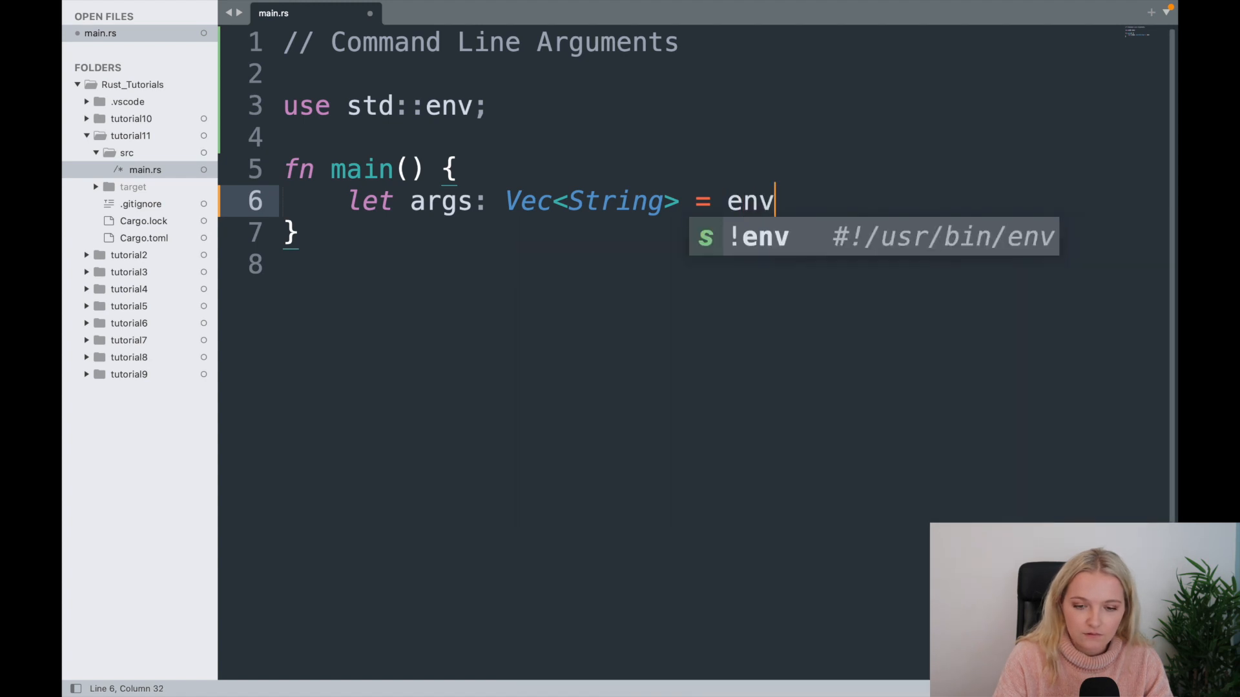
type("::a")
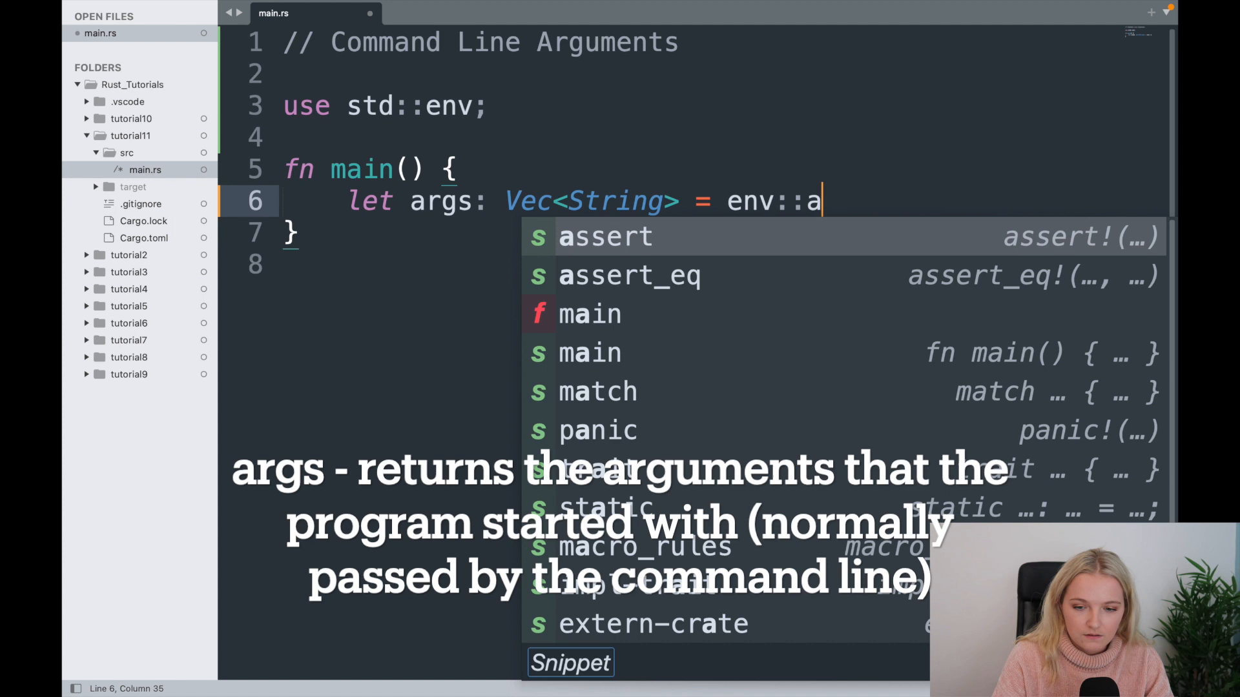
type("rgs")
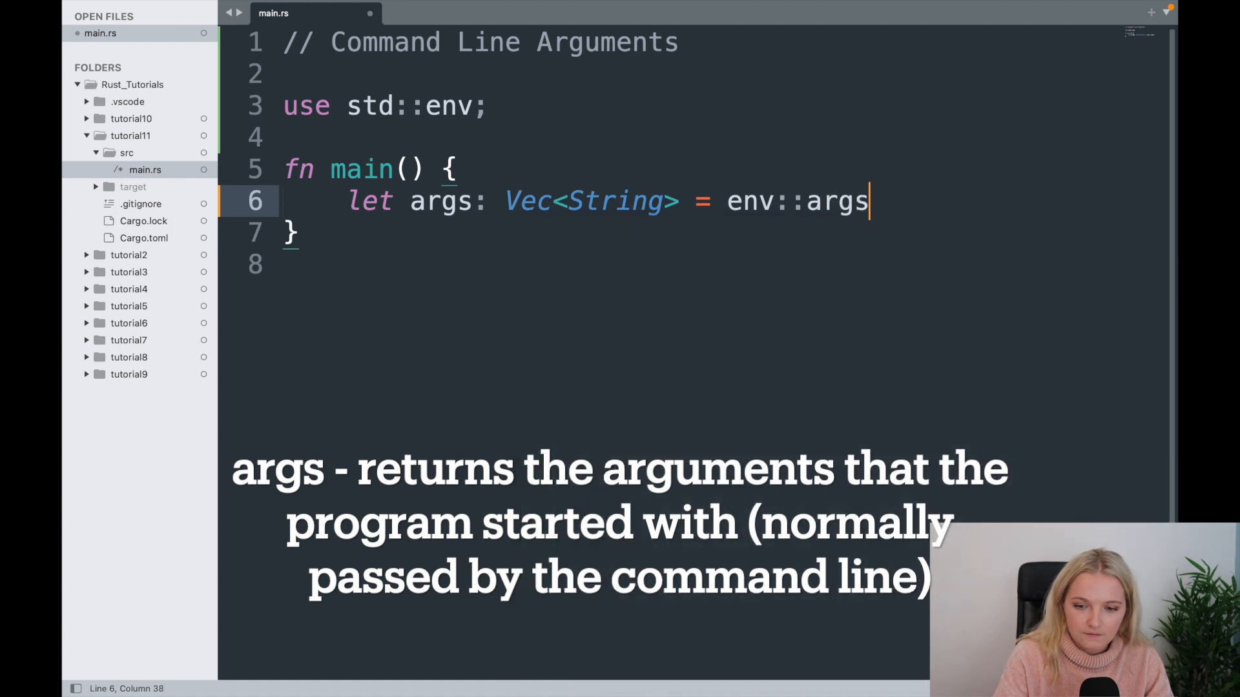
type("().colle")
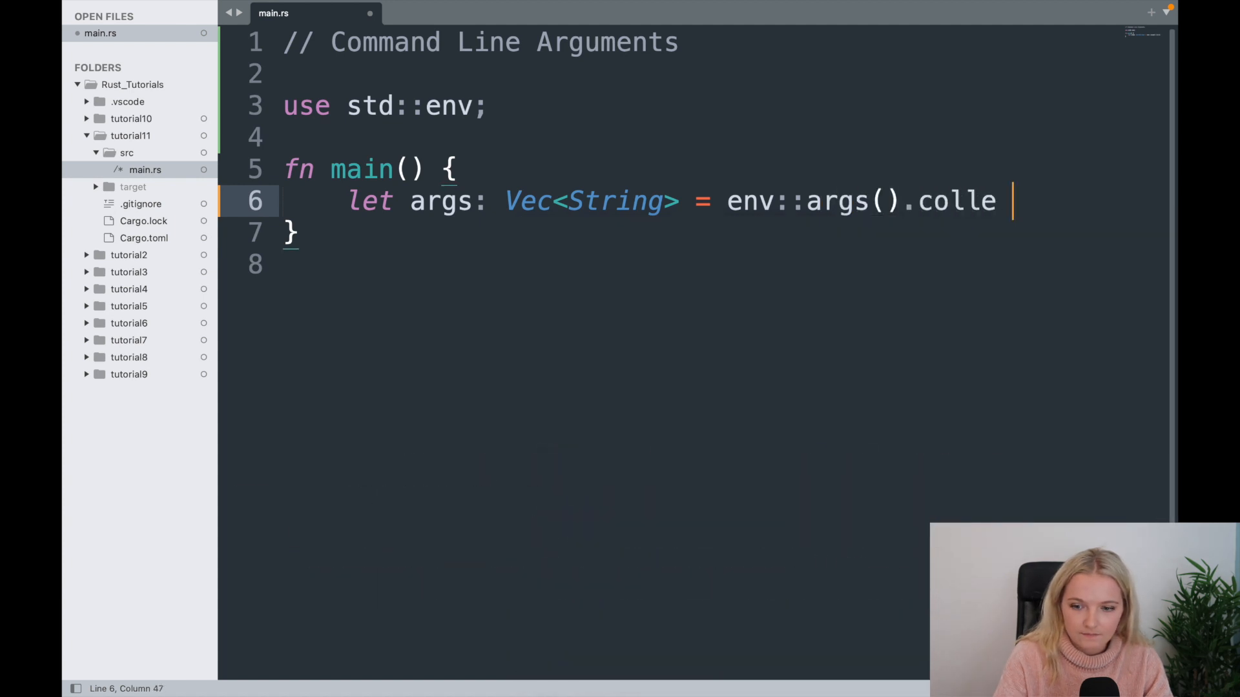
type("ct()")
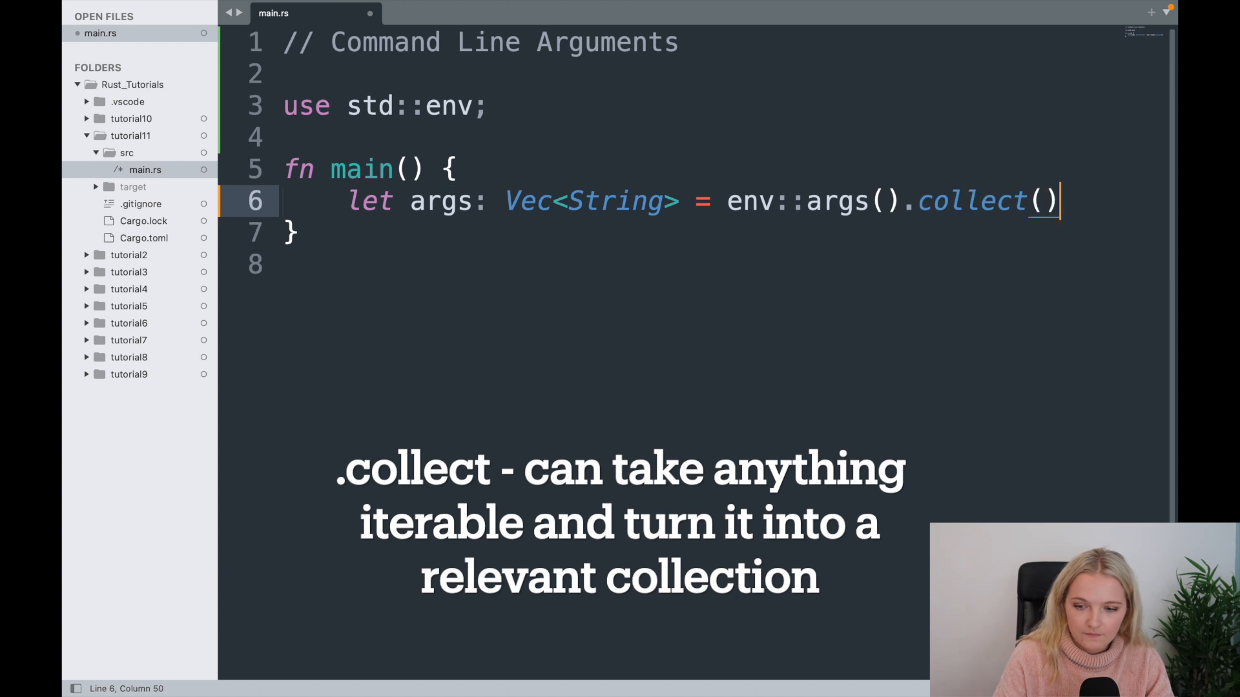
type(";")
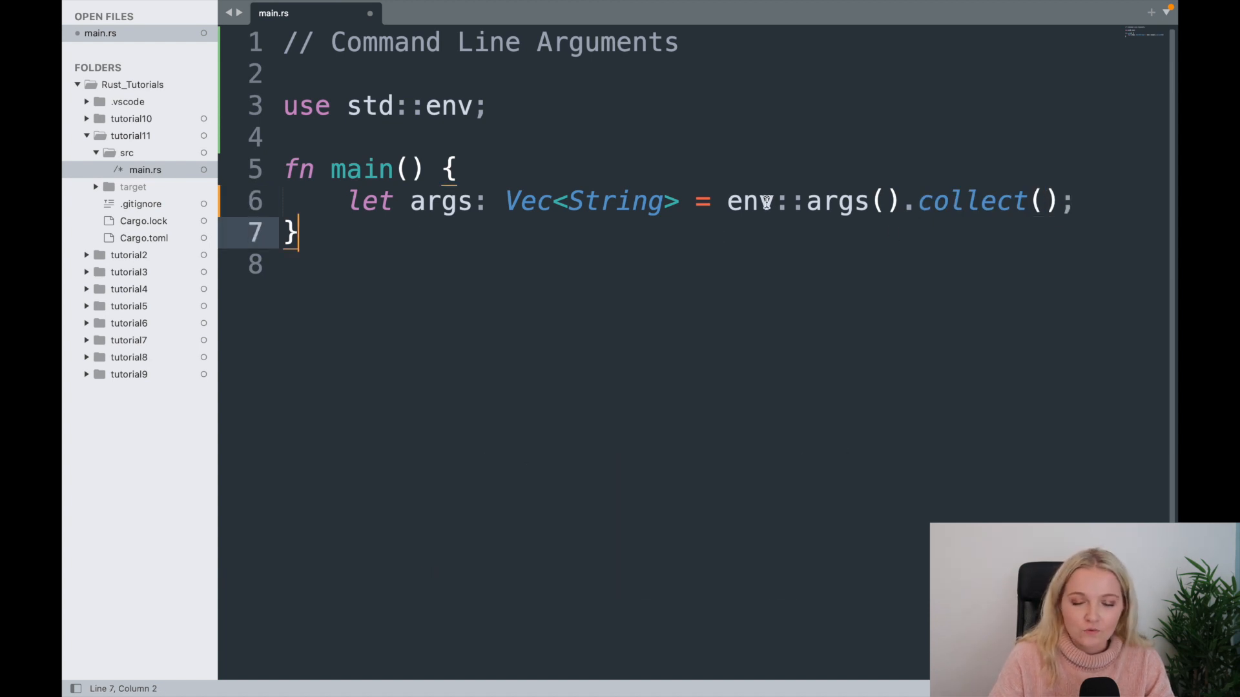
mouse_move(989, 218)
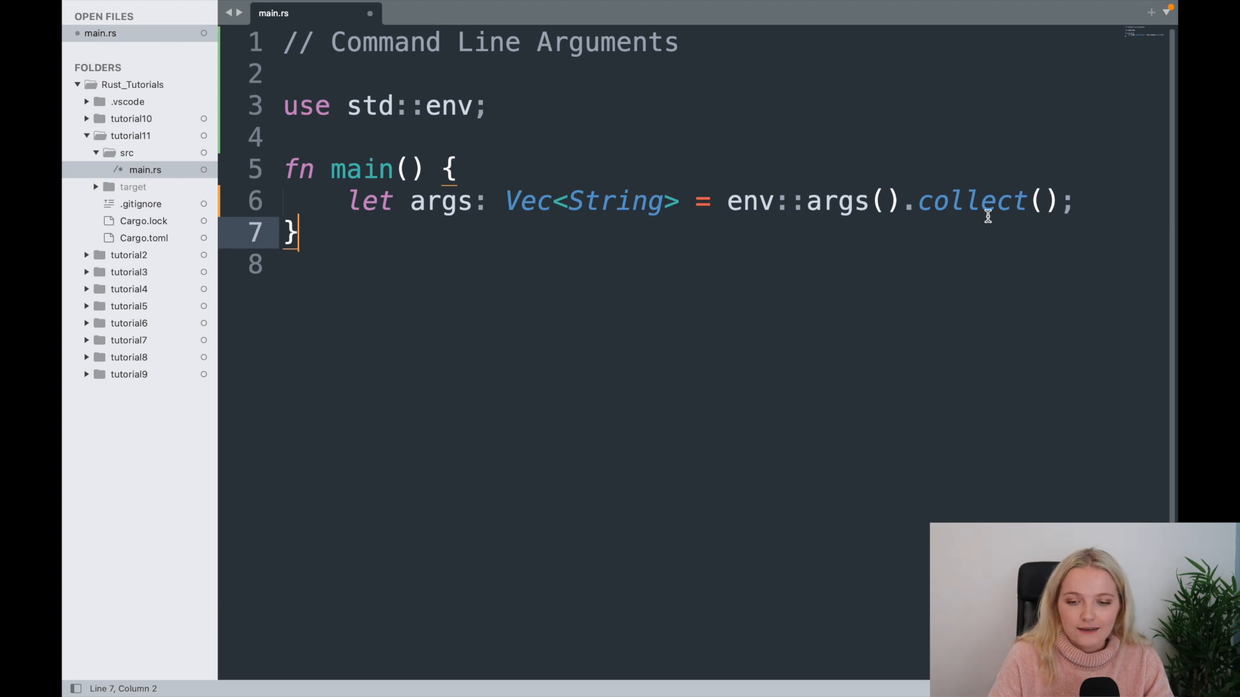
mouse_move(520, 107)
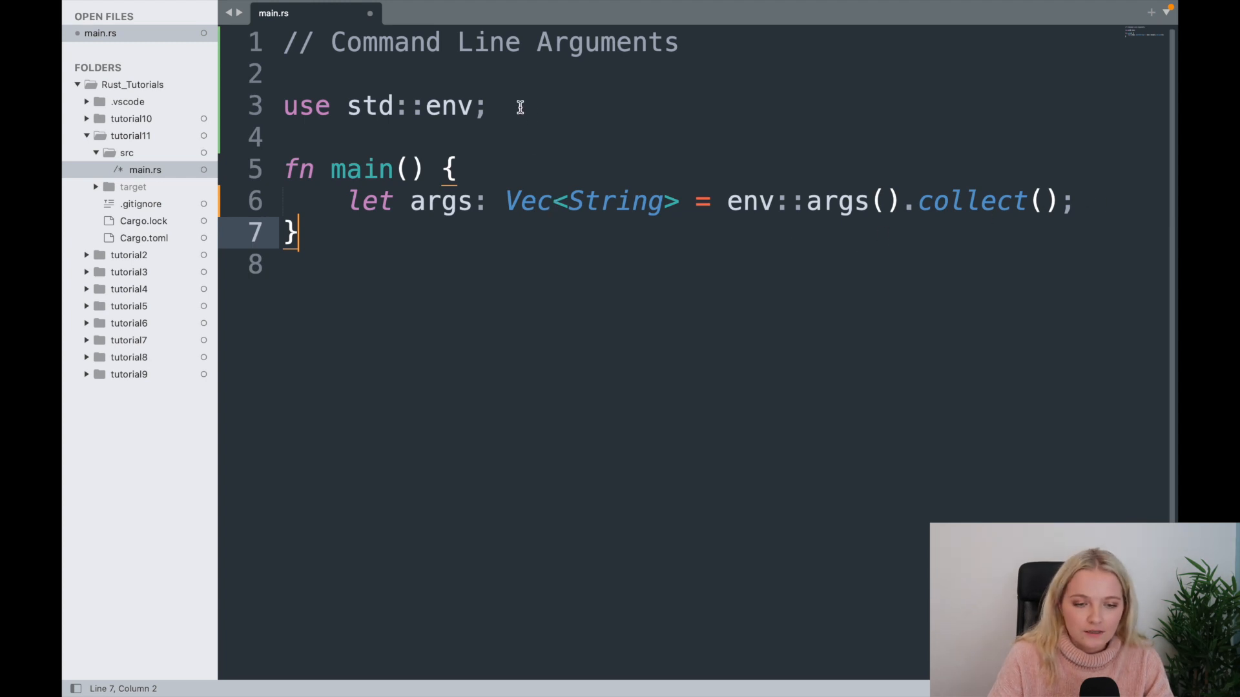
left_click(489, 106)
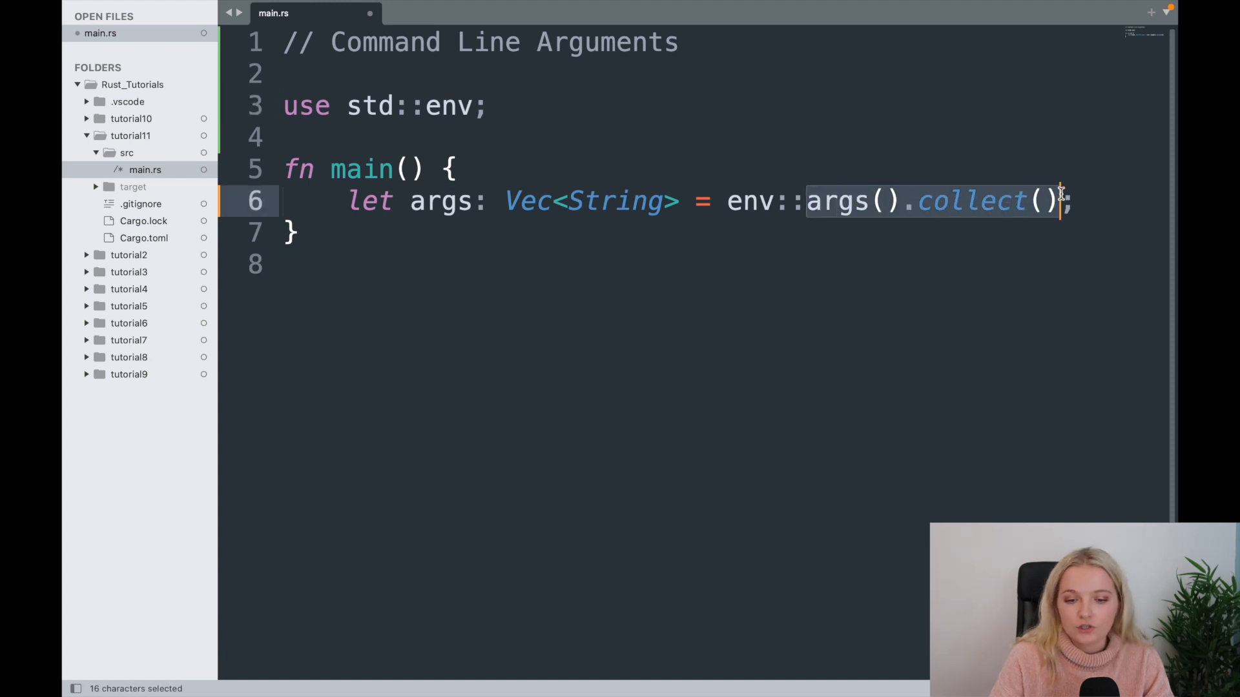
Step: Add println!("{:?}", args); to print the args vector in debug format
type("println!(\"{")
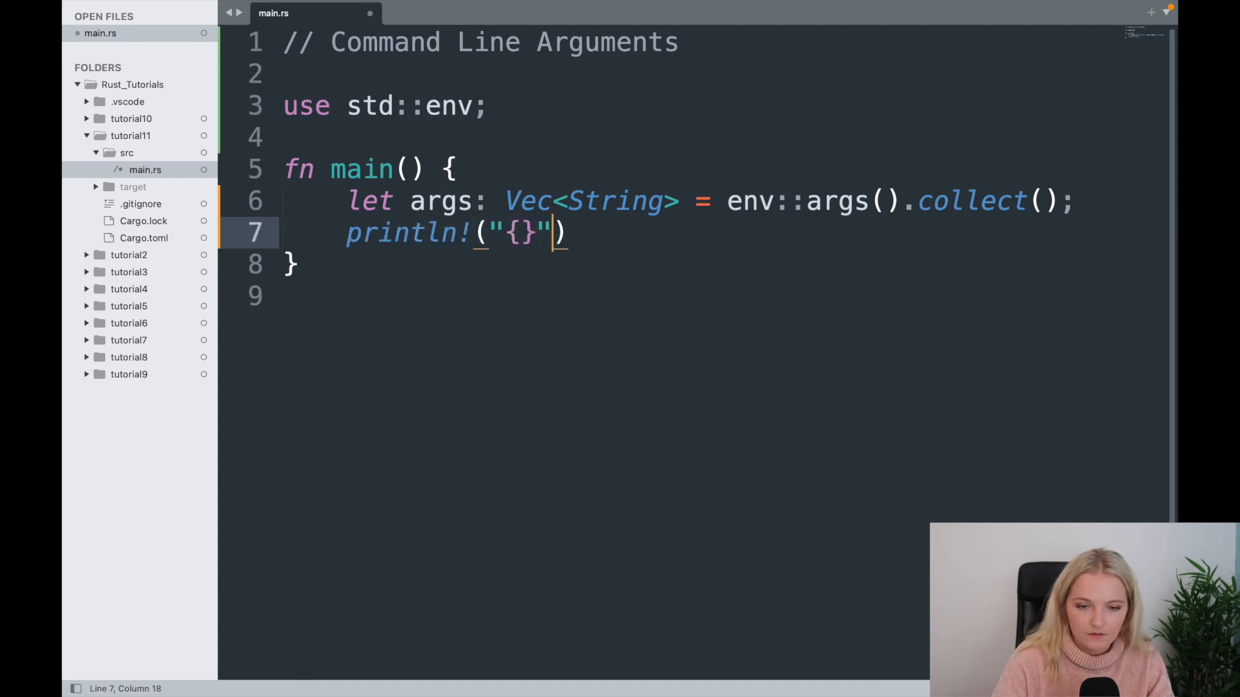
type(", args")
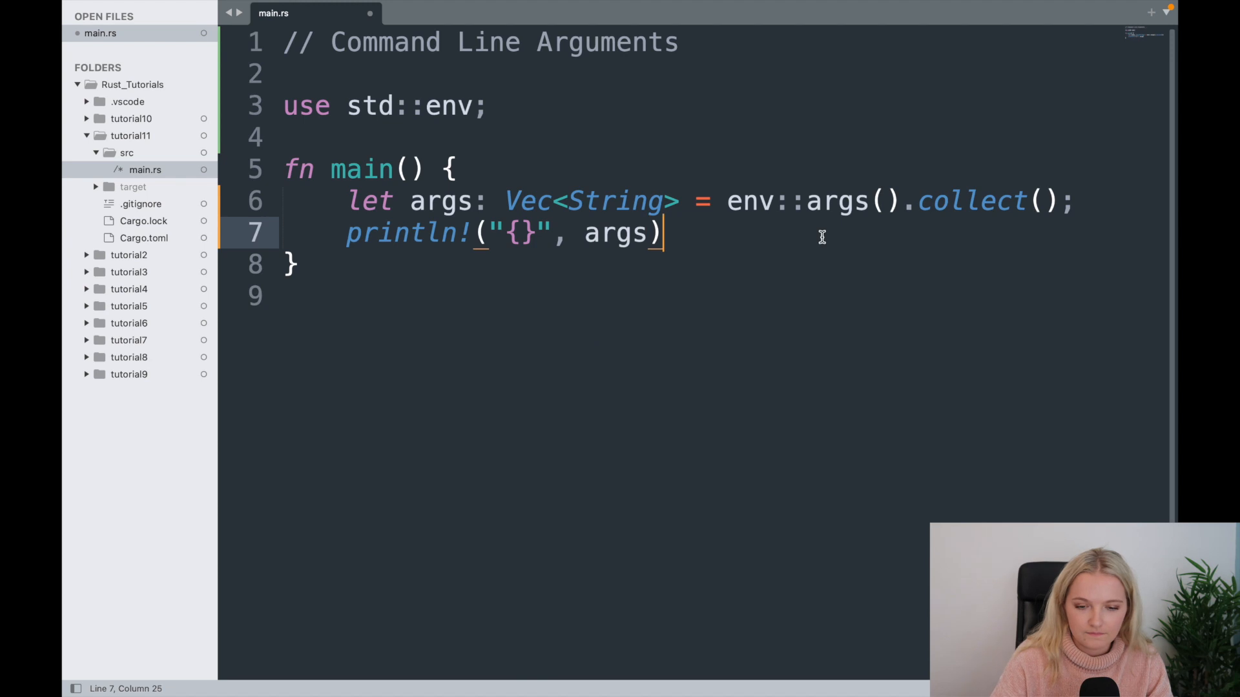
left_click(628, 669)
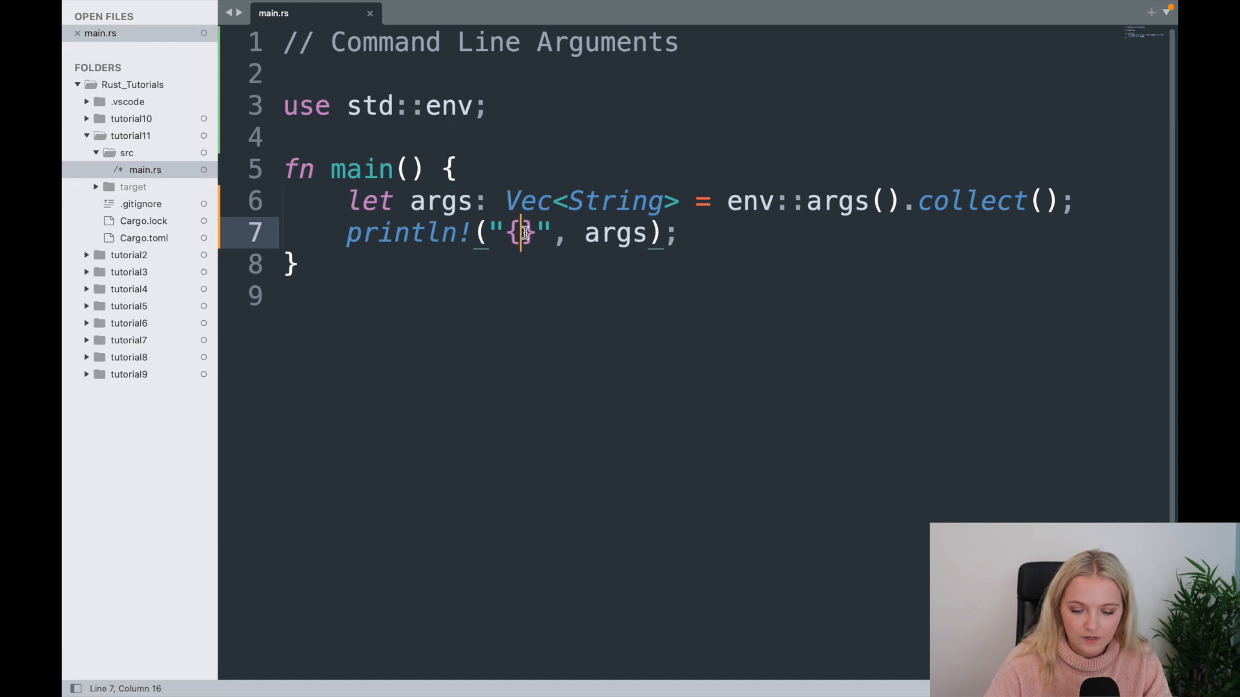
type(":?")
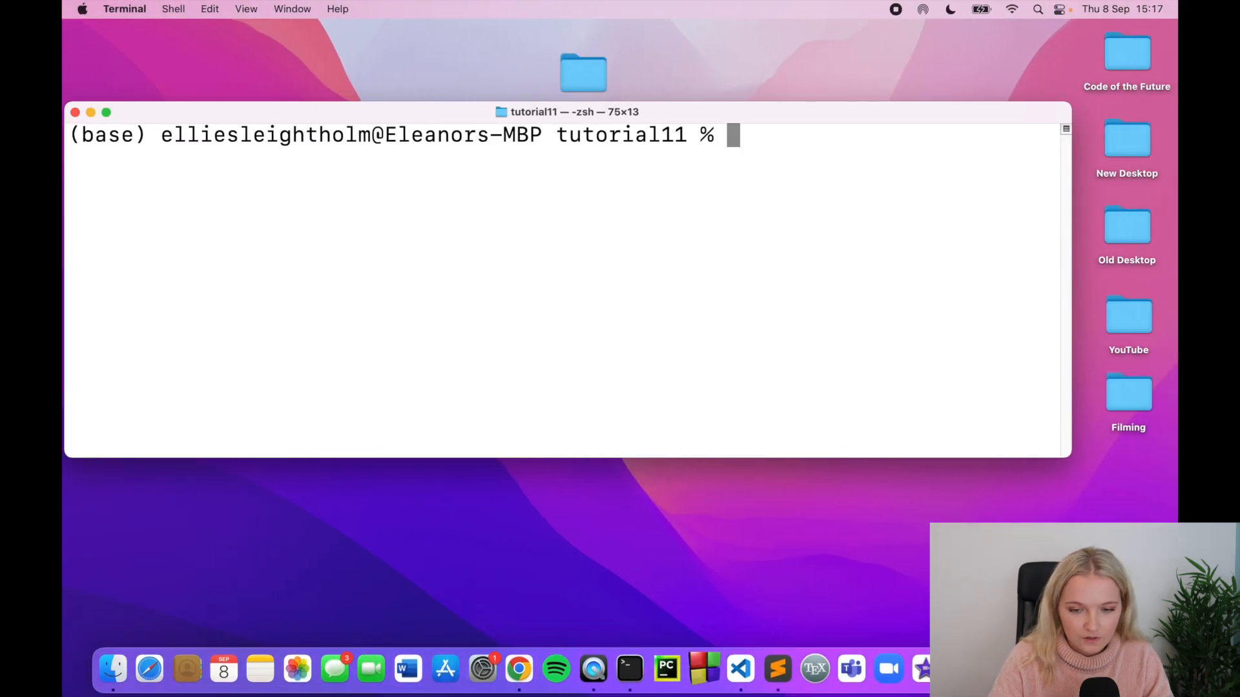
Step: Run 'cargo run hello' and select the printed program path in the output
type("cargo run")
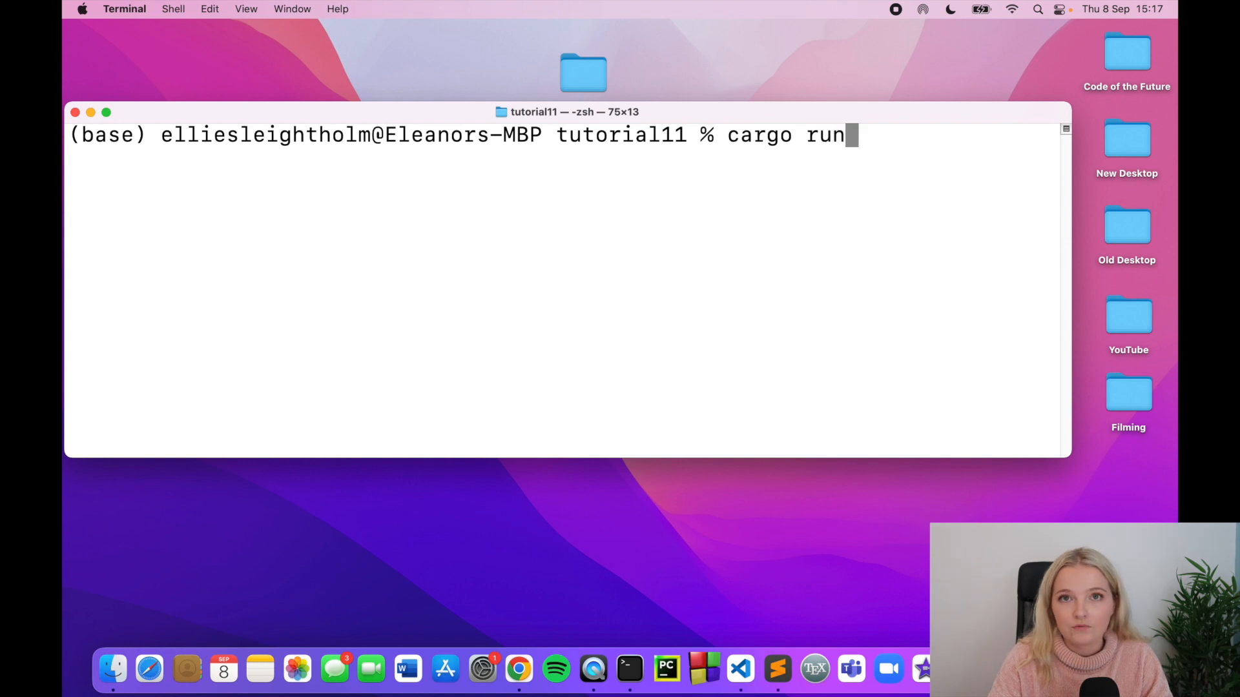
type("he")
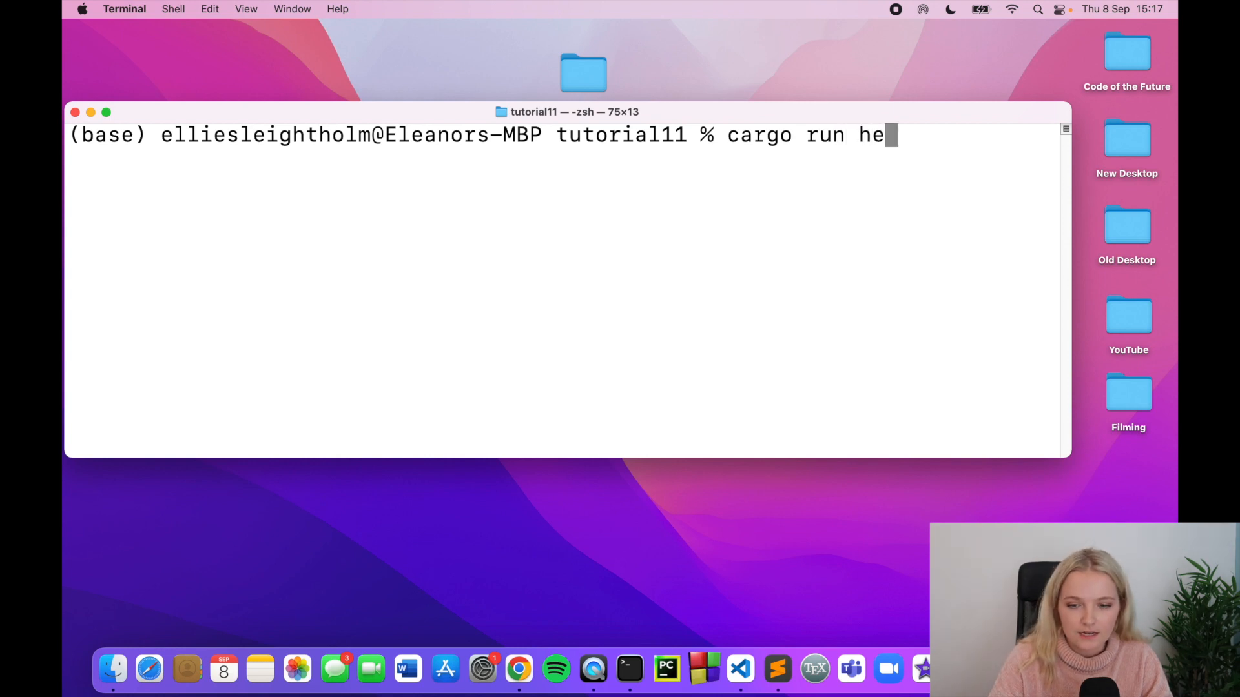
key("Return")
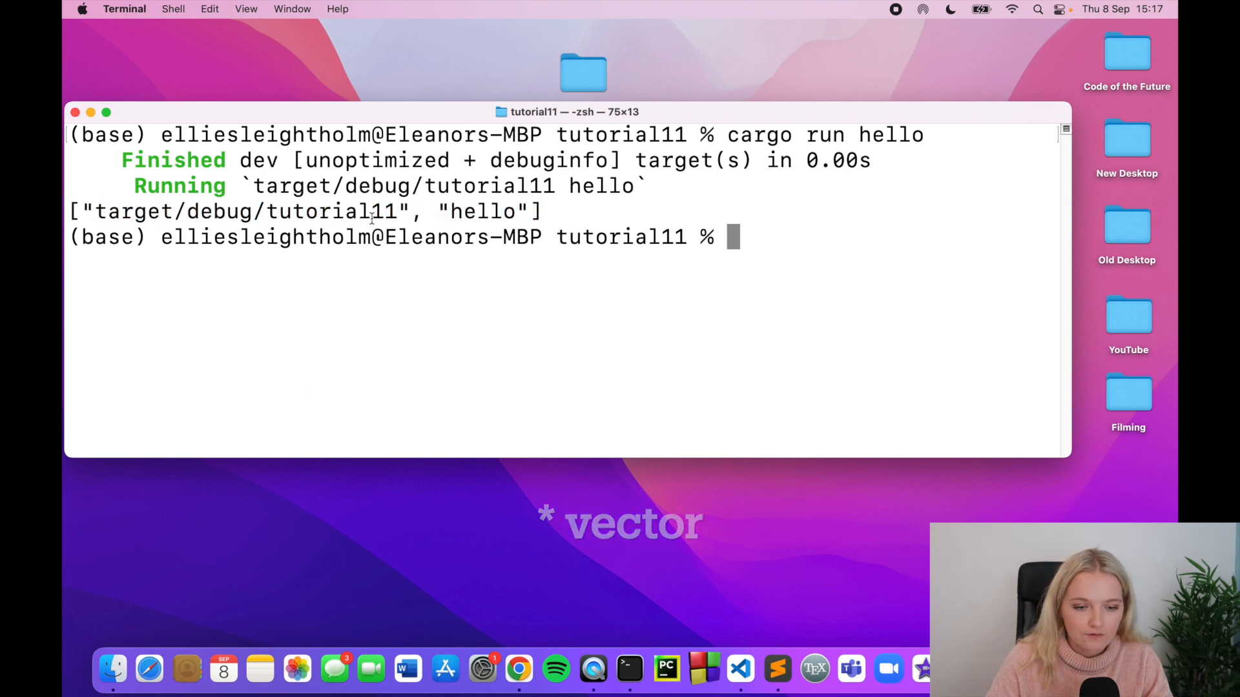
double_click(237, 211)
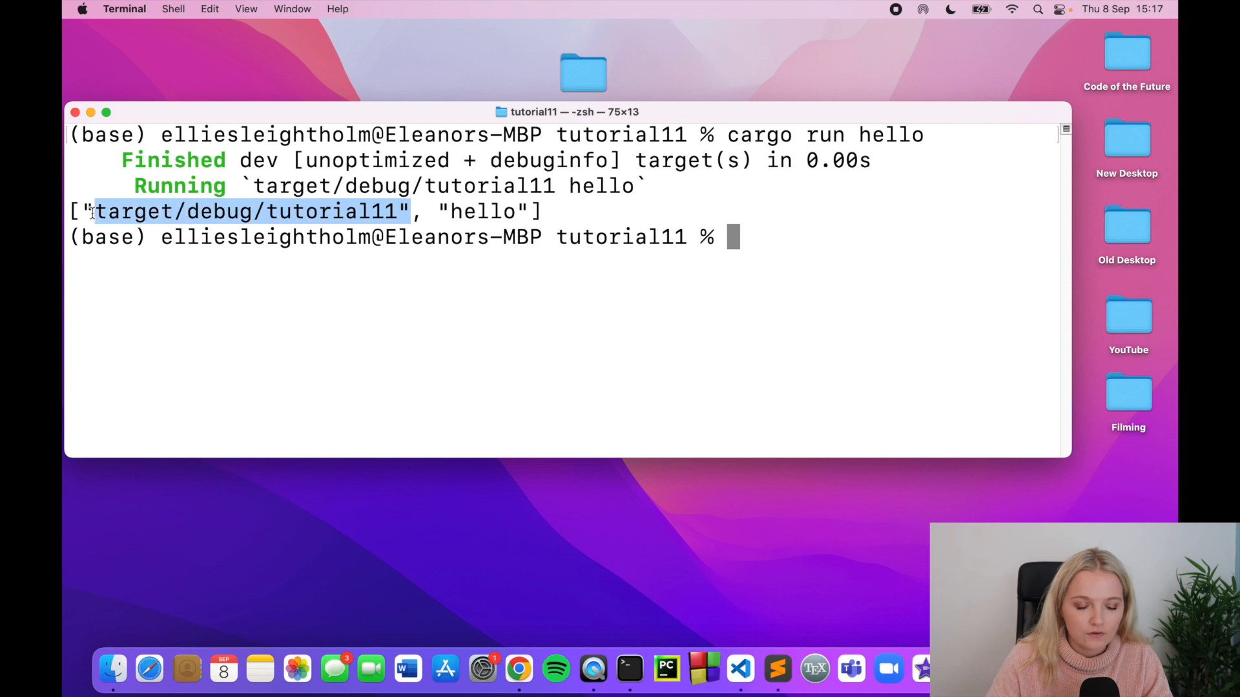
mouse_move(377, 211)
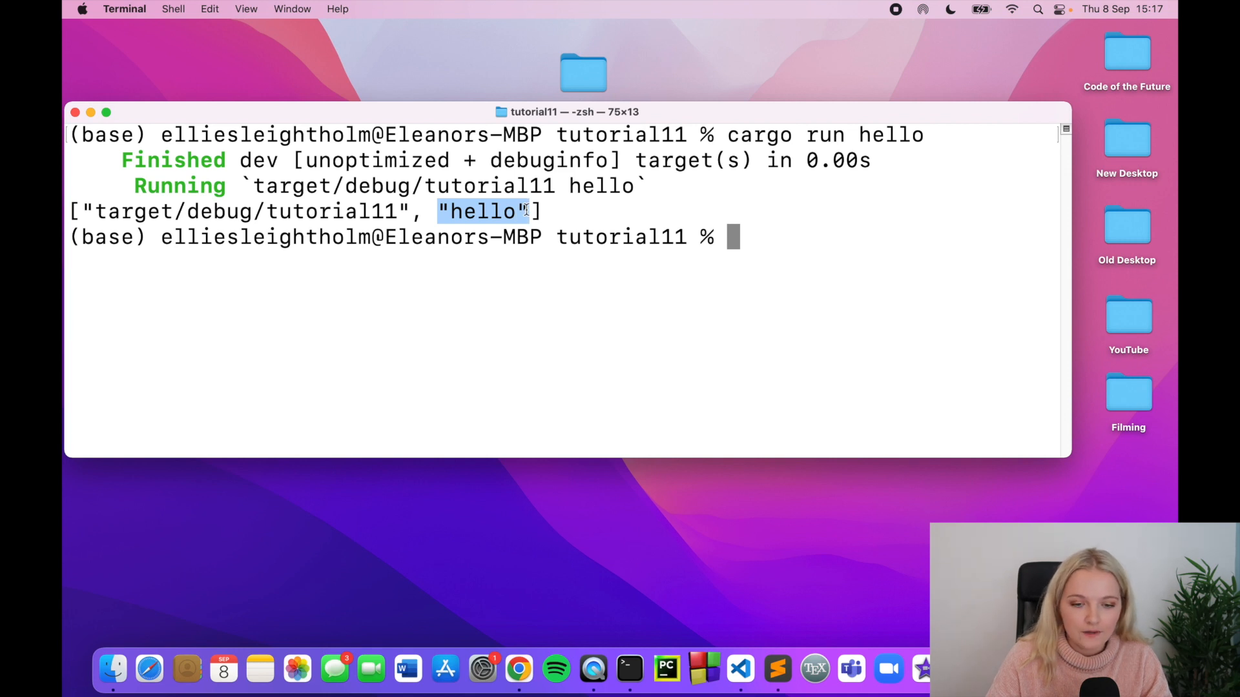
type("cargo r")
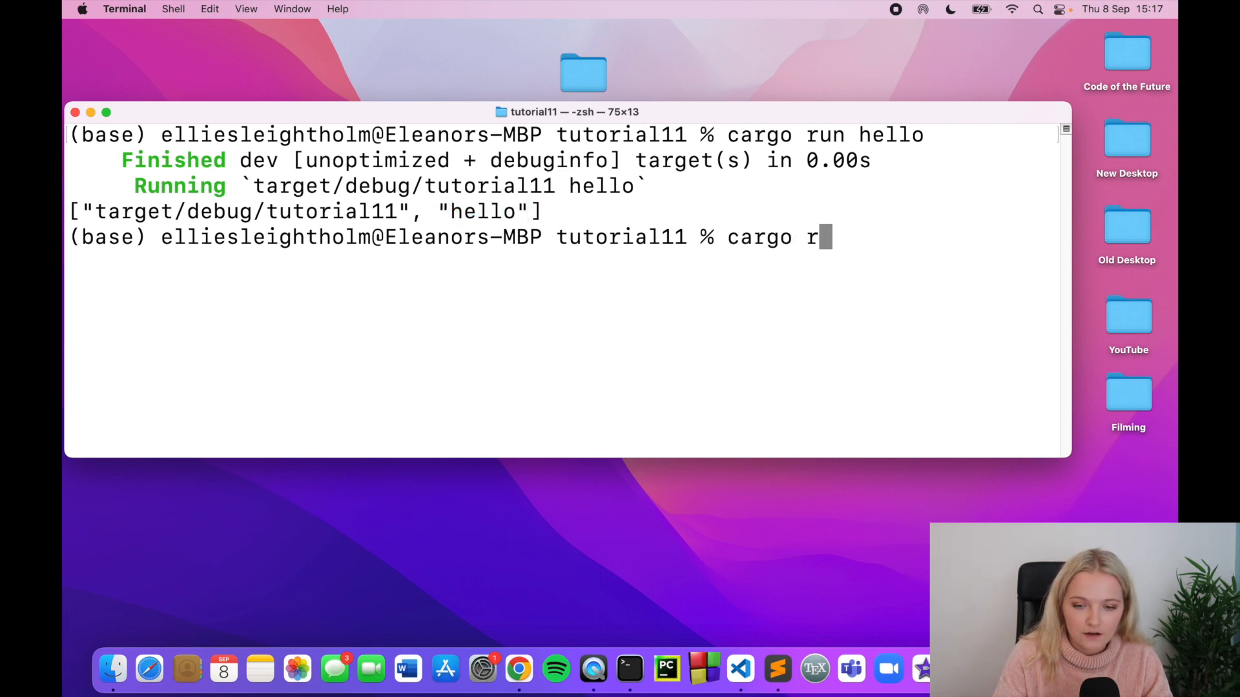
Step: Run 'cargo run hello world how are you' and select the printed argument vector
type("un hello w")
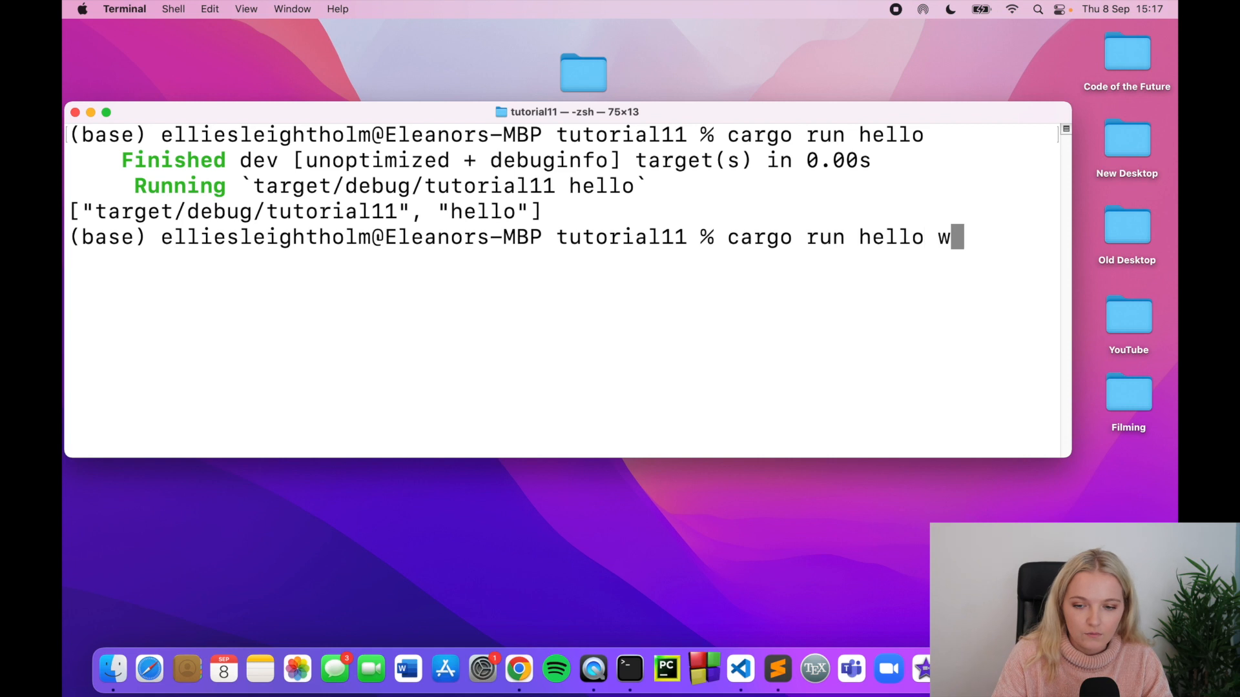
type("orld how are")
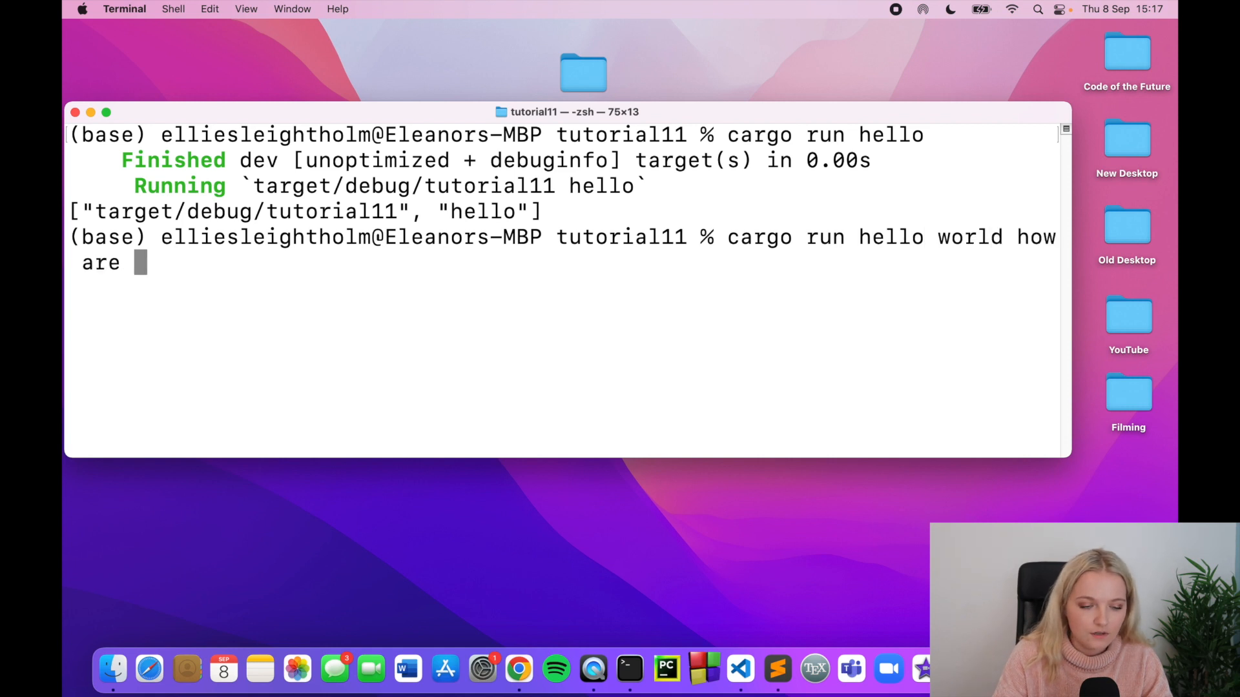
key("Return")
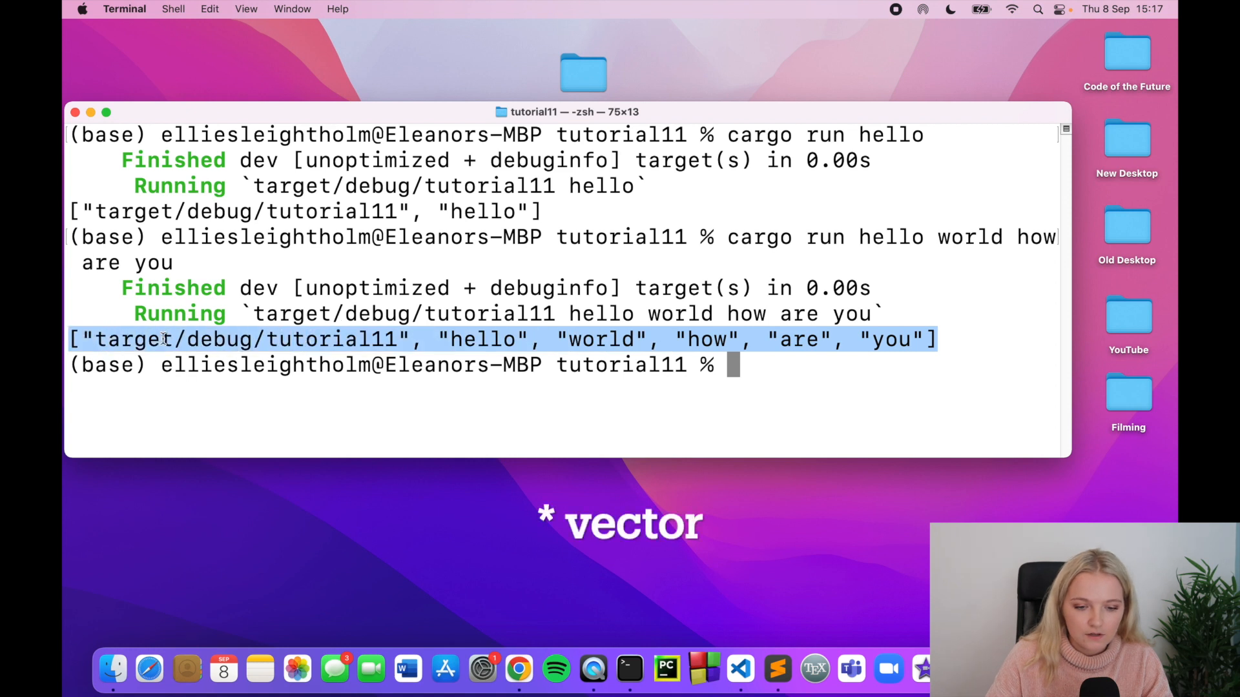
double_click(482, 339)
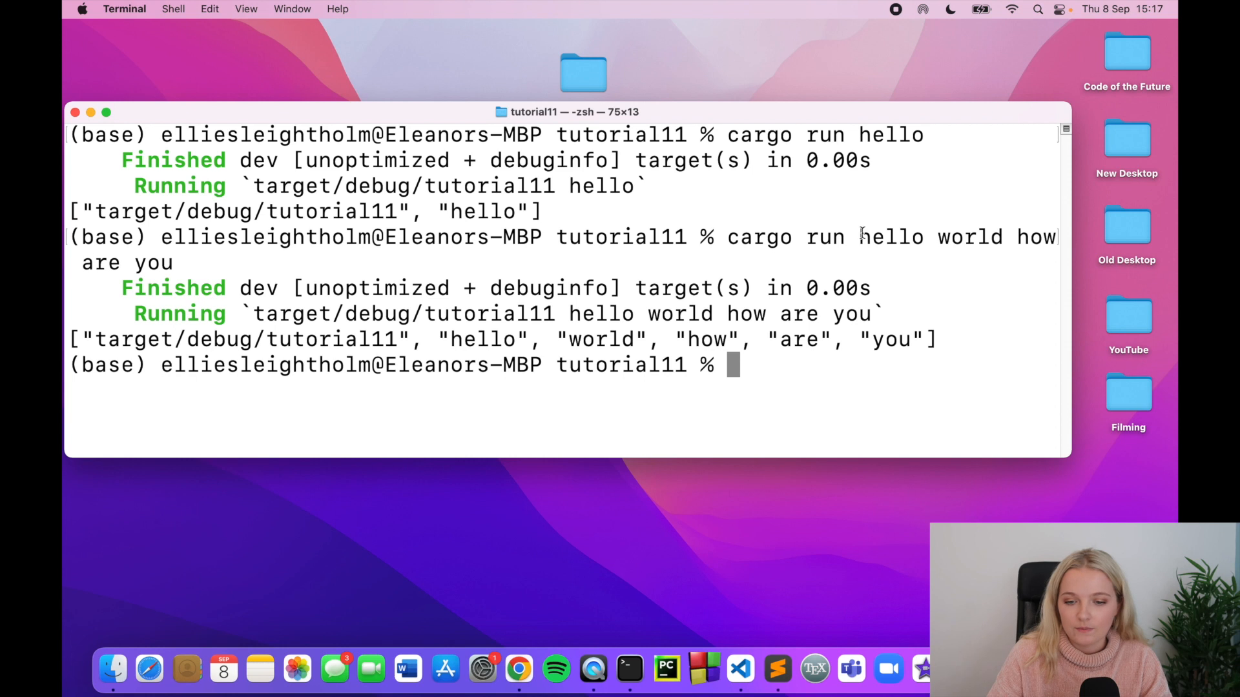
mouse_move(490, 341)
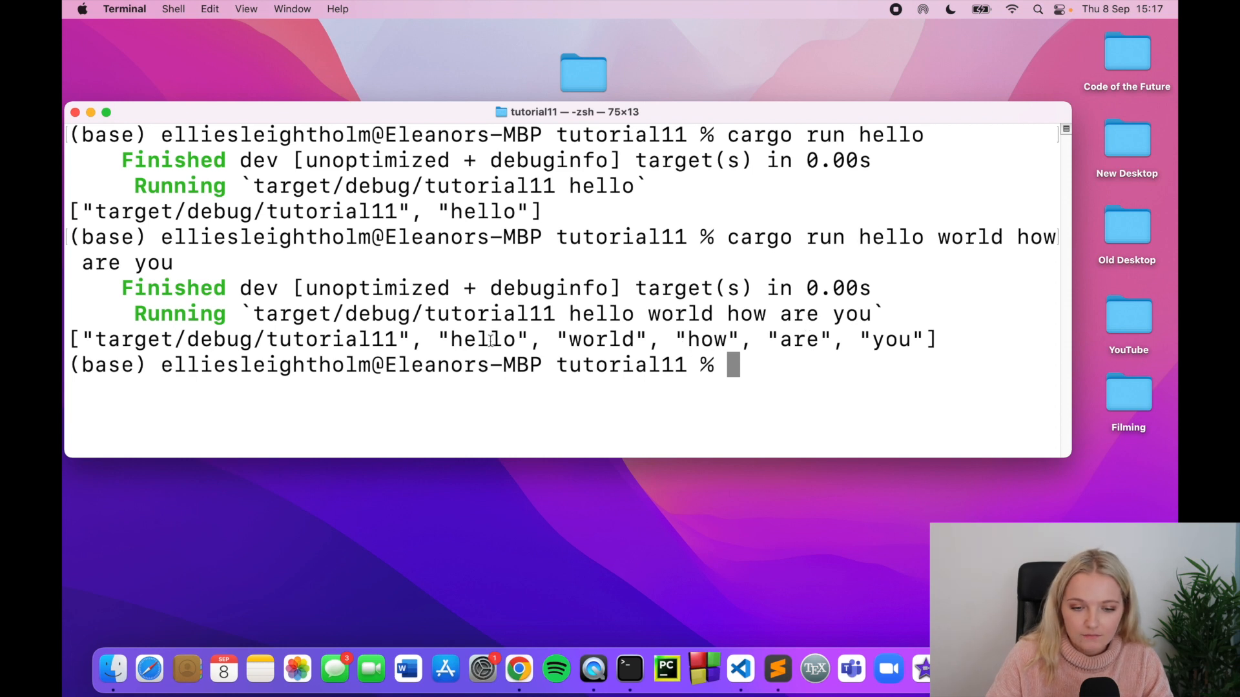
mouse_move(907, 334)
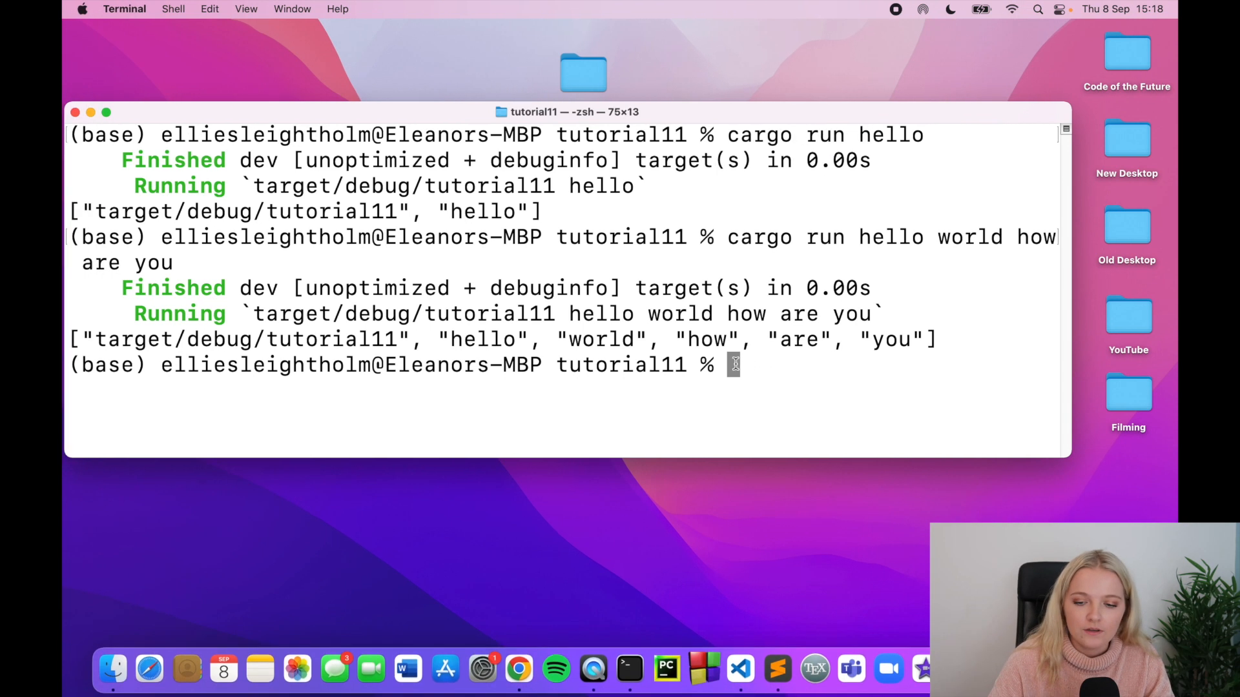
double_click(483, 339)
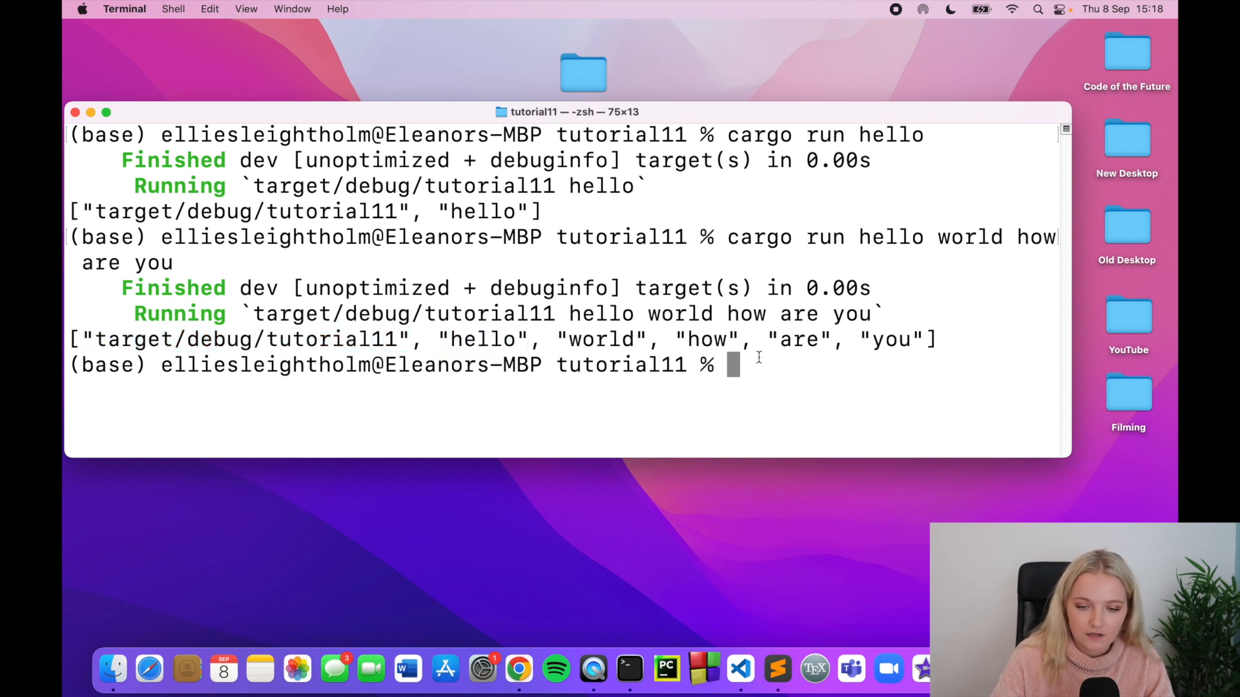
Step: Run 'cargo run 1' and select the output showing the program path and "1"
type("cargo run 1")
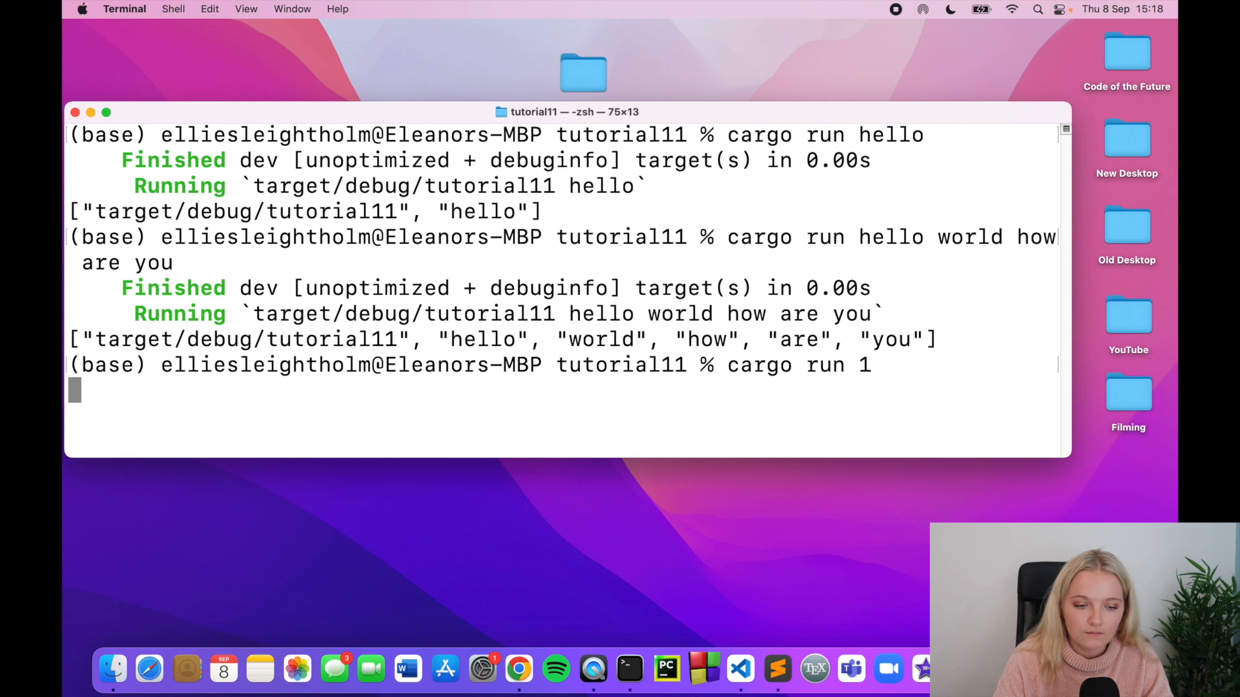
key("Return")
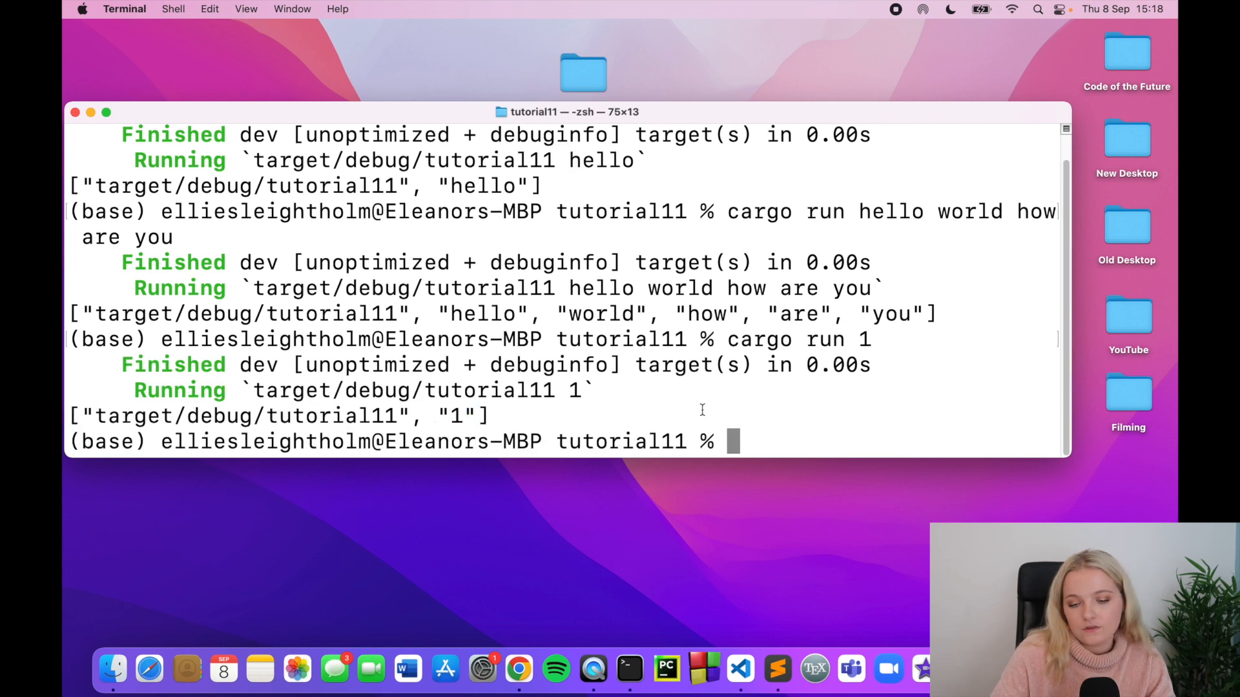
mouse_move(557, 427)
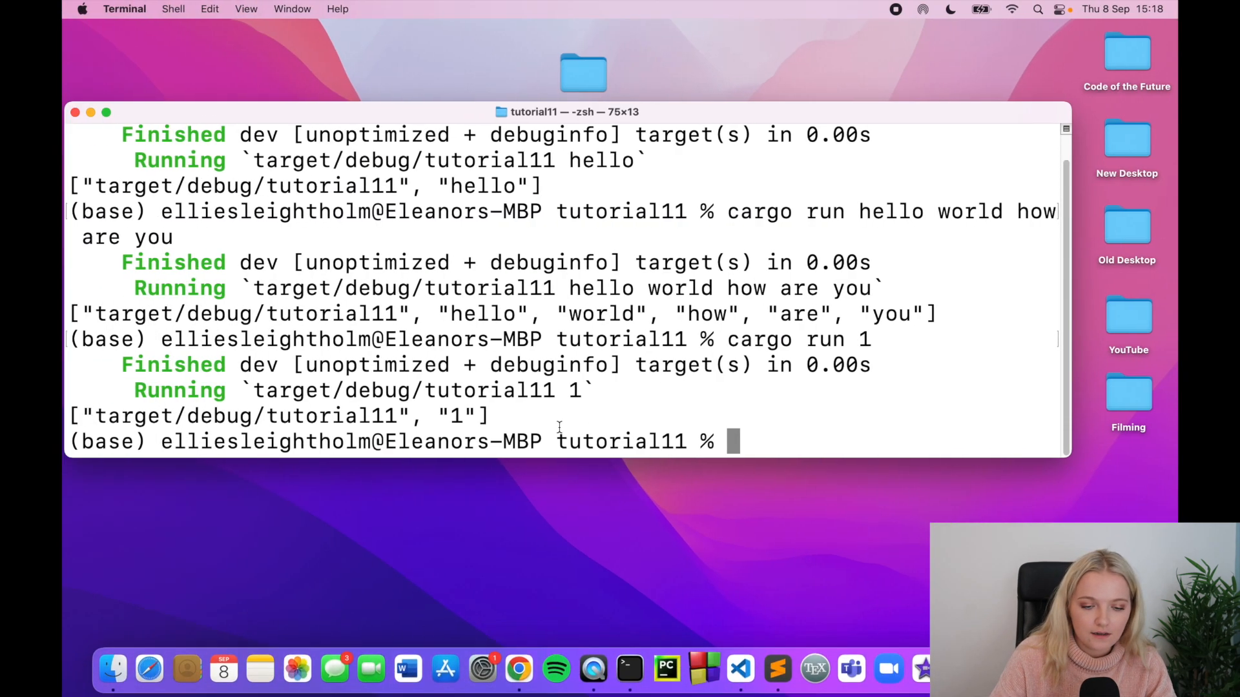
double_click(455, 416)
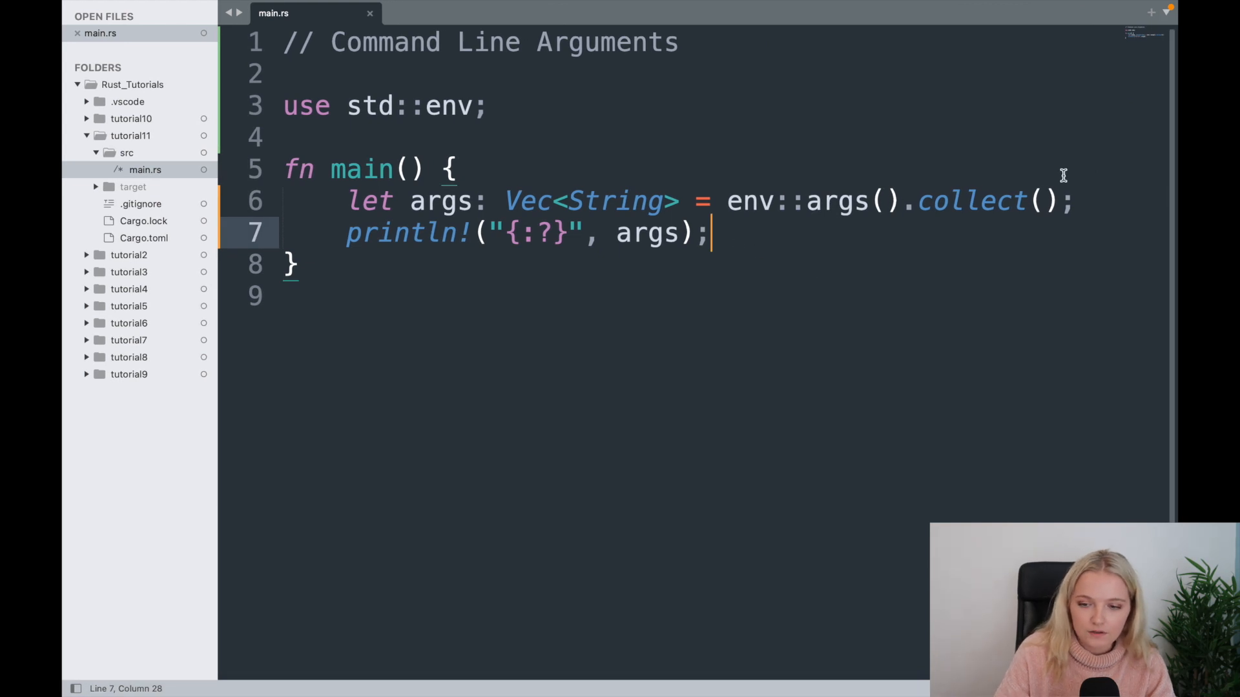
Step: Add 'let input = args[1].clone()' on a new line below the args line
key("Enter")
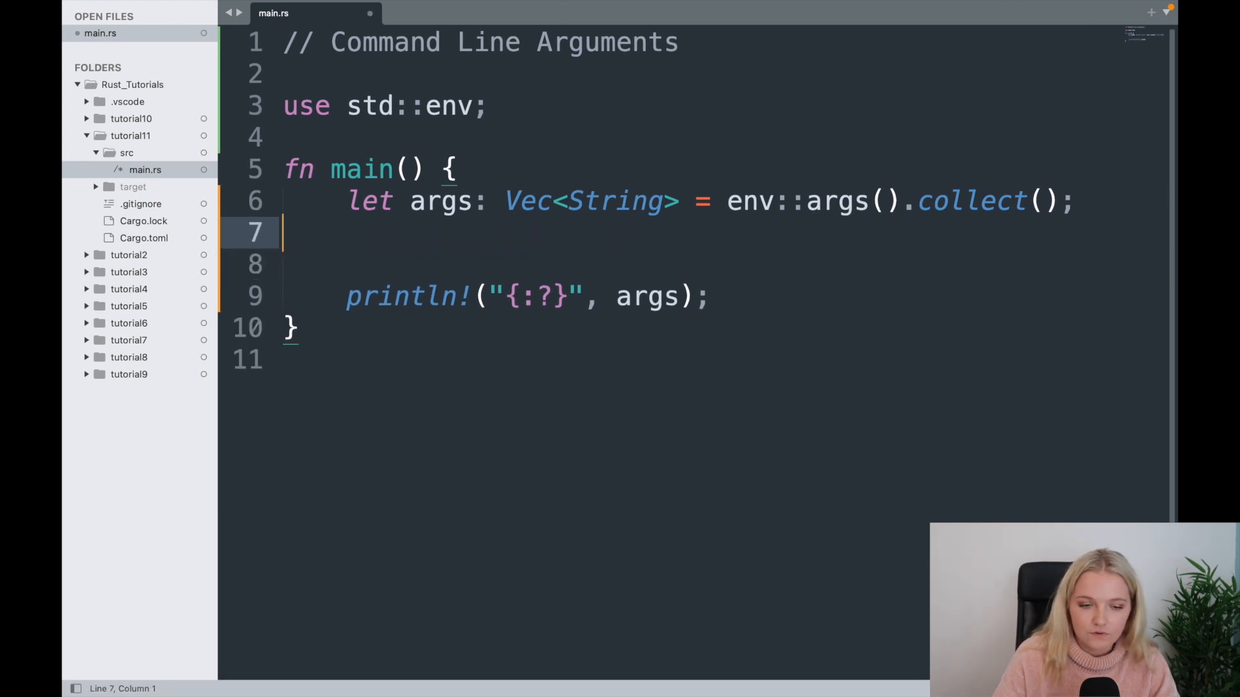
type("inpu")
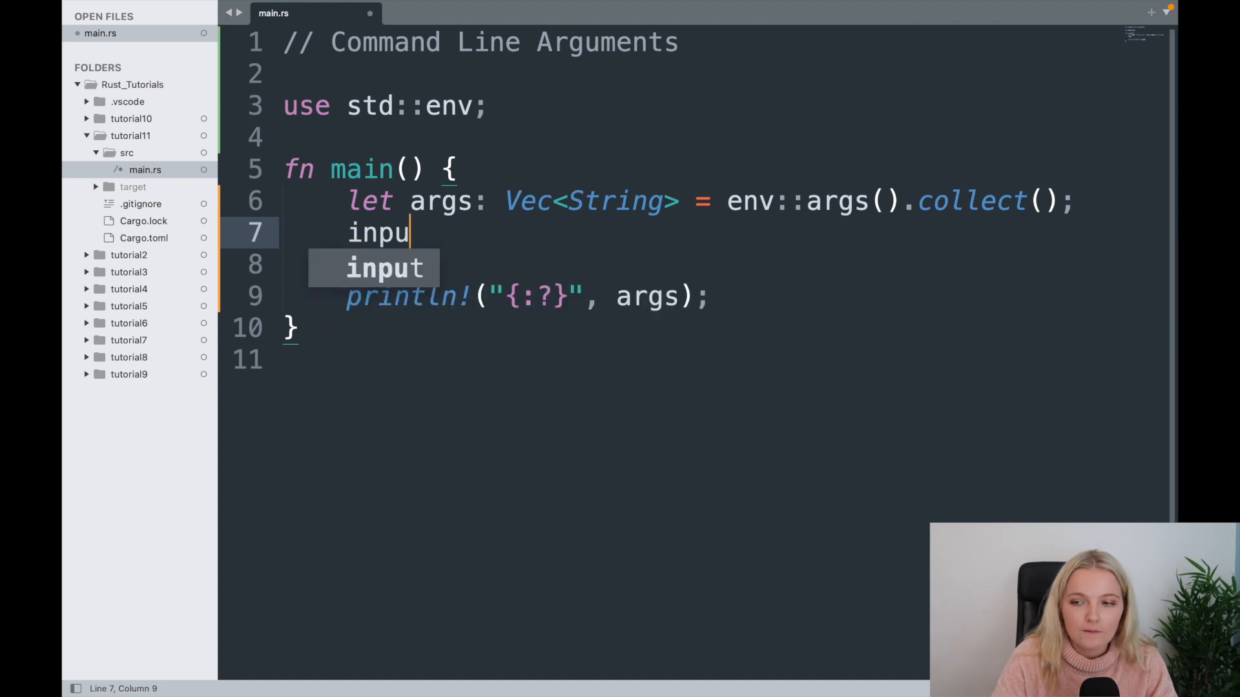
type("let")
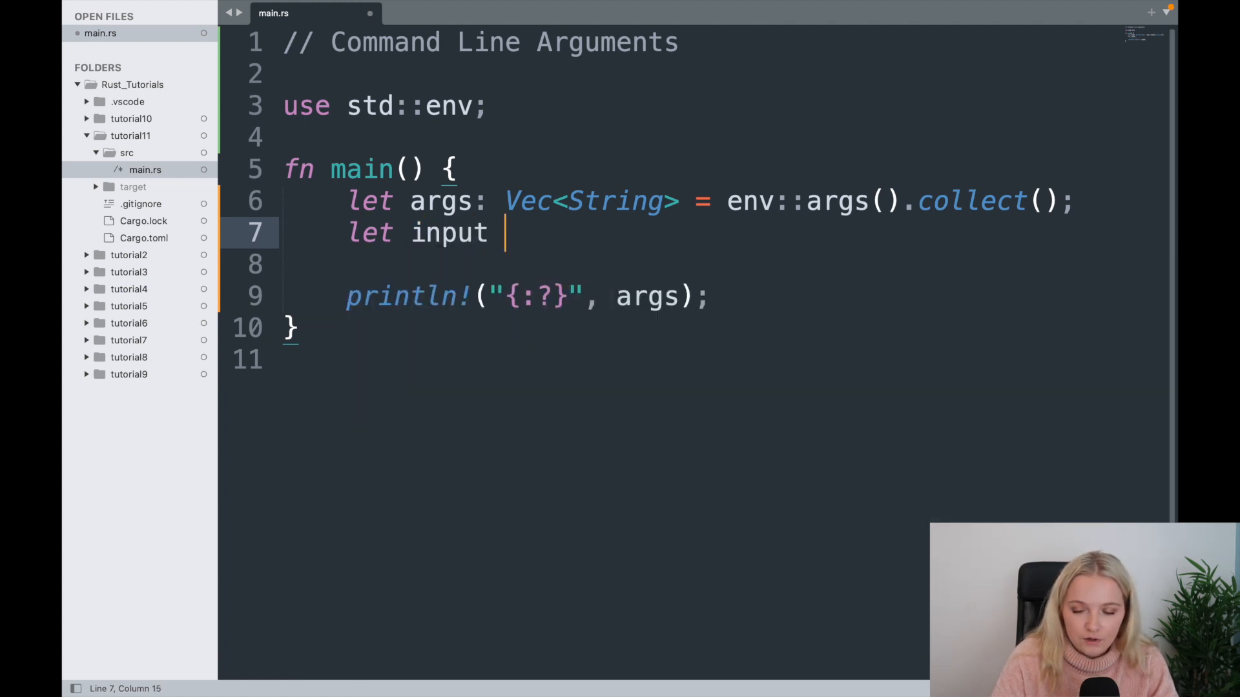
type("= args")
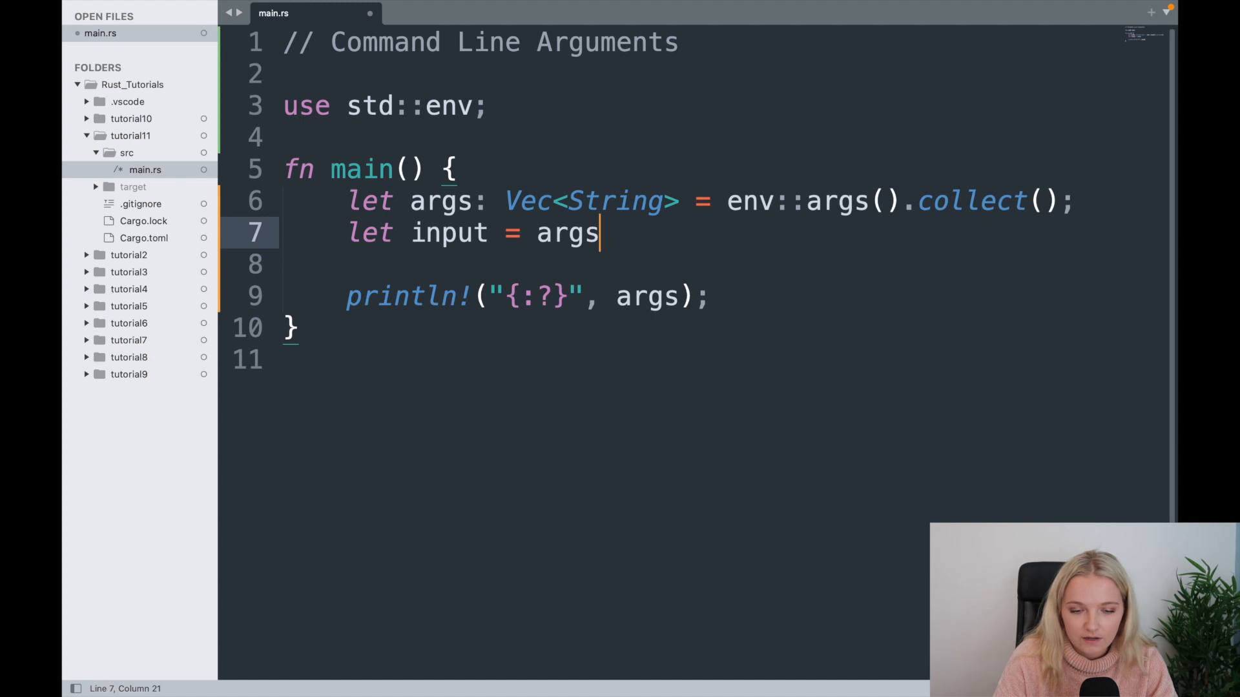
left_click(628, 669)
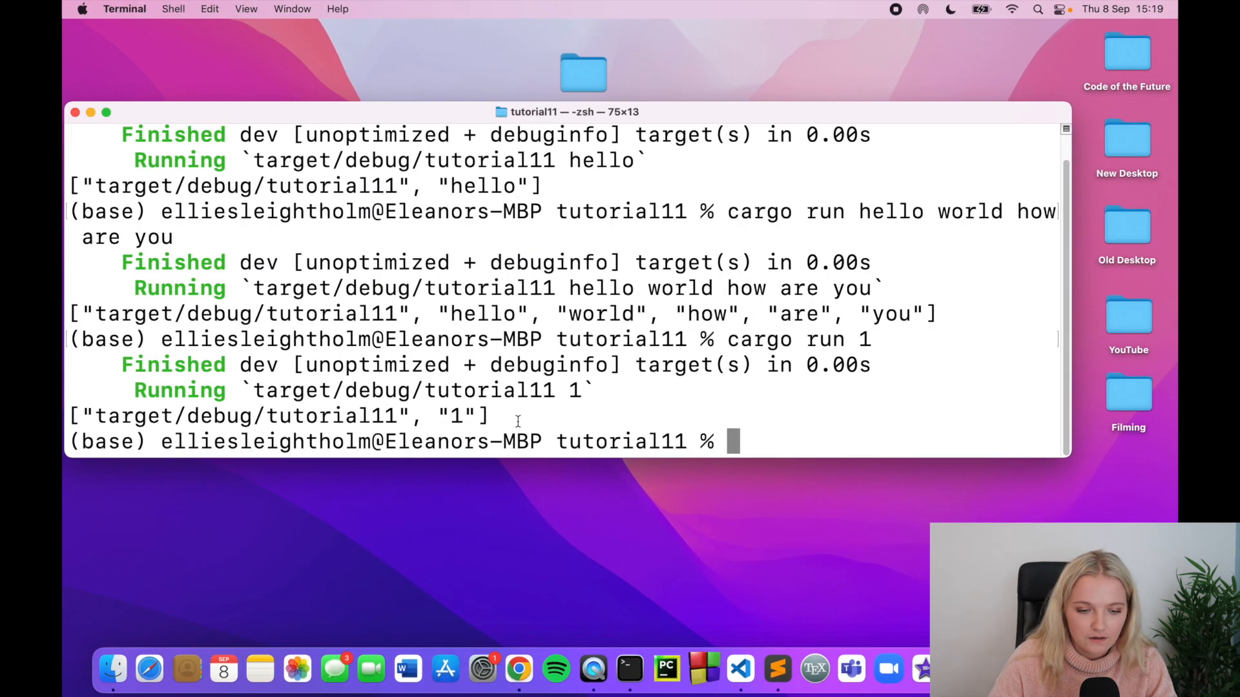
left_click(740, 669)
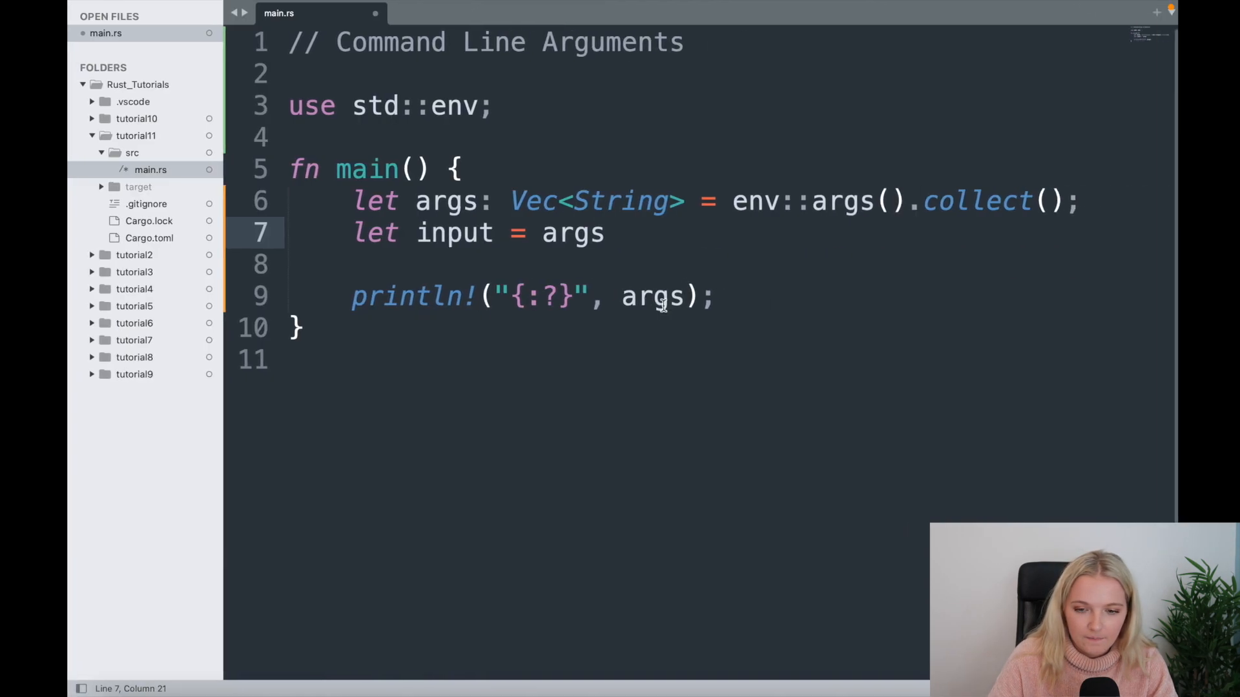
type("[]")
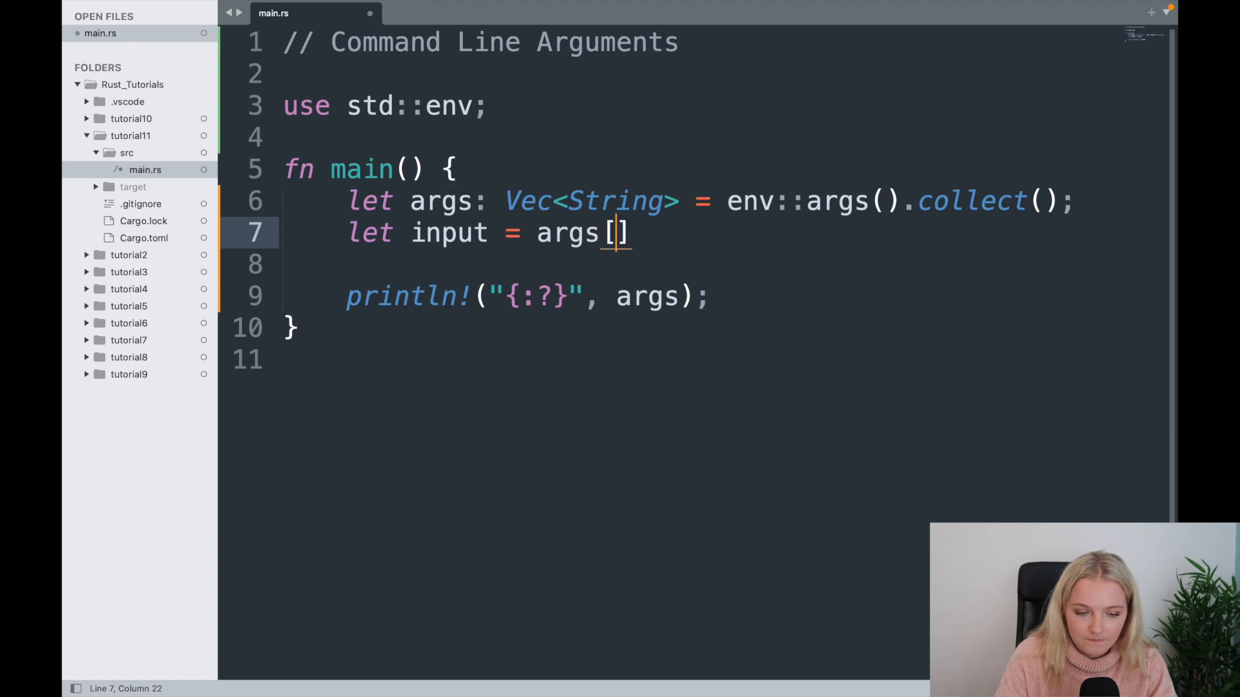
type("1")
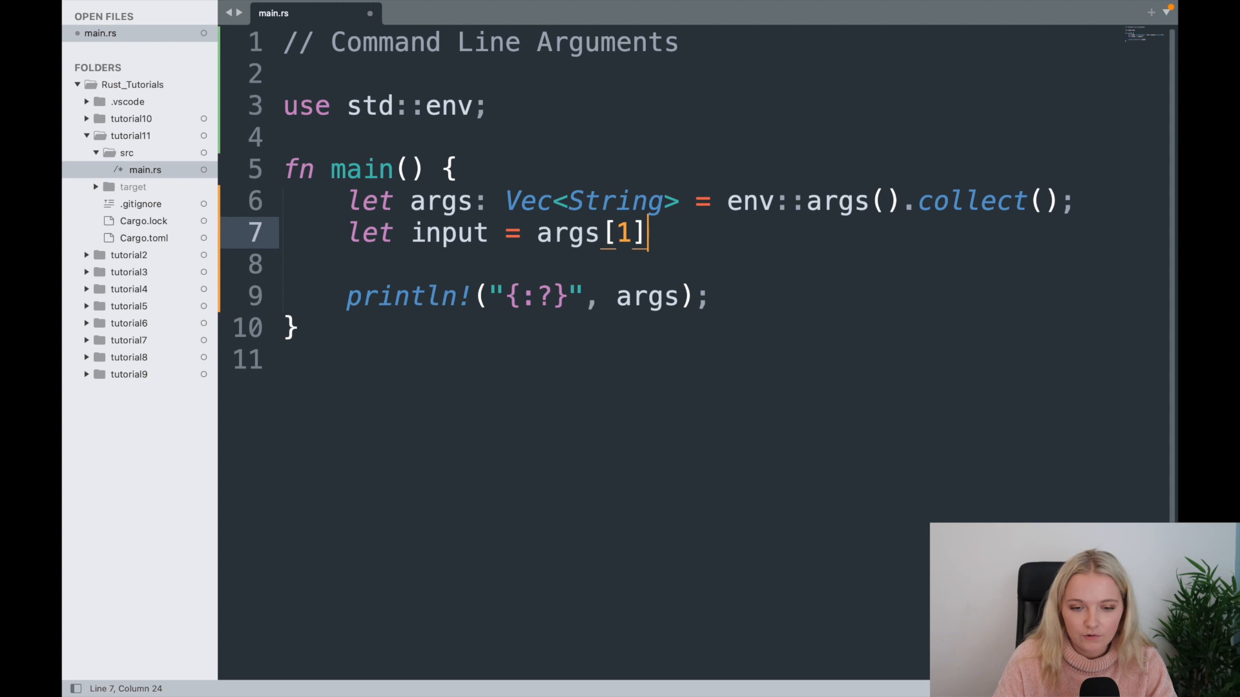
key("Left")
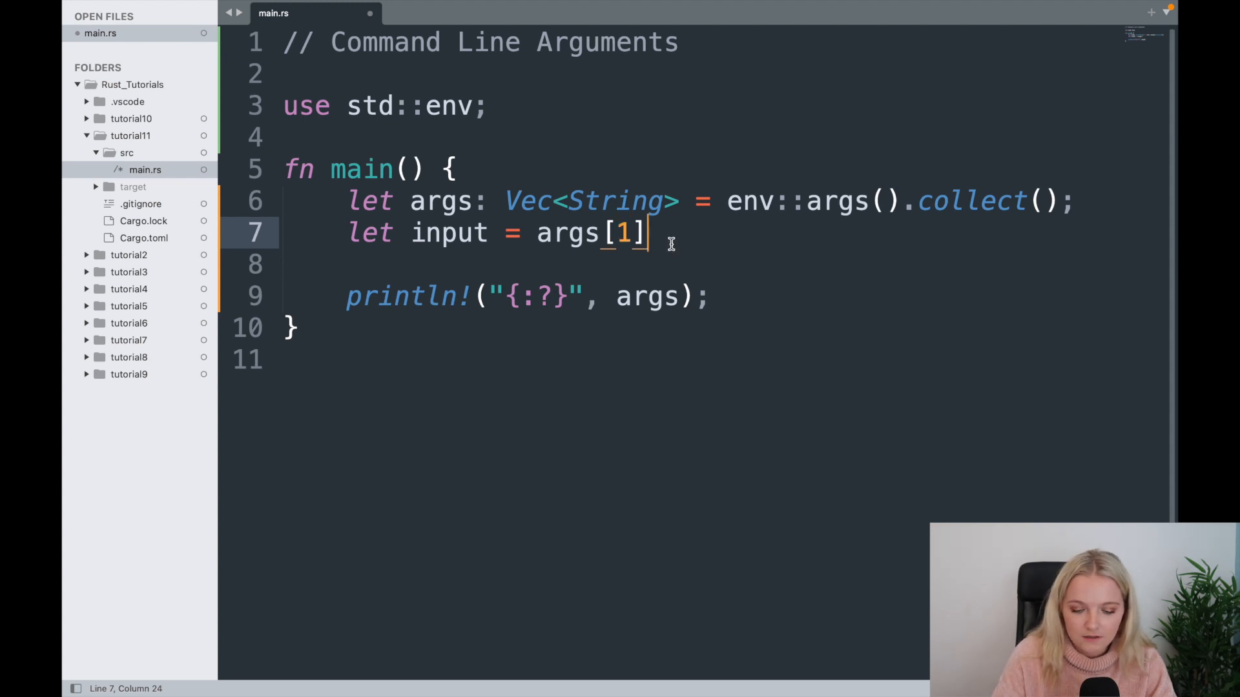
type(".clone()")
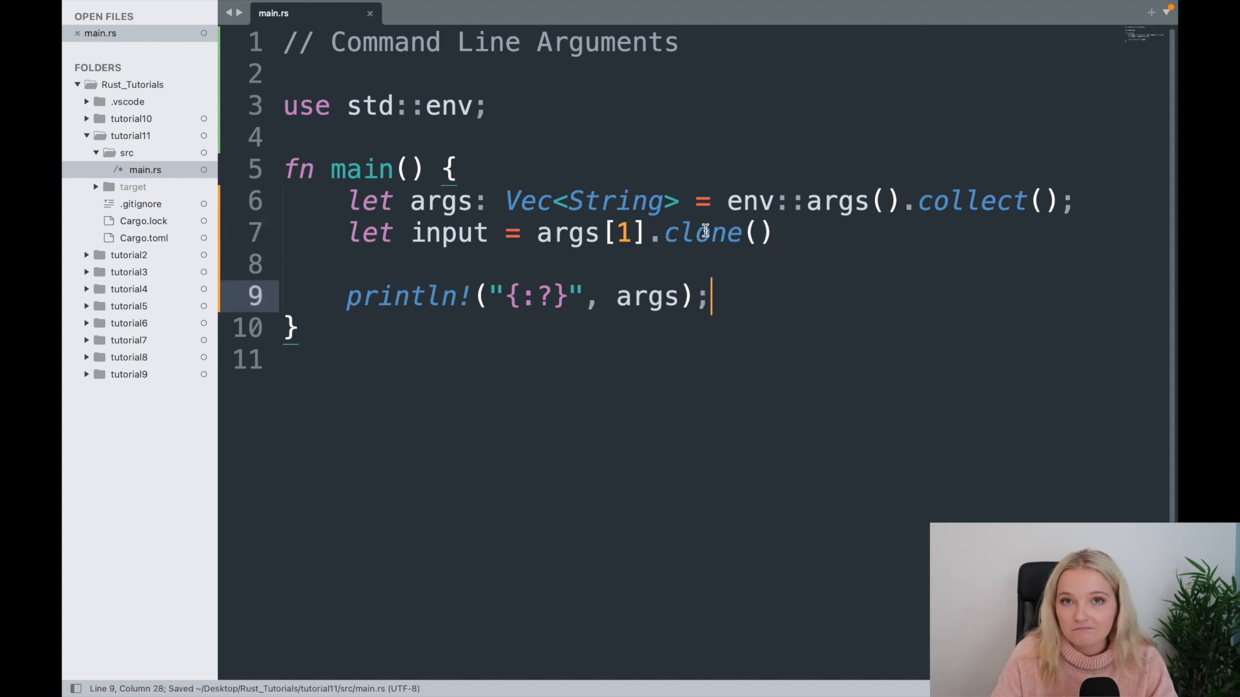
mouse_move(693, 268)
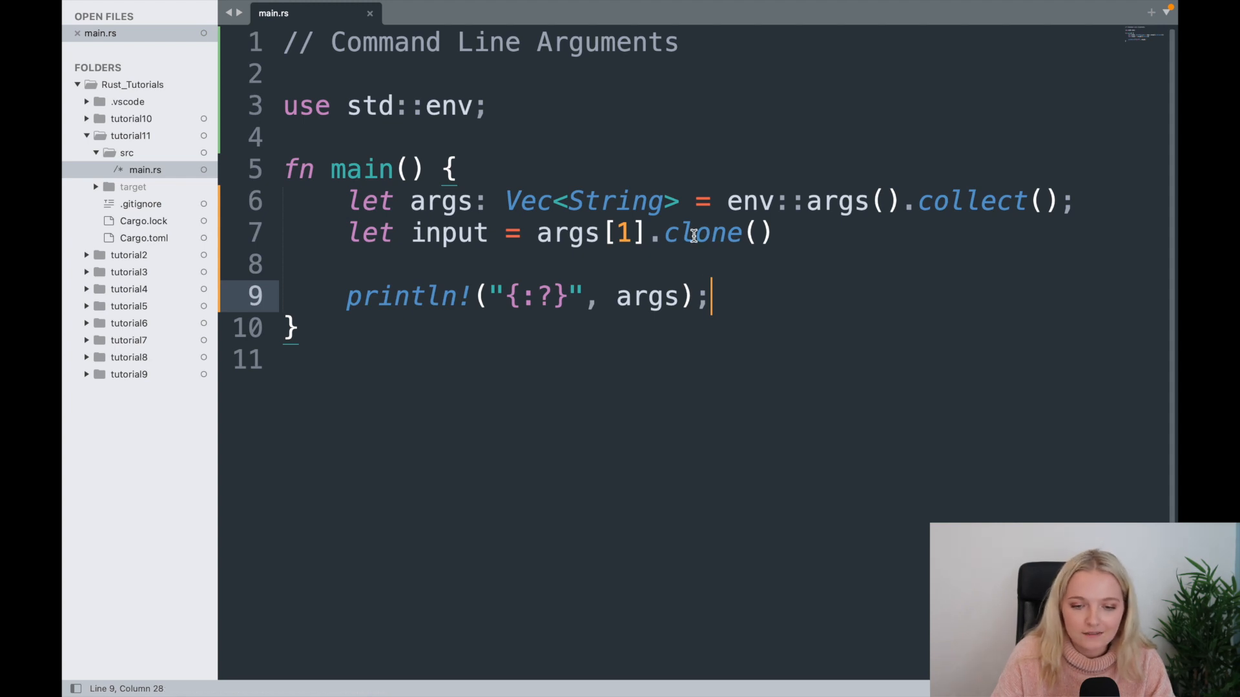
mouse_move(772, 293)
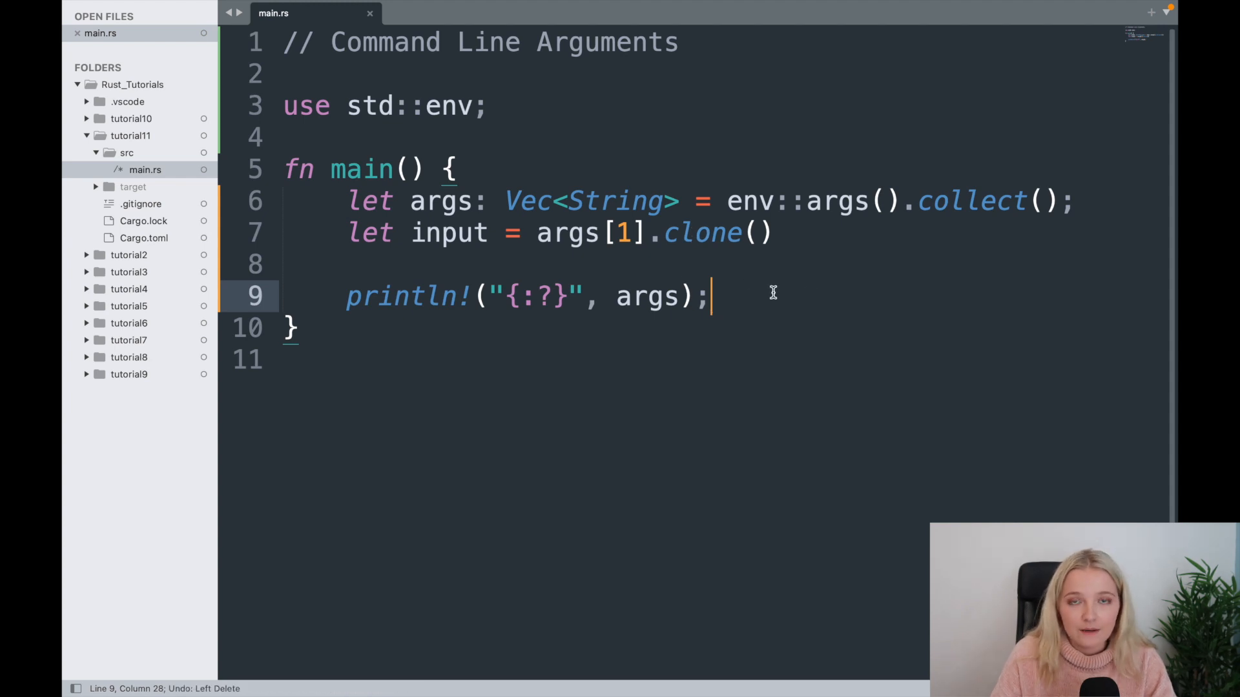
Step: Change the duplicated print line to print input instead of args
key("Backspace")
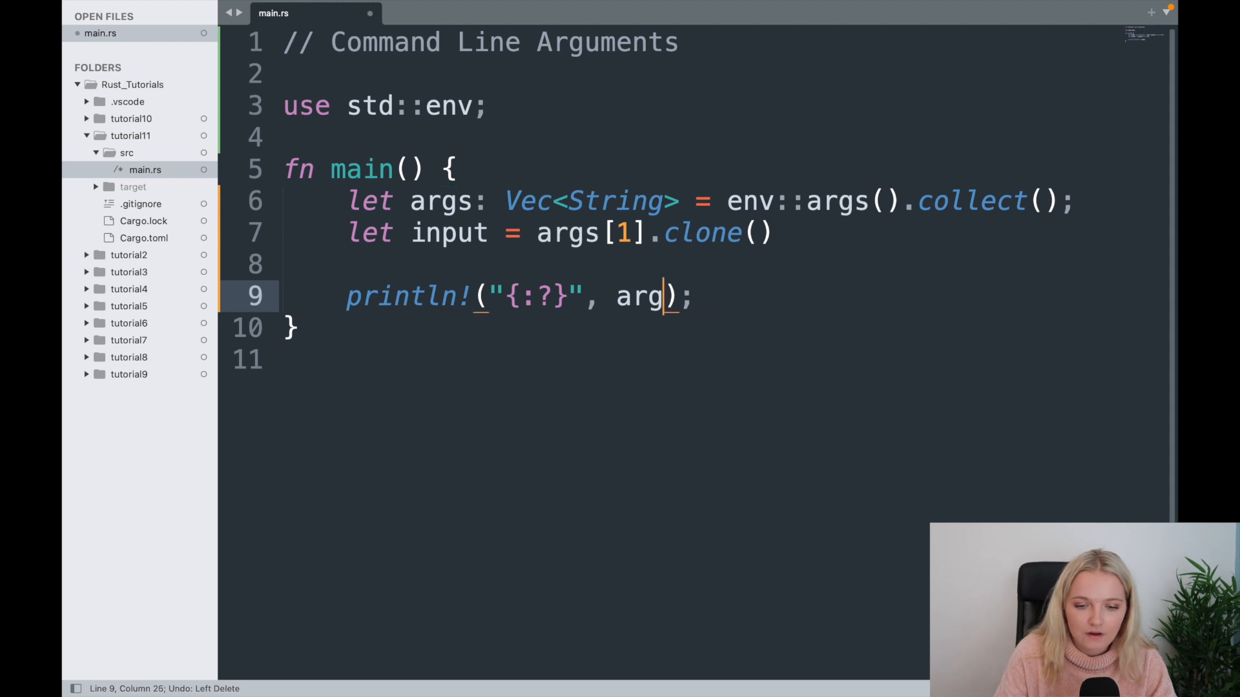
type("input")
type("s")
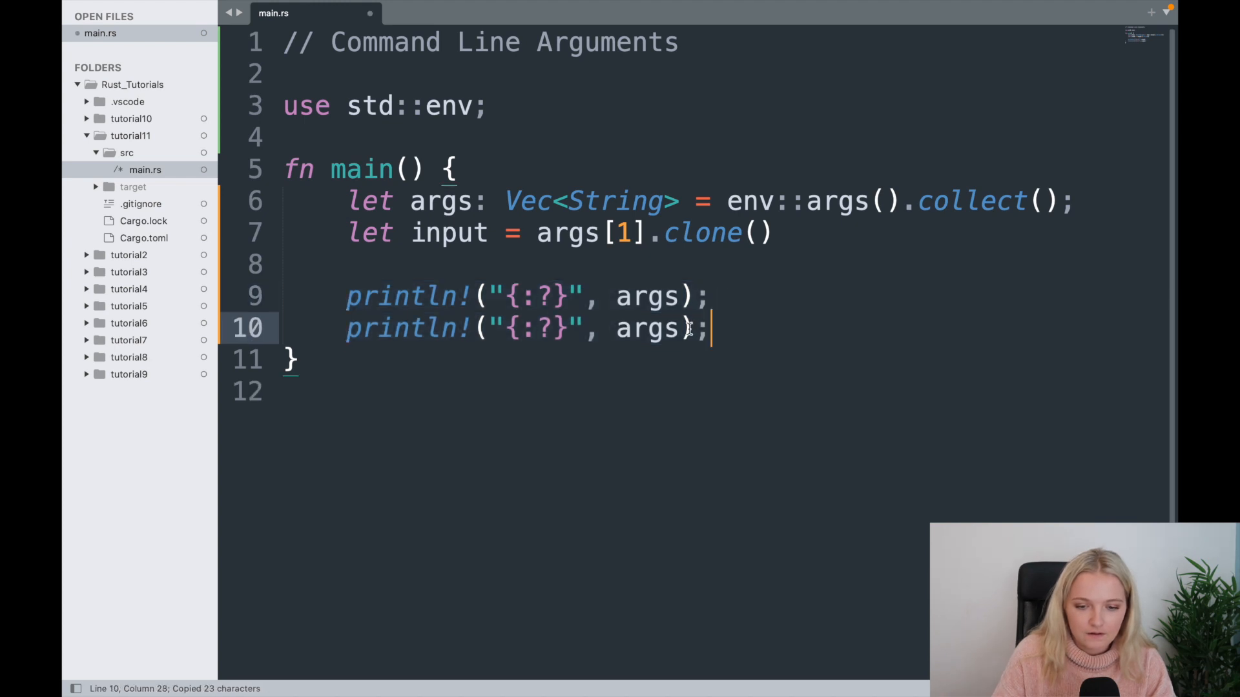
type("input")
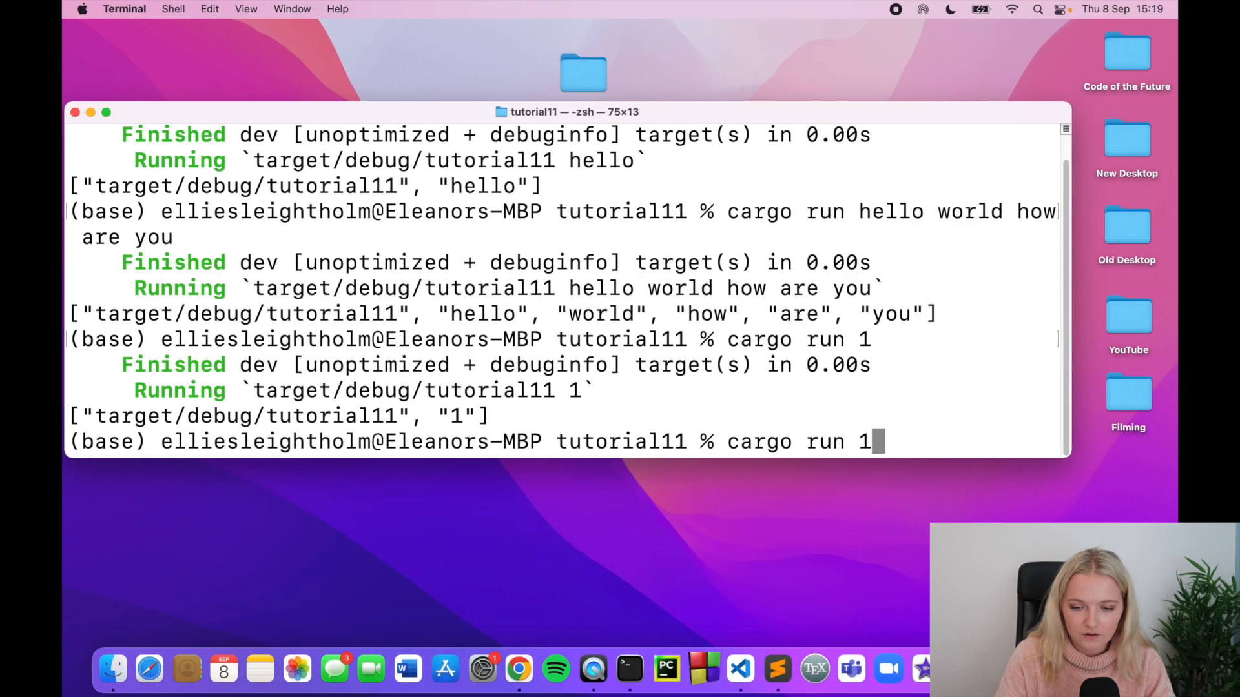
Step: Run 'cargo run hello', hit a missing-semicolon error, and retype the run command
key("Backspace")
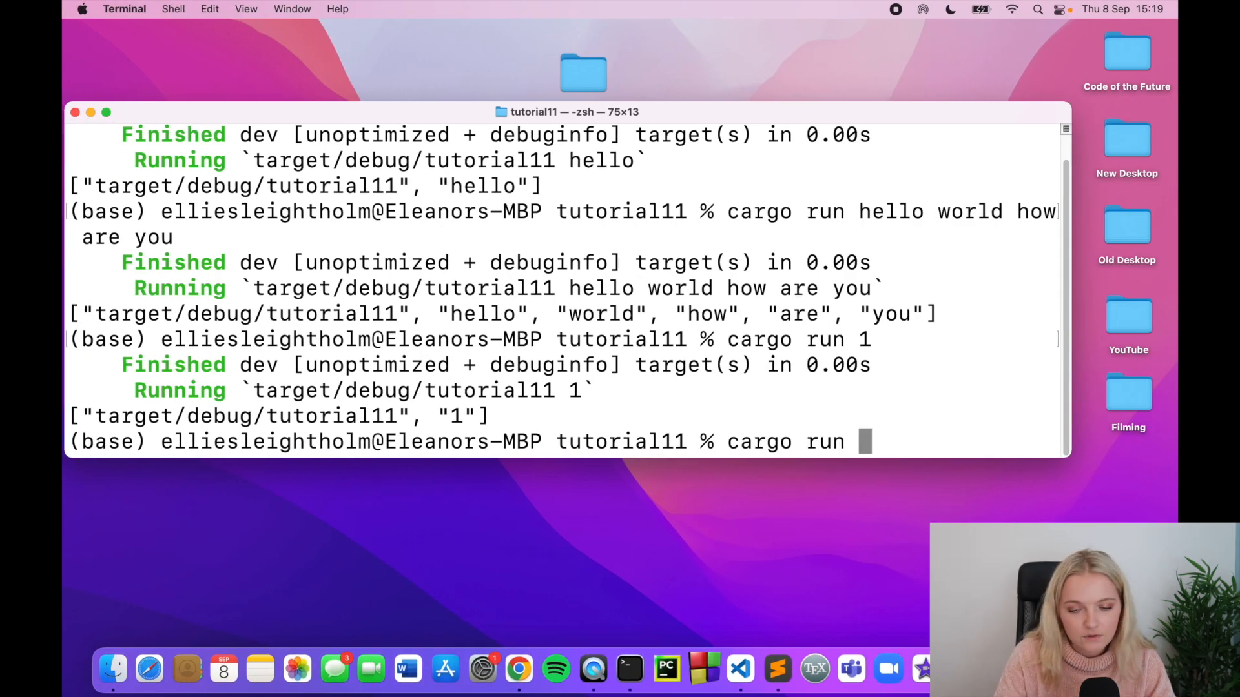
type("hello]")
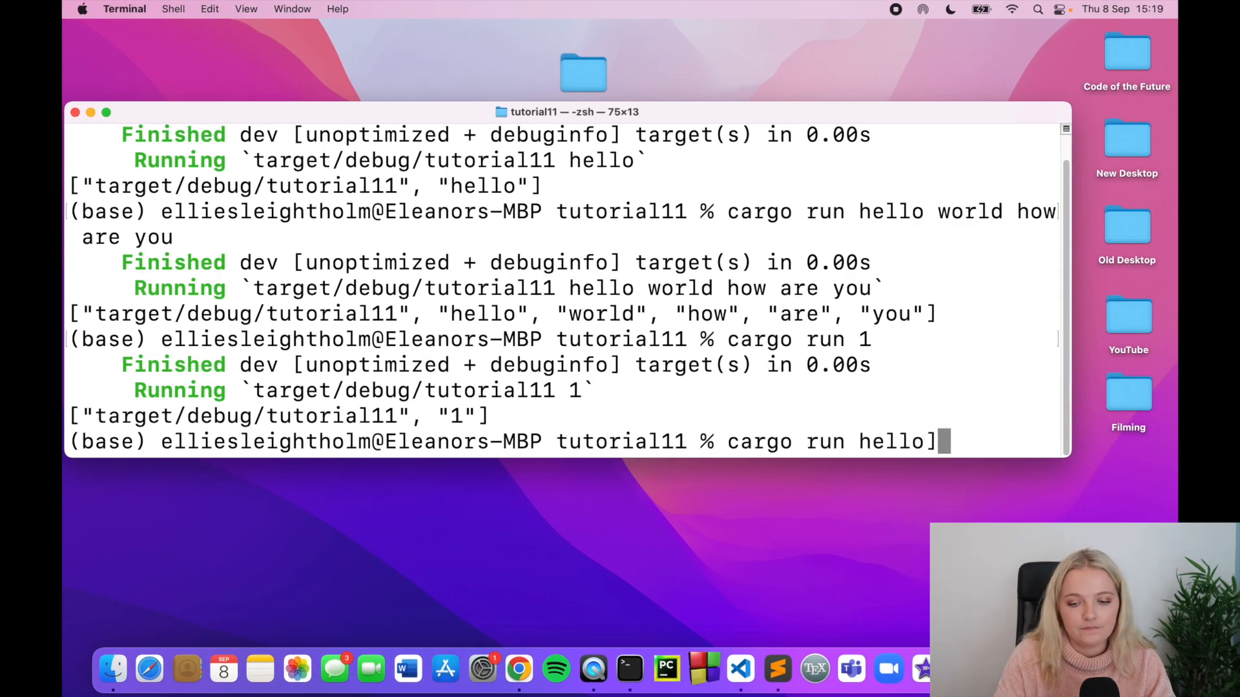
key("Return")
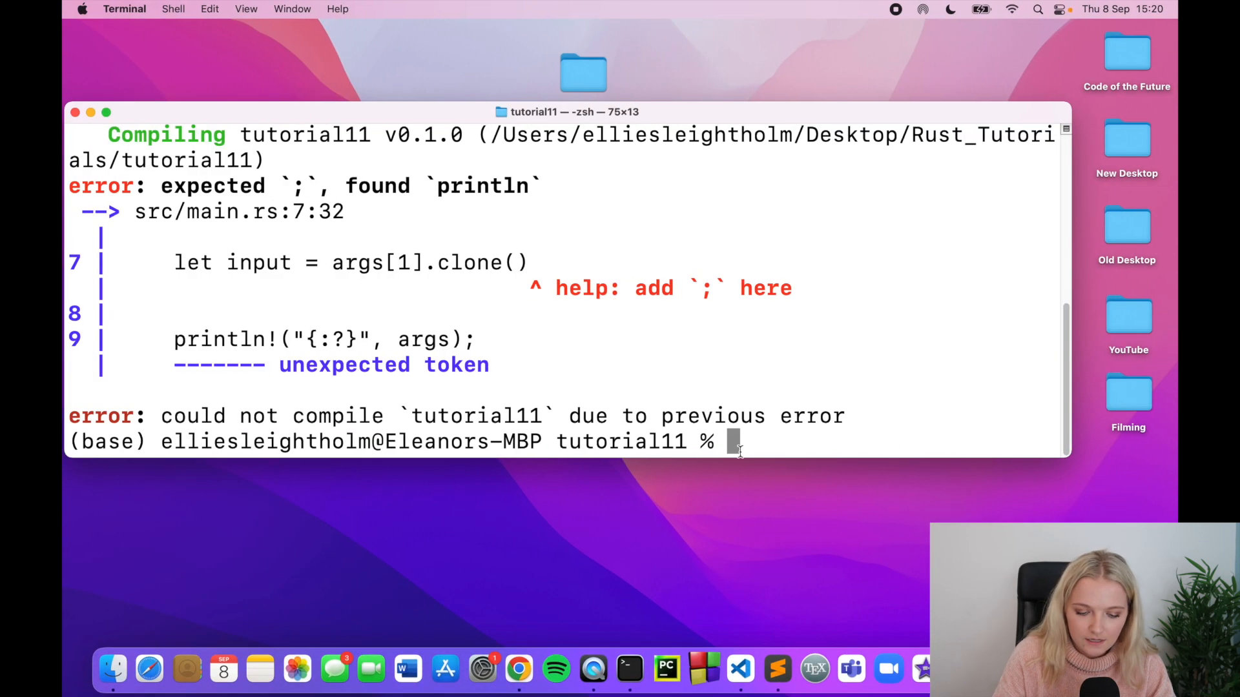
type("cargo run hello")
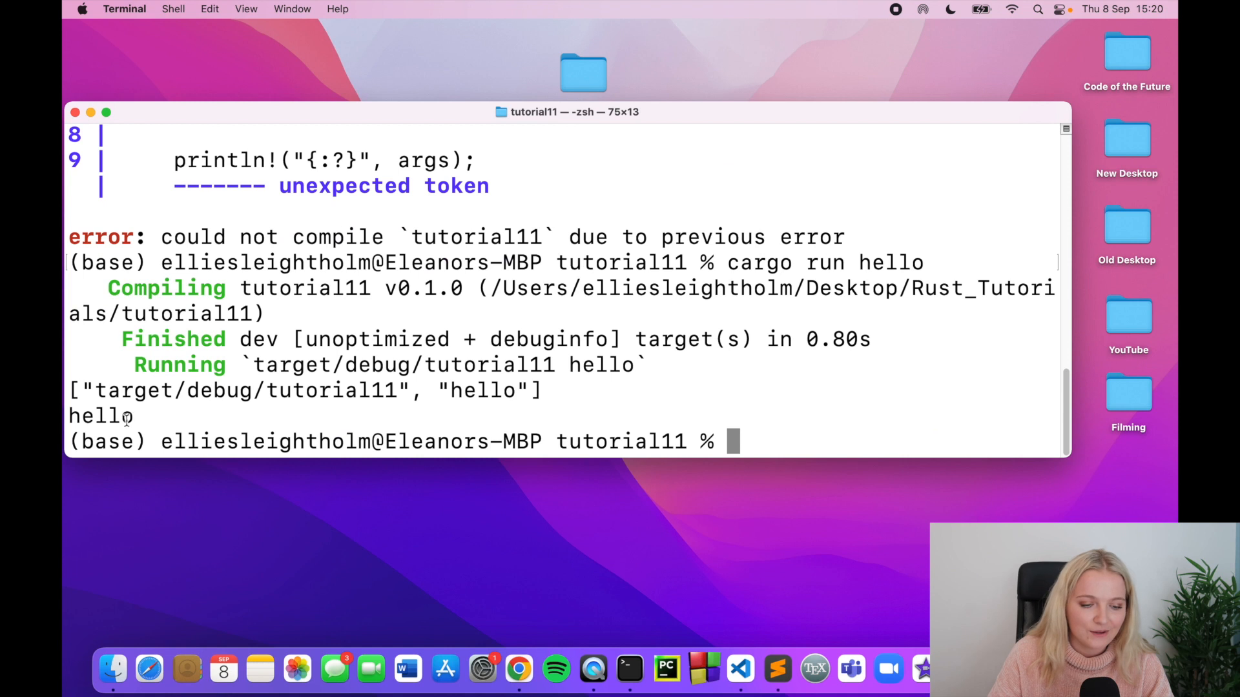
mouse_move(710, 246)
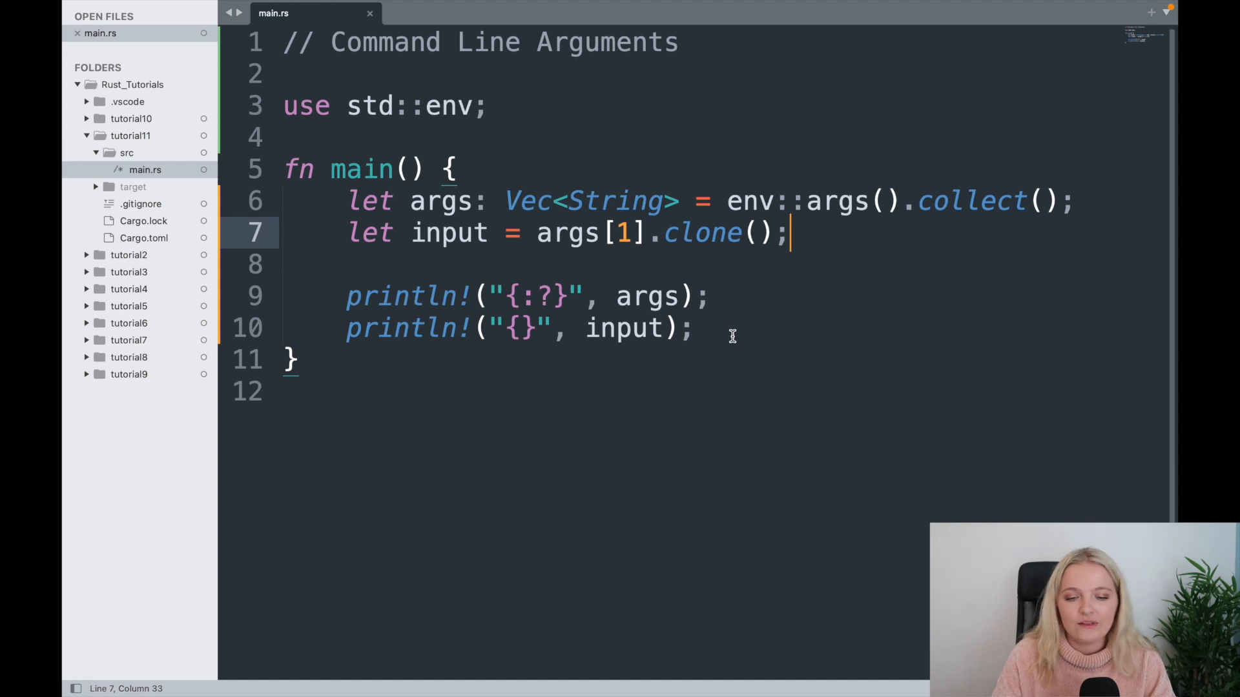
Step: Add an if input == "hello" block below the print lines that prints "Hey, what's up?"
left_click(694, 328)
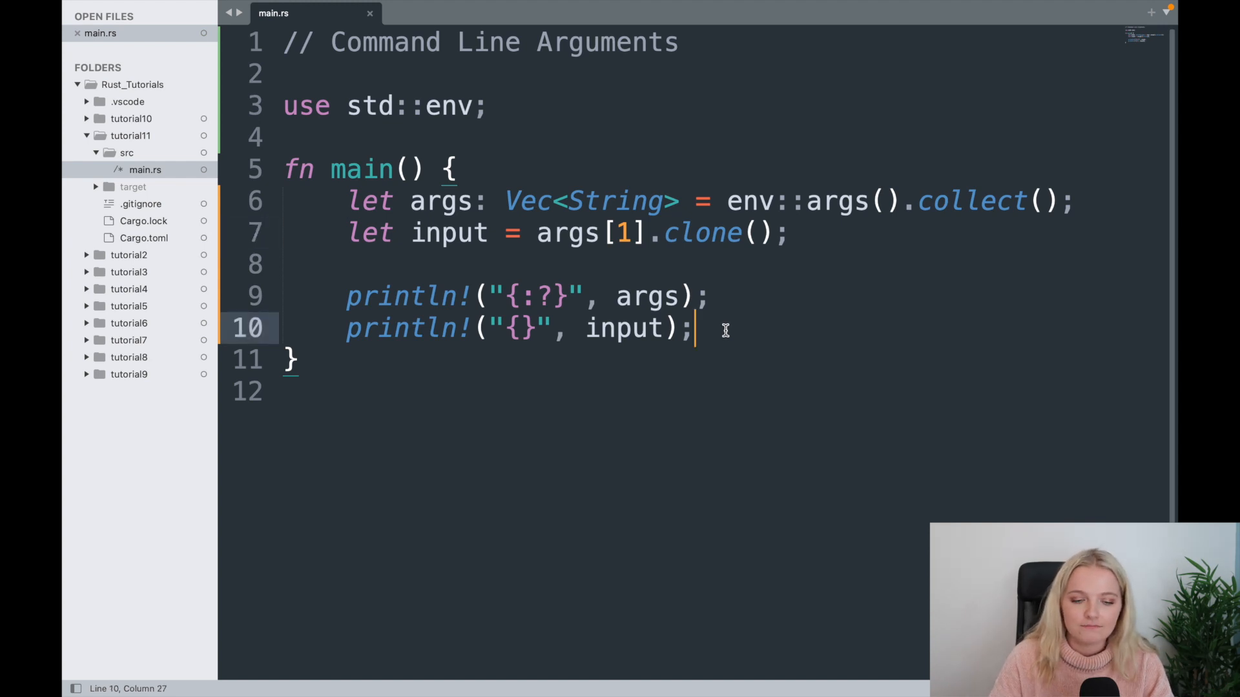
type("if input = \"hello\" {")
type("println!(\"Hey, what's up?\")")
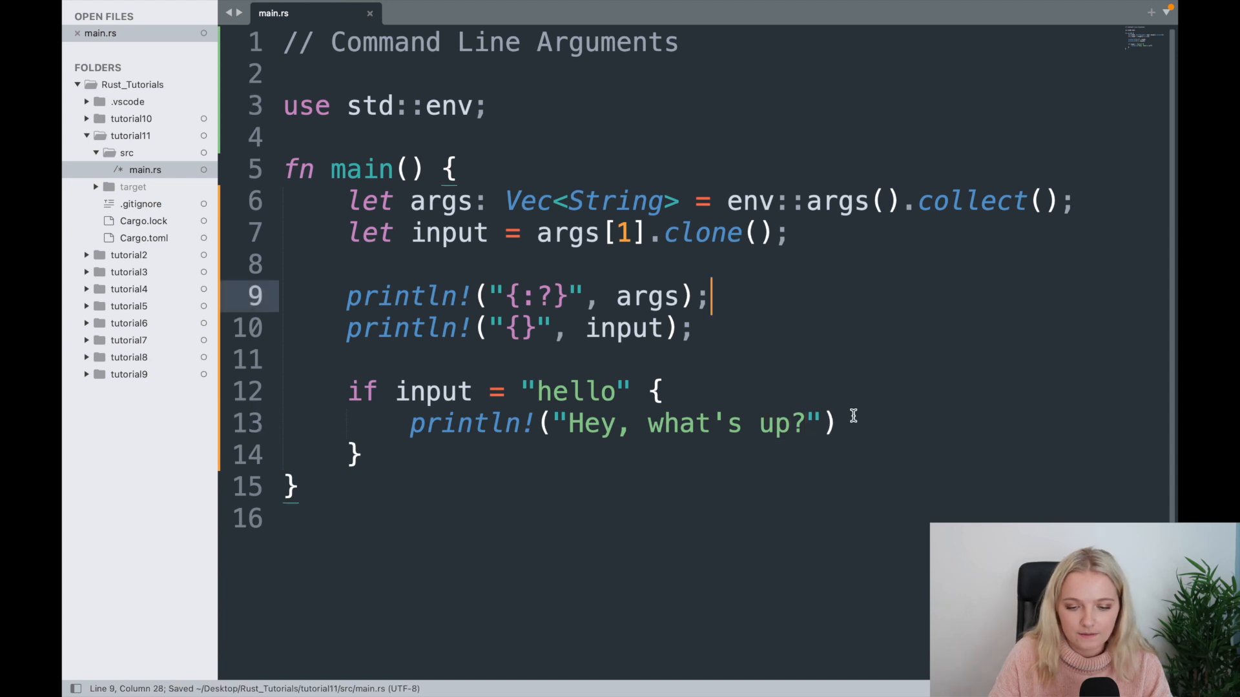
left_click(506, 391)
type("=")
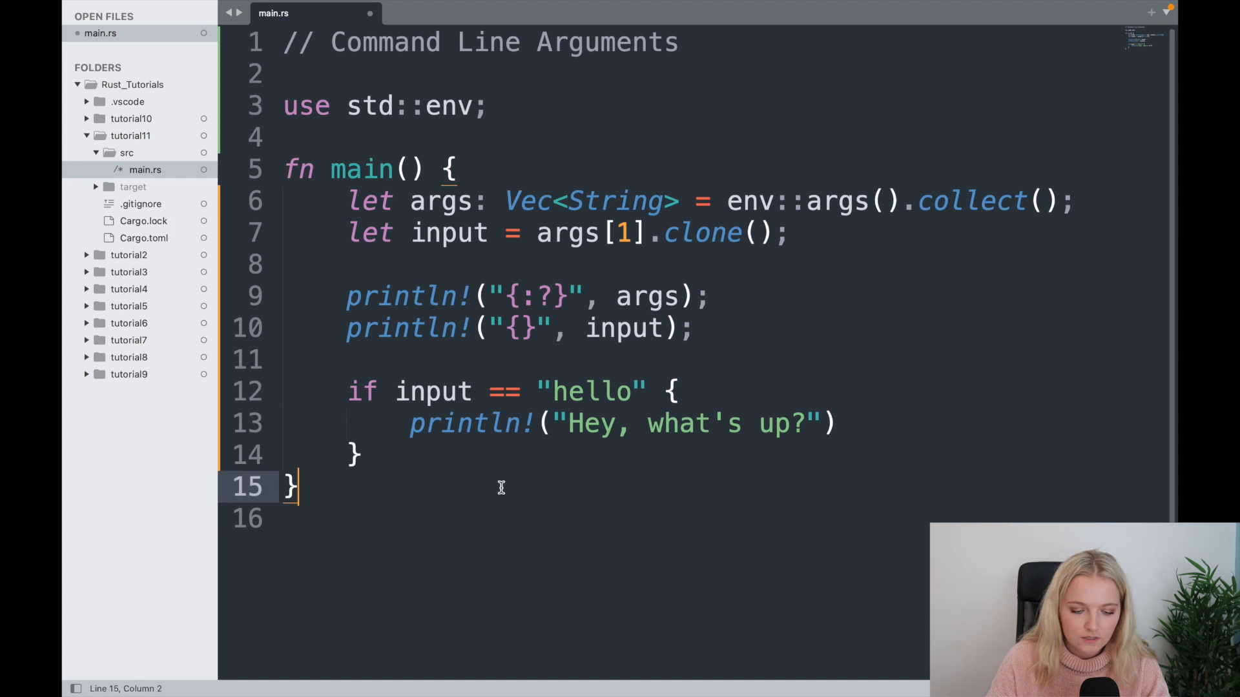
double_click(433, 391)
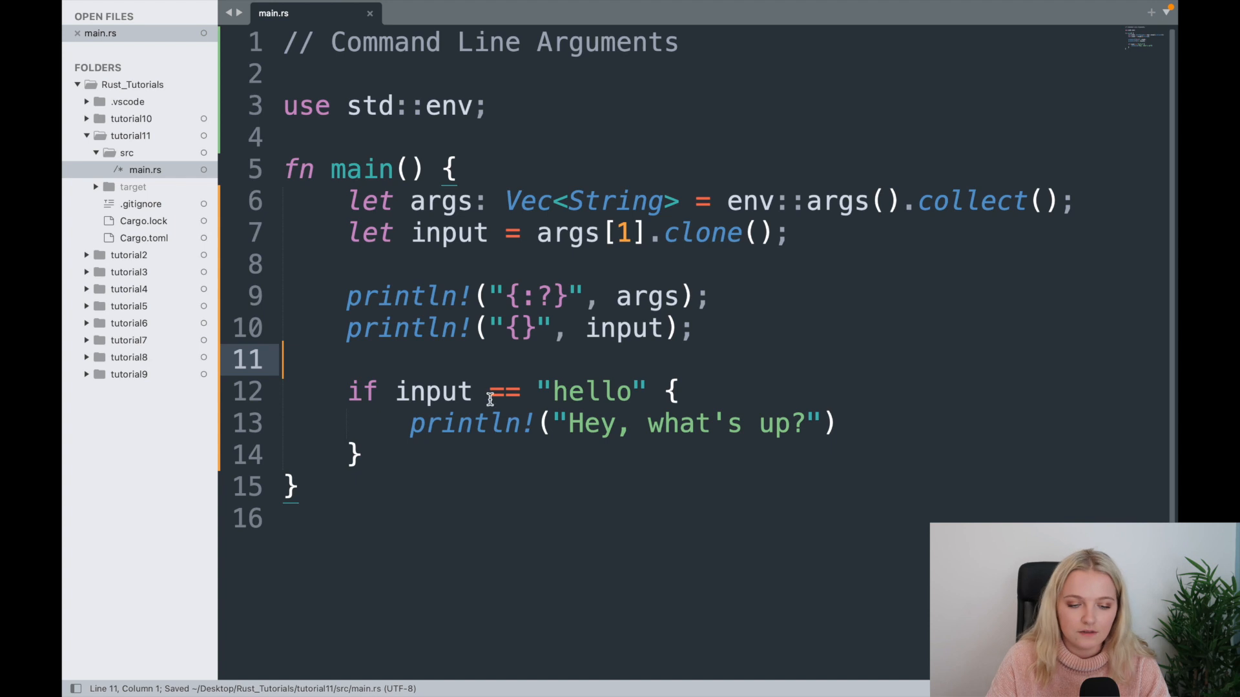
left_click(629, 670)
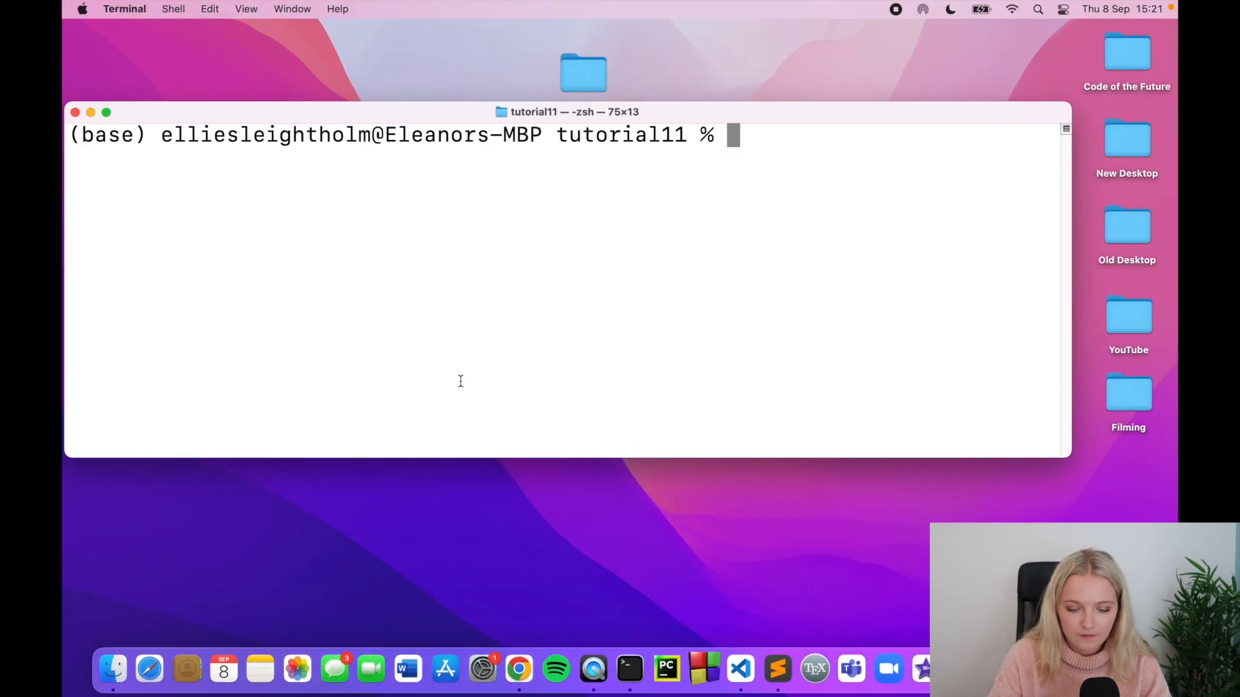
Step: Run 'cargo run hello' to print the arguments, hello, and "Hey, what's up?"
type("cargo run hell")
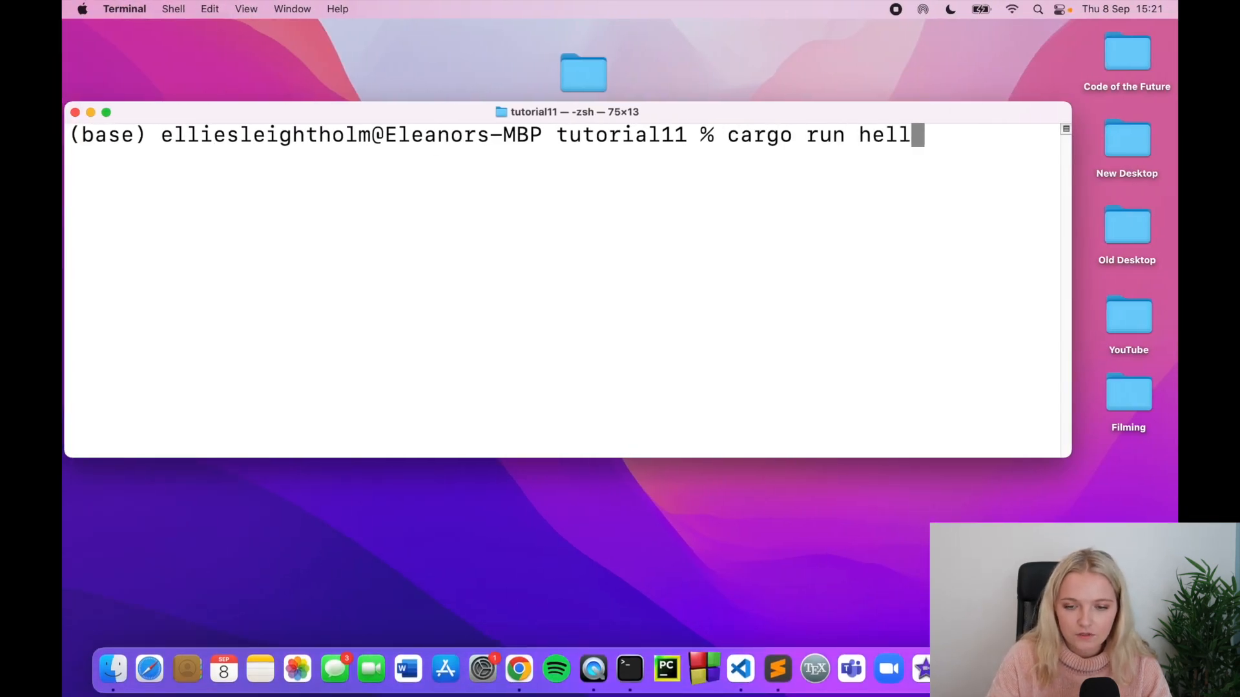
key("Return")
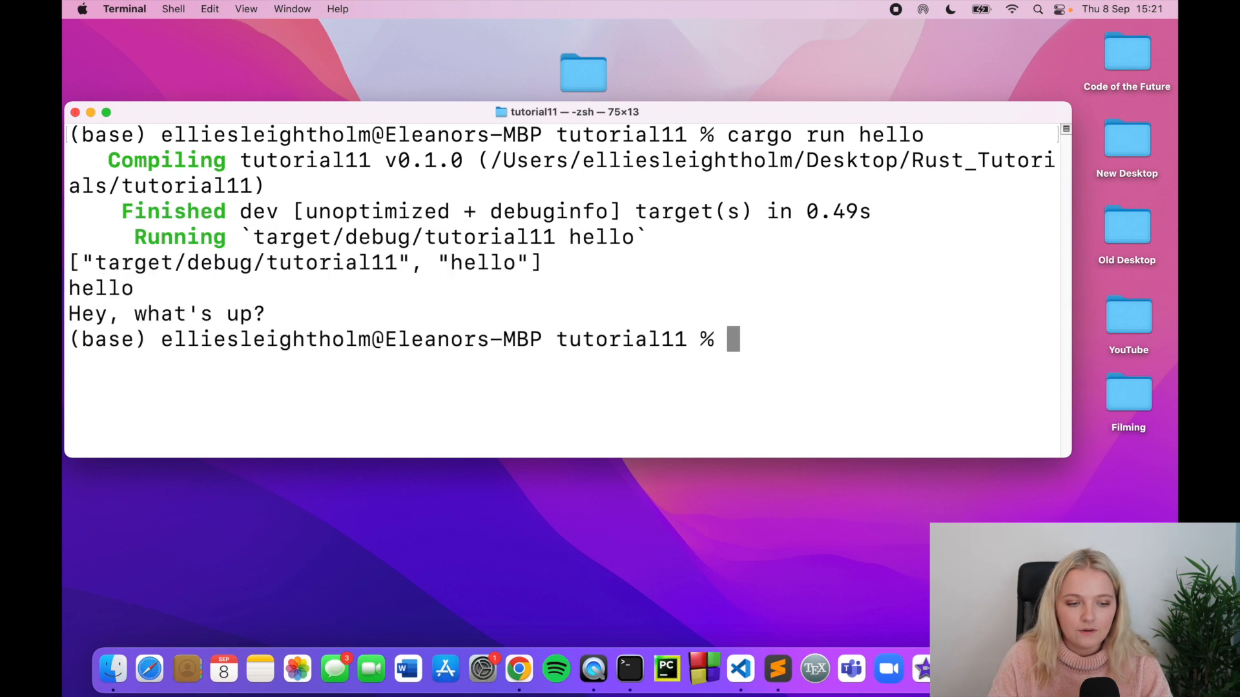